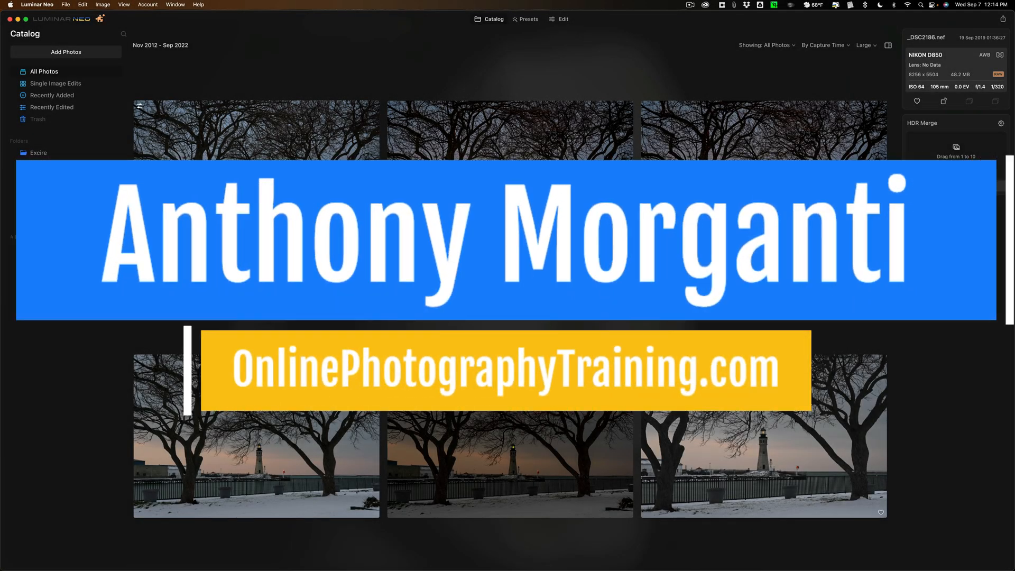
# Pick the Waterfalls folder to add, keeping subfolders, analysis and previews enabled
pyautogui.click(39, 152)
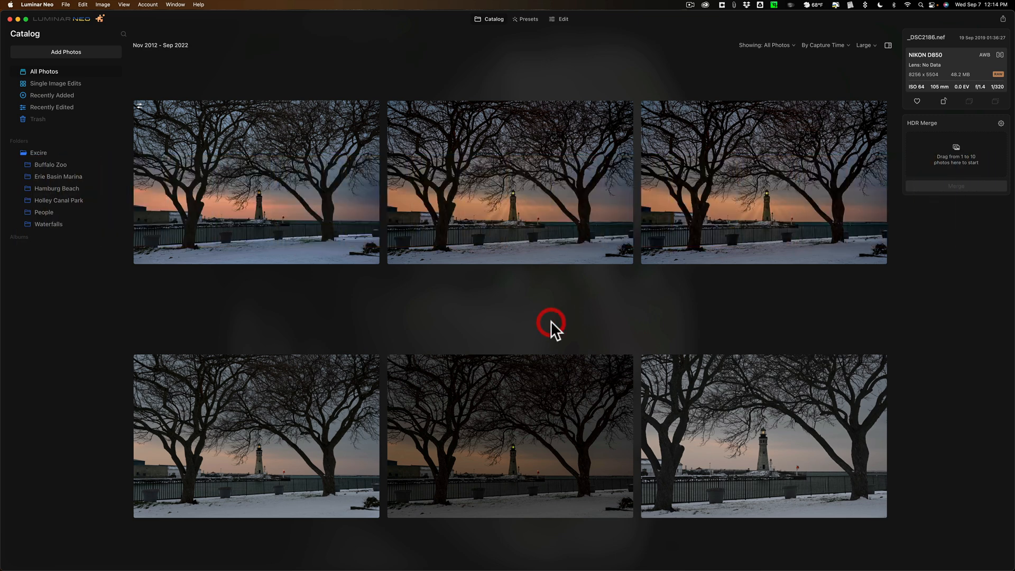
pyautogui.click(551, 323)
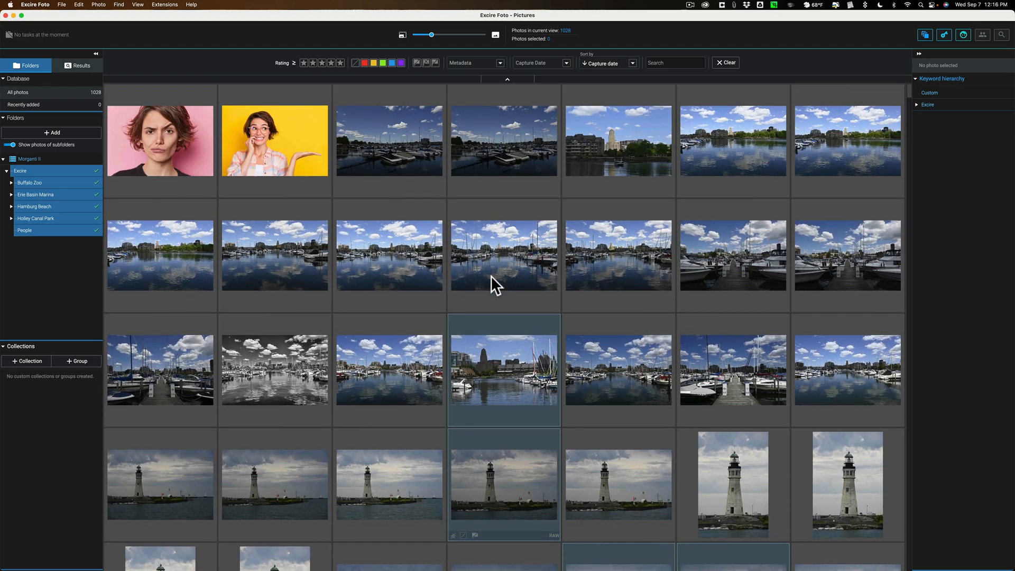
pyautogui.moveTo(504, 254)
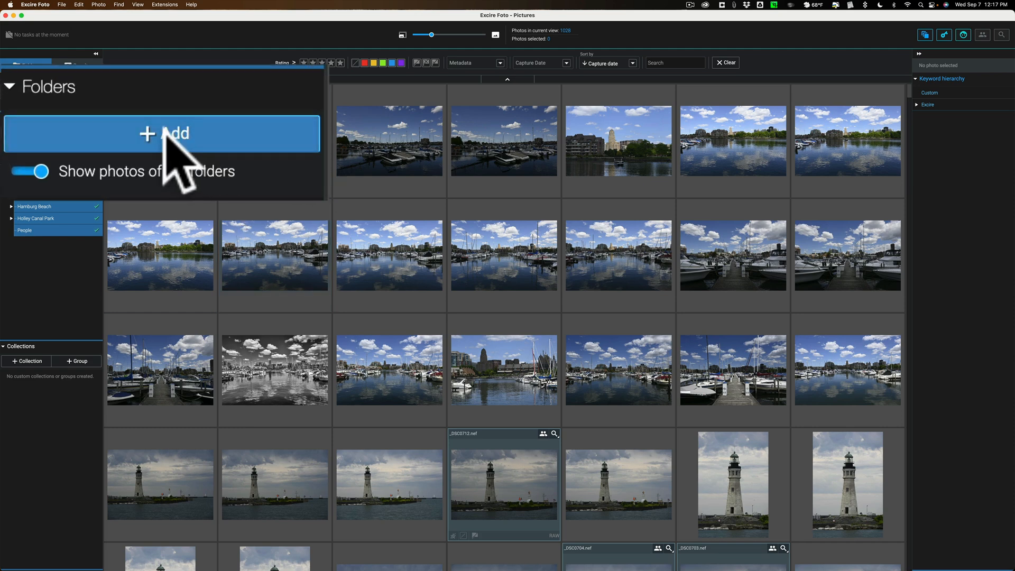
pyautogui.click(162, 133)
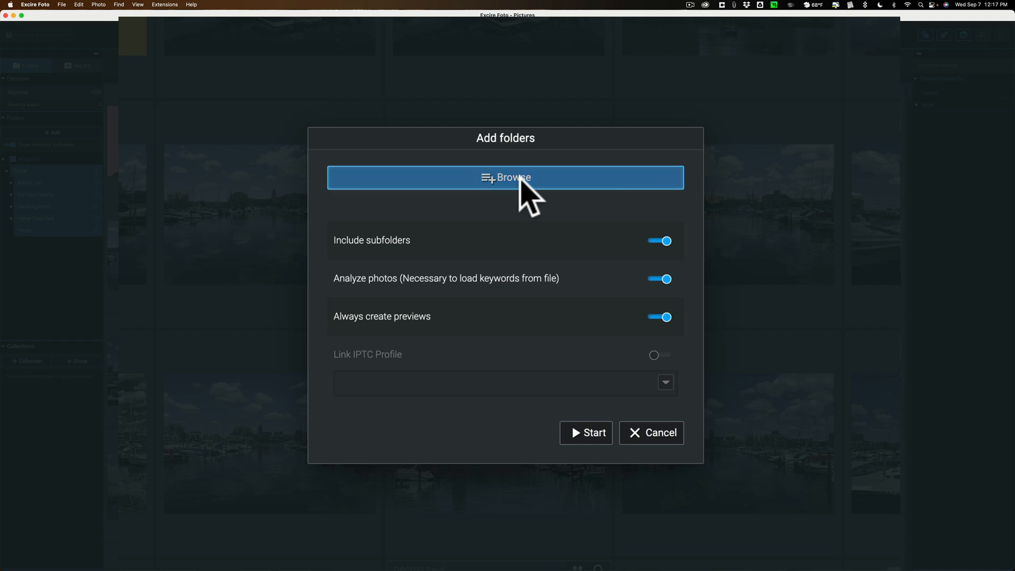
pyautogui.click(505, 177)
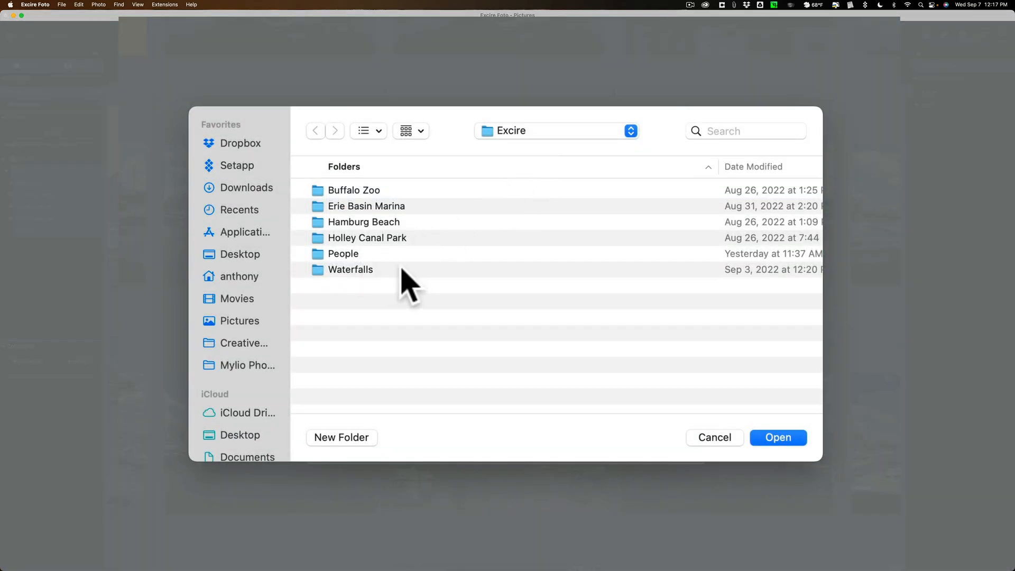
pyautogui.click(349, 269)
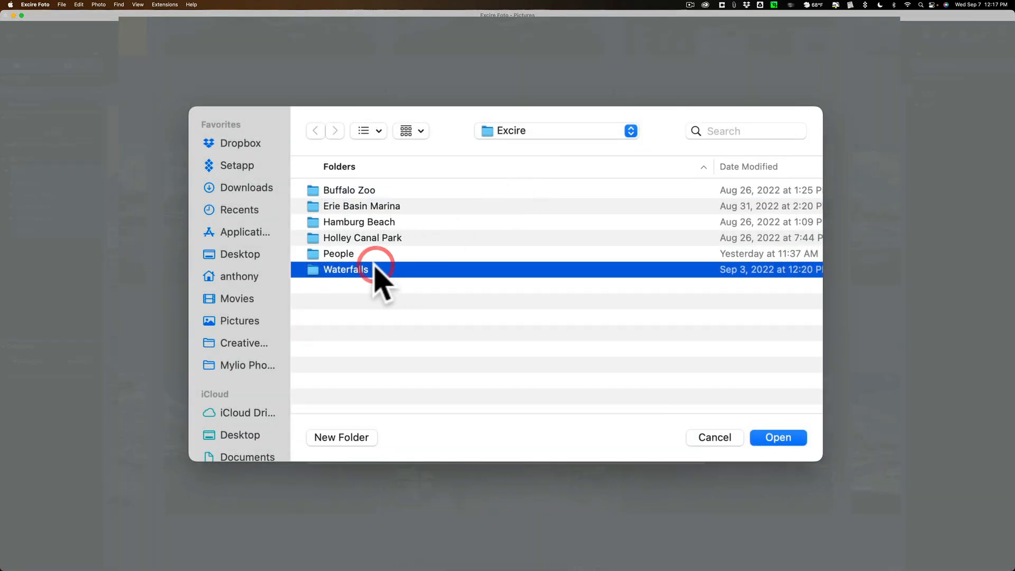
pyautogui.moveTo(414, 281)
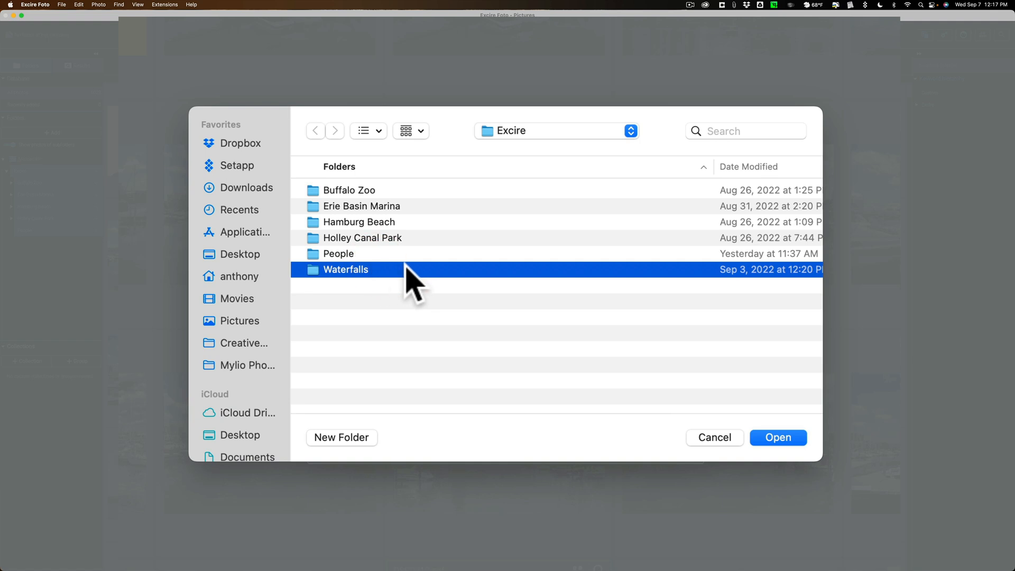
pyautogui.moveTo(749, 446)
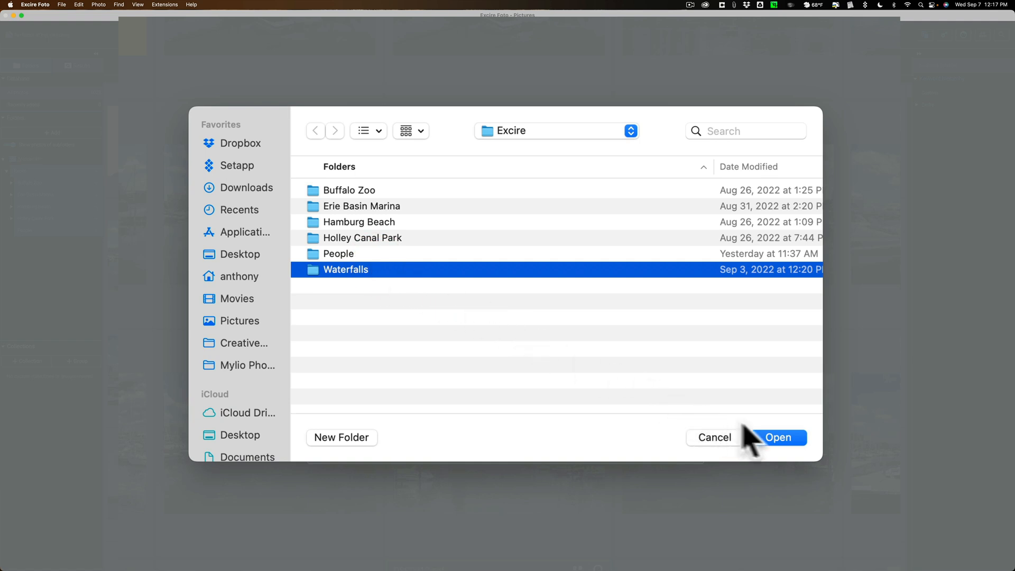
pyautogui.click(779, 437)
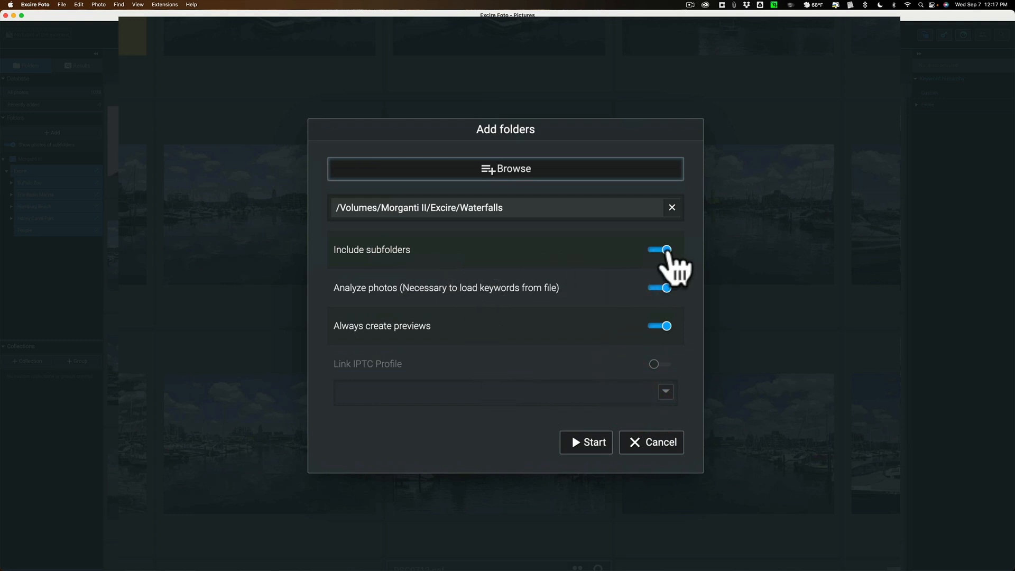
pyautogui.moveTo(393, 317)
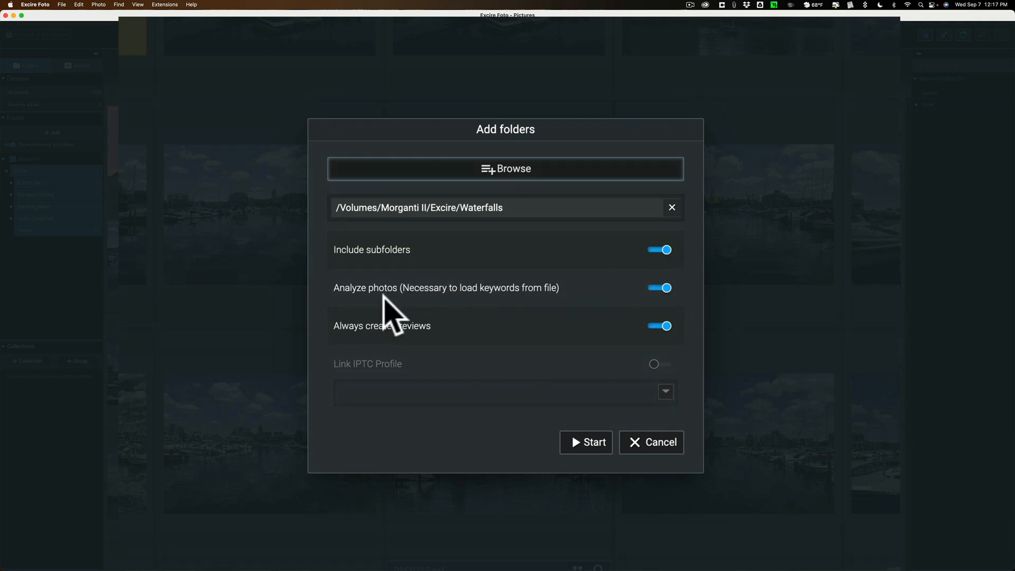
pyautogui.moveTo(550, 317)
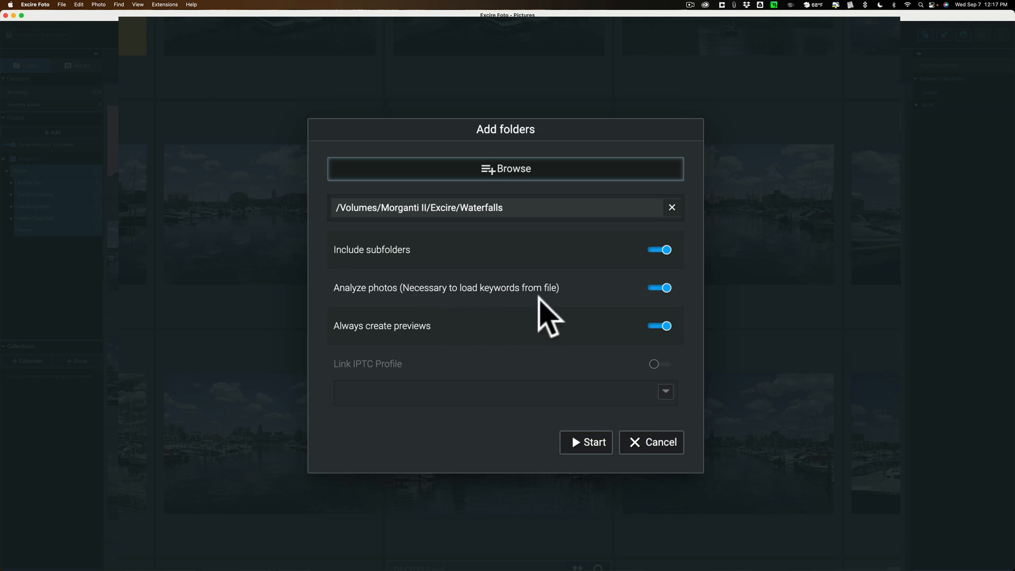
pyautogui.moveTo(570, 317)
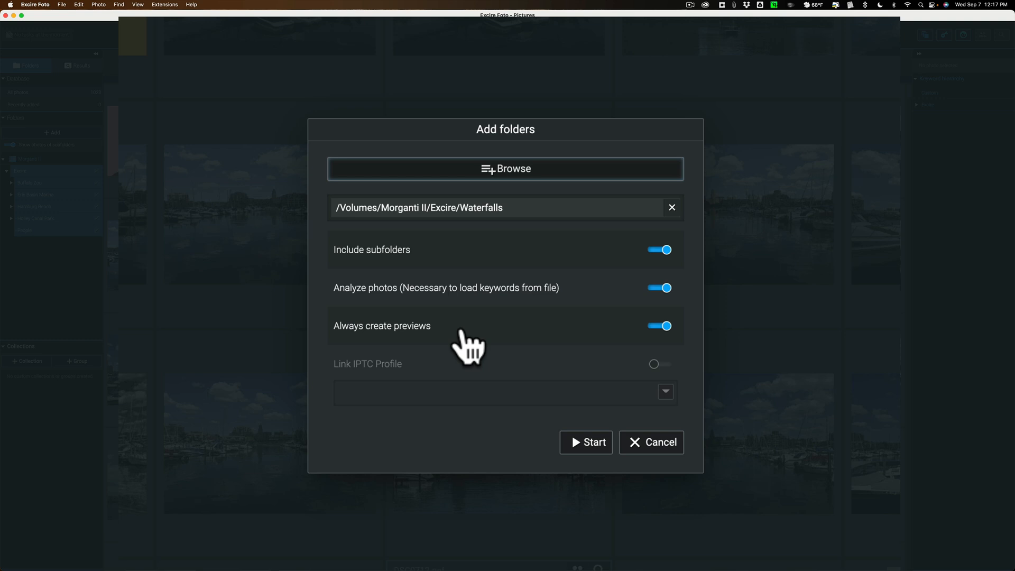
pyautogui.moveTo(611, 356)
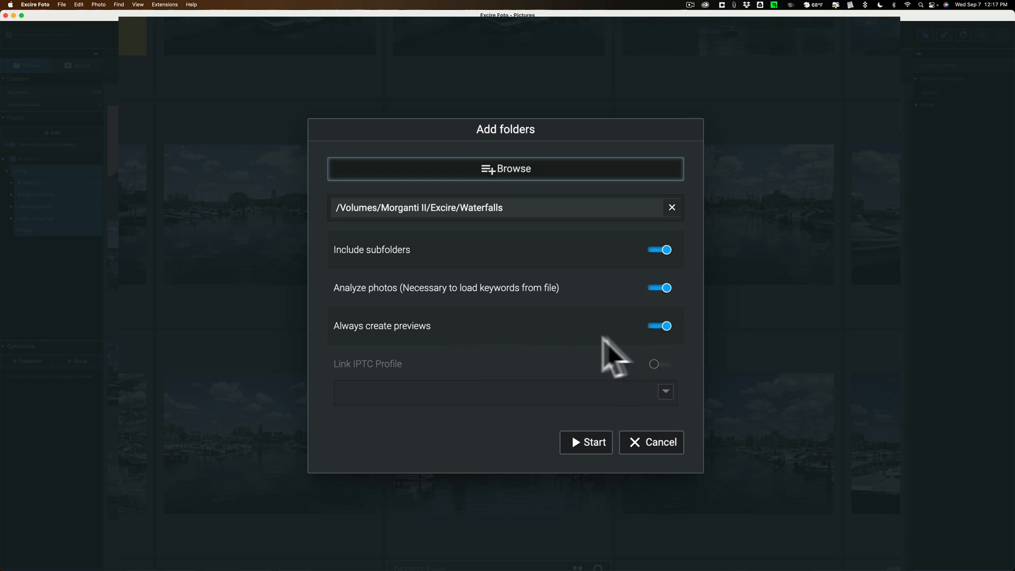
pyautogui.moveTo(586, 442)
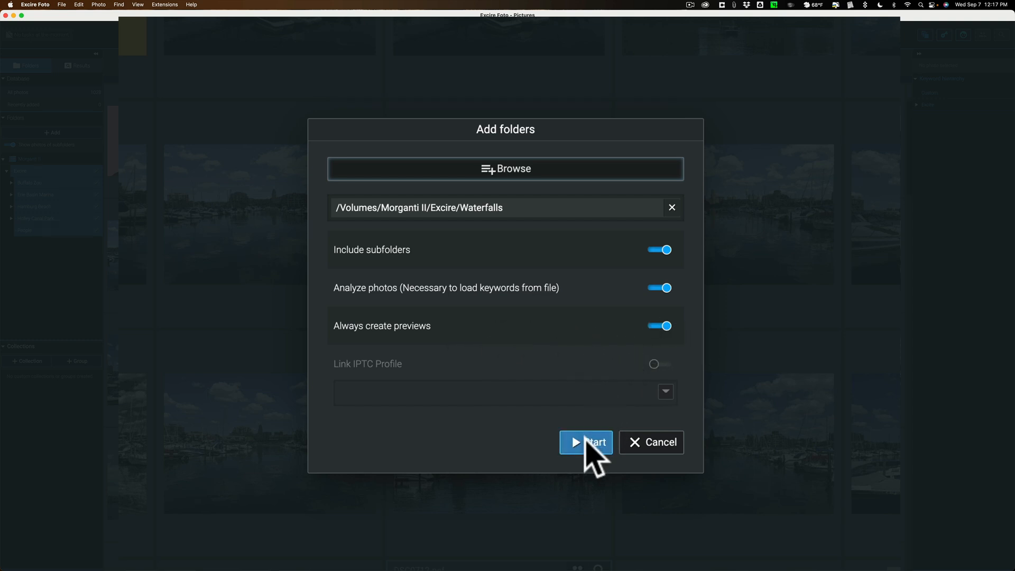
# Start the Waterfalls import and dismiss the status report listing 23 new photos
pyautogui.click(585, 442)
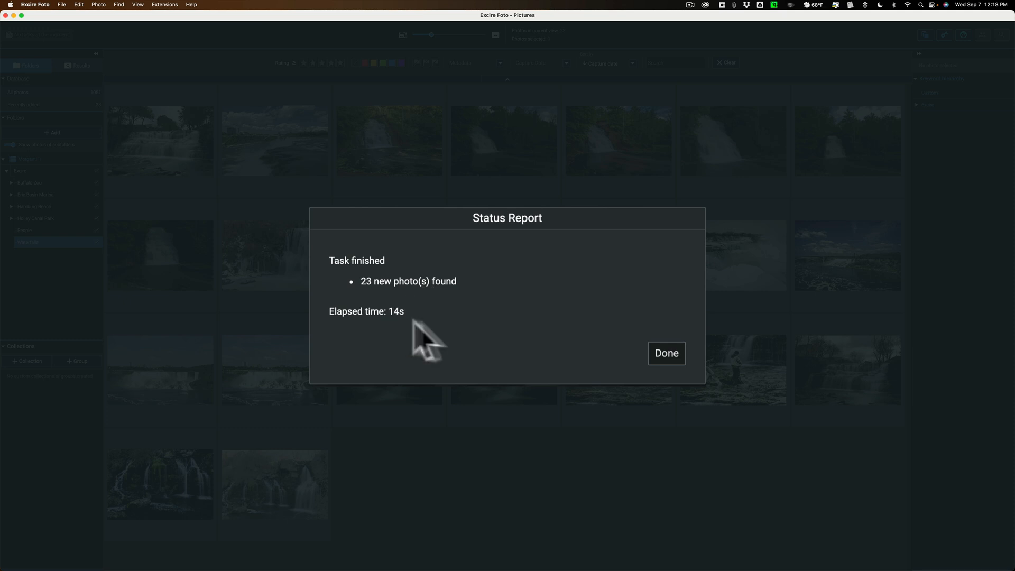
pyautogui.click(666, 353)
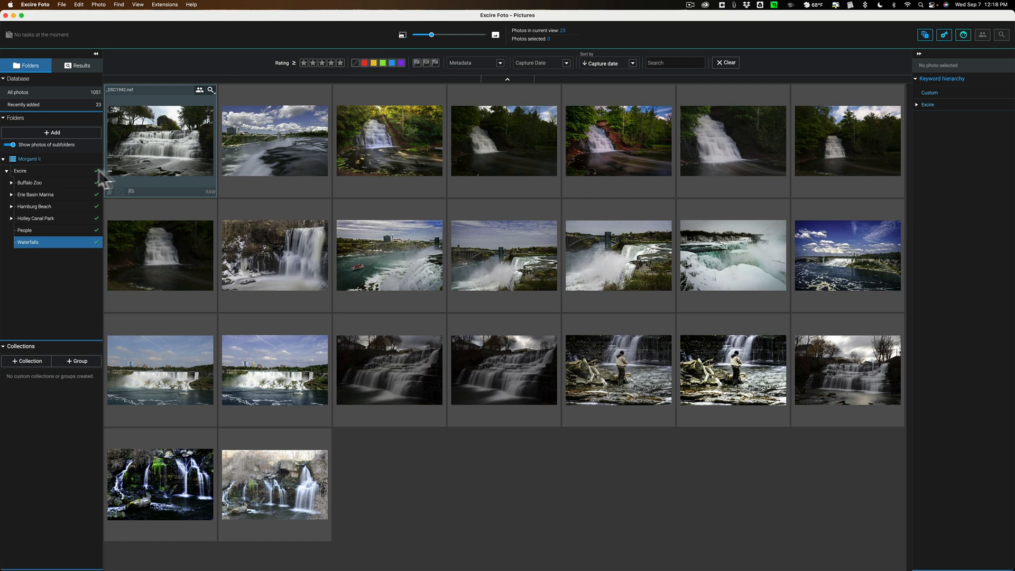
# Select the Excire folder and show _DSC0149.nef's keywords such as Boat, Harbor and Sky
pyautogui.click(20, 170)
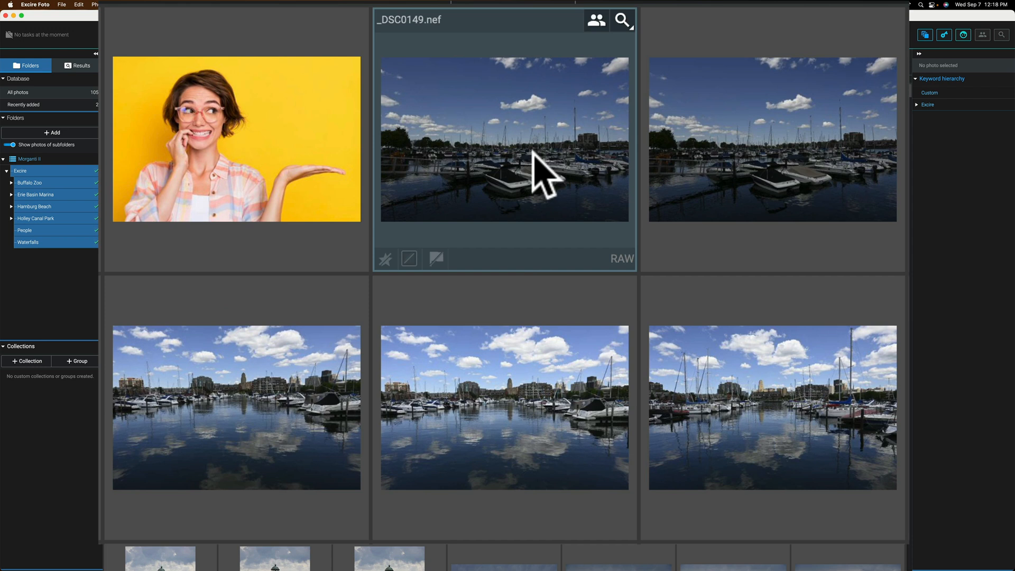
pyautogui.moveTo(524, 162)
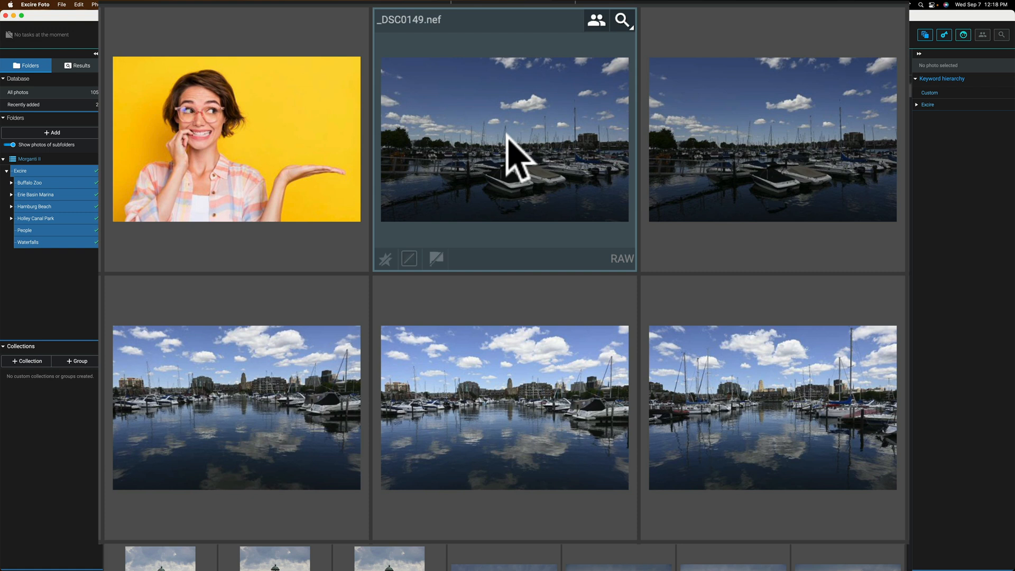
pyautogui.moveTo(619, 270)
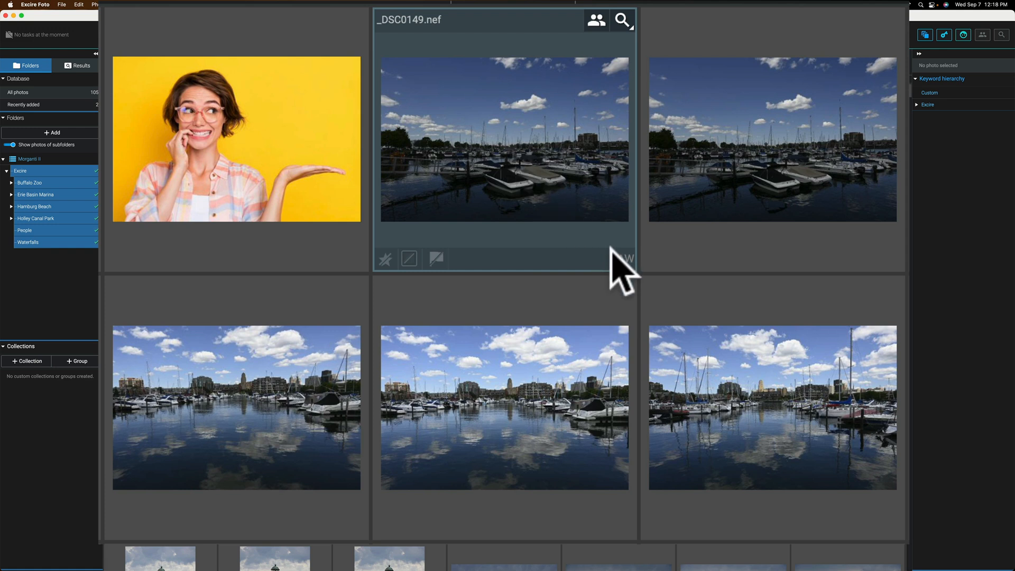
pyautogui.moveTo(375, 178)
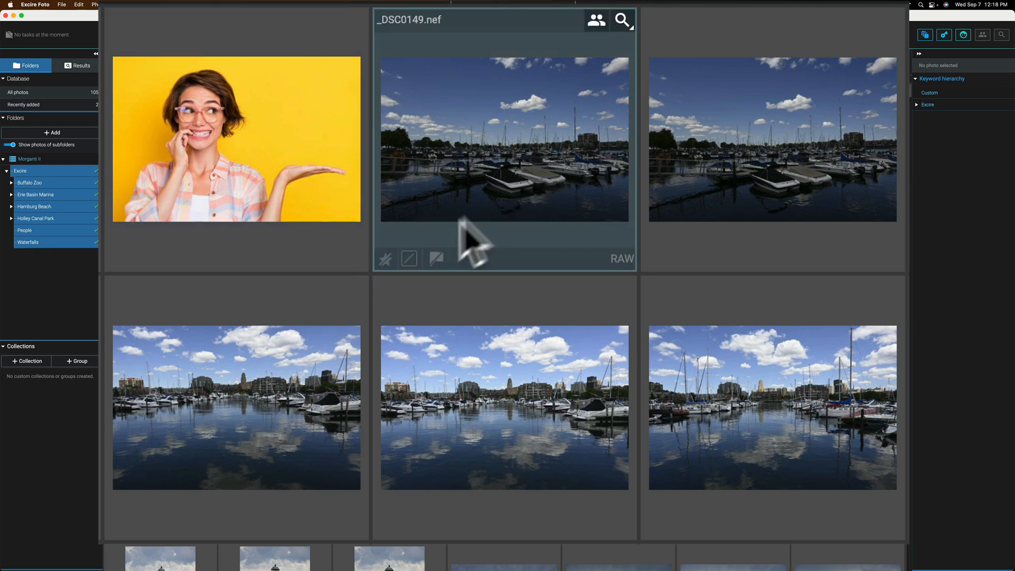
pyautogui.moveTo(409, 258)
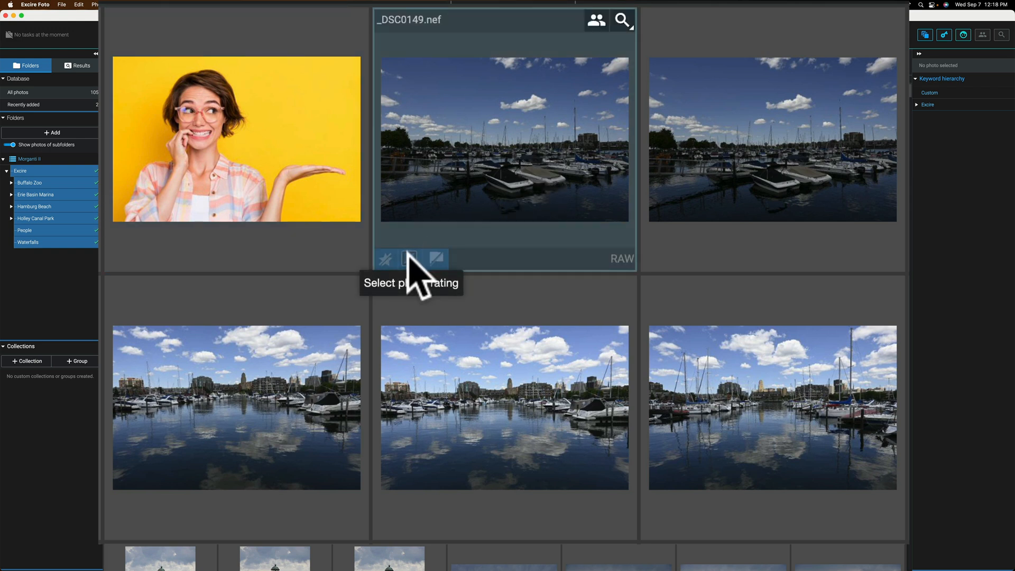
pyautogui.click(409, 259)
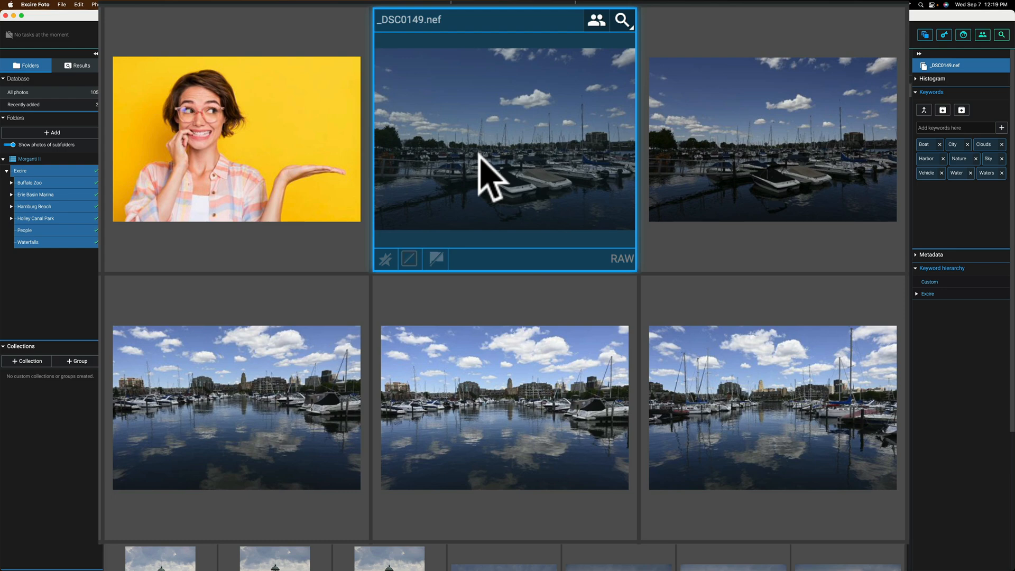
pyautogui.moveTo(521, 178)
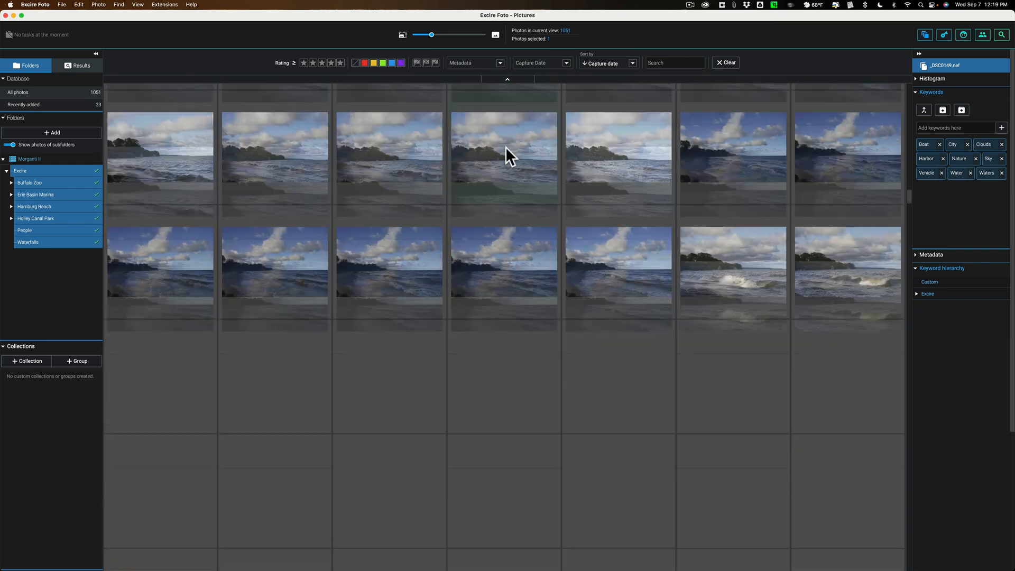
pyautogui.scroll(-3)
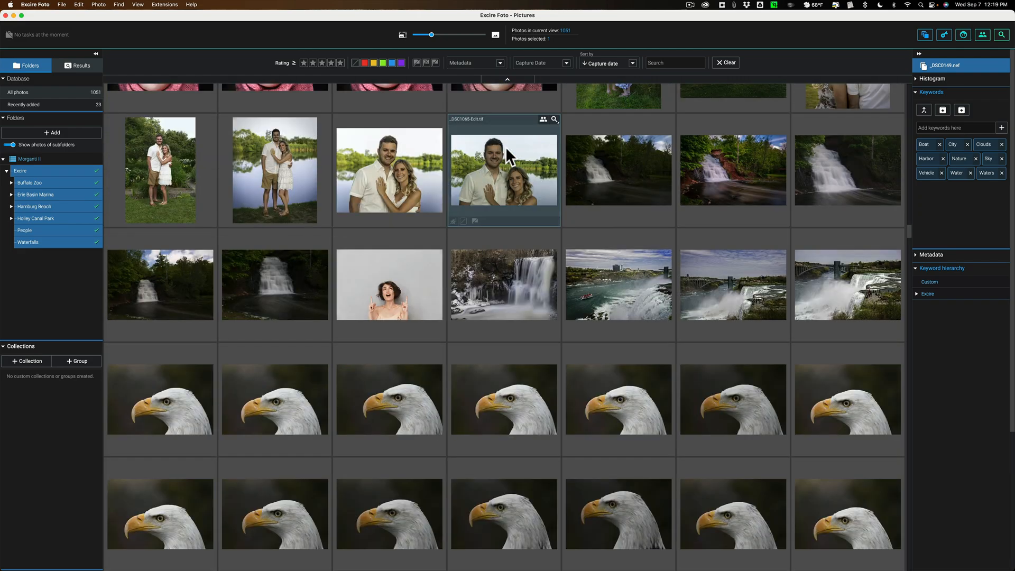
pyautogui.scroll(-3)
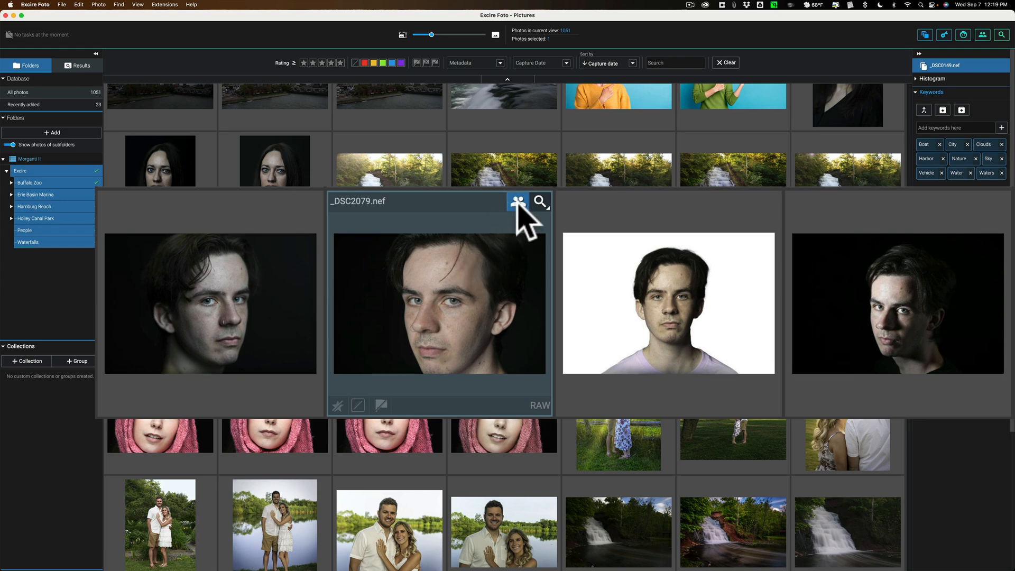
# Set up a Find people search from the young man's _DSC2079.nef portrait and start it
pyautogui.click(516, 201)
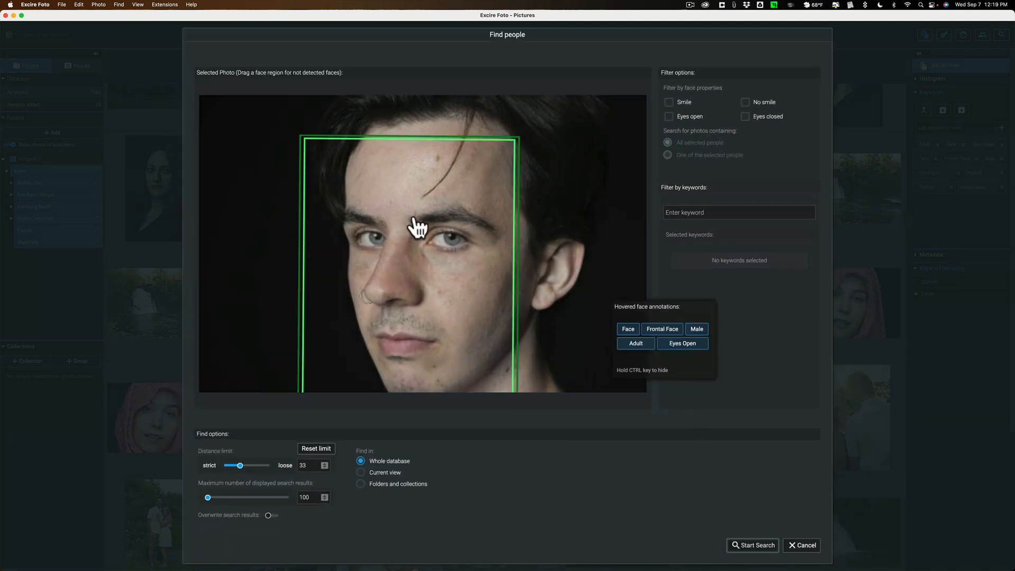
pyautogui.moveTo(453, 227)
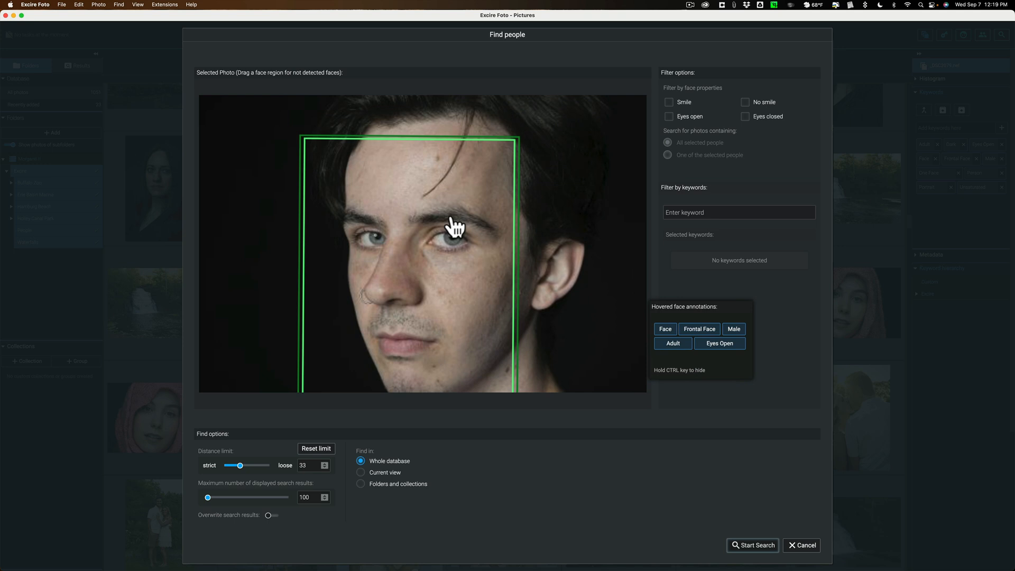
pyautogui.moveTo(663, 113)
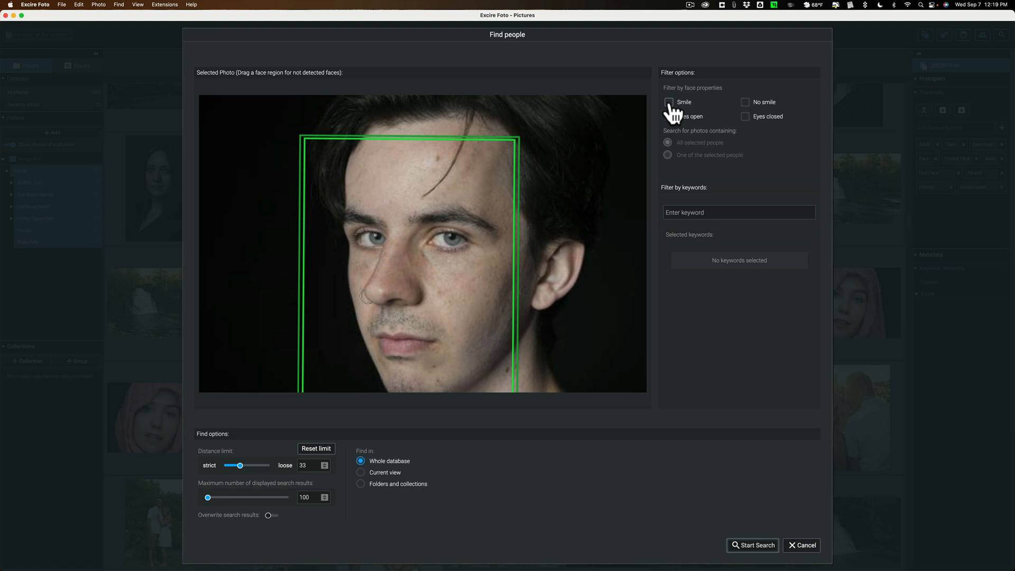
pyautogui.moveTo(669, 120)
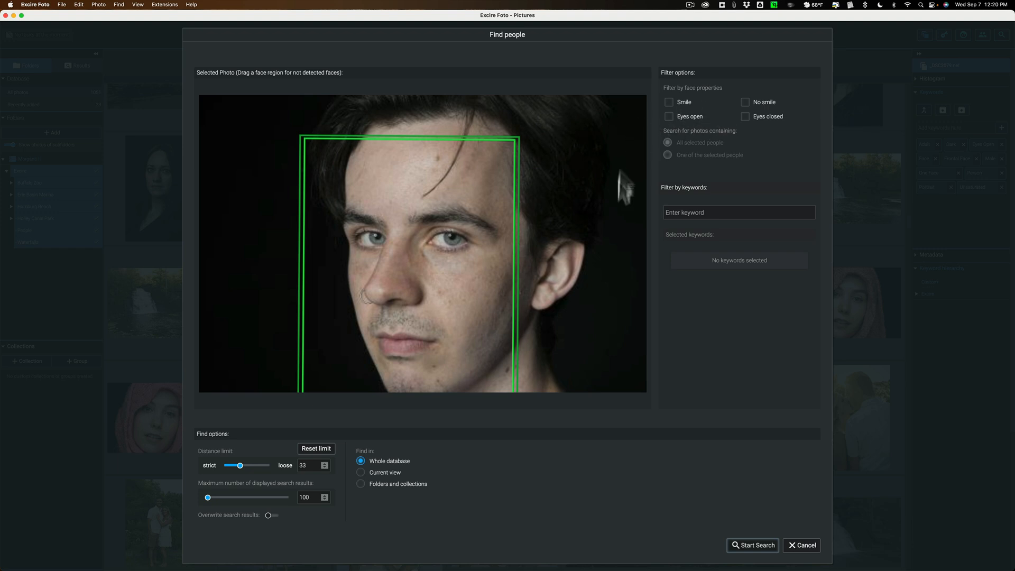
pyautogui.click(732, 524)
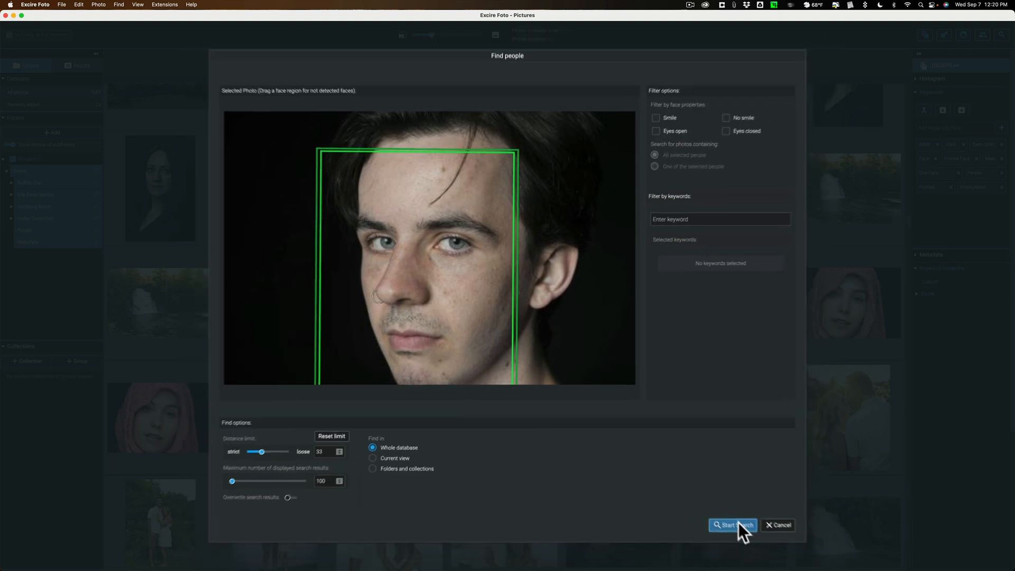
# Run the face search and check keywords on three of the matching portraits
pyautogui.click(732, 524)
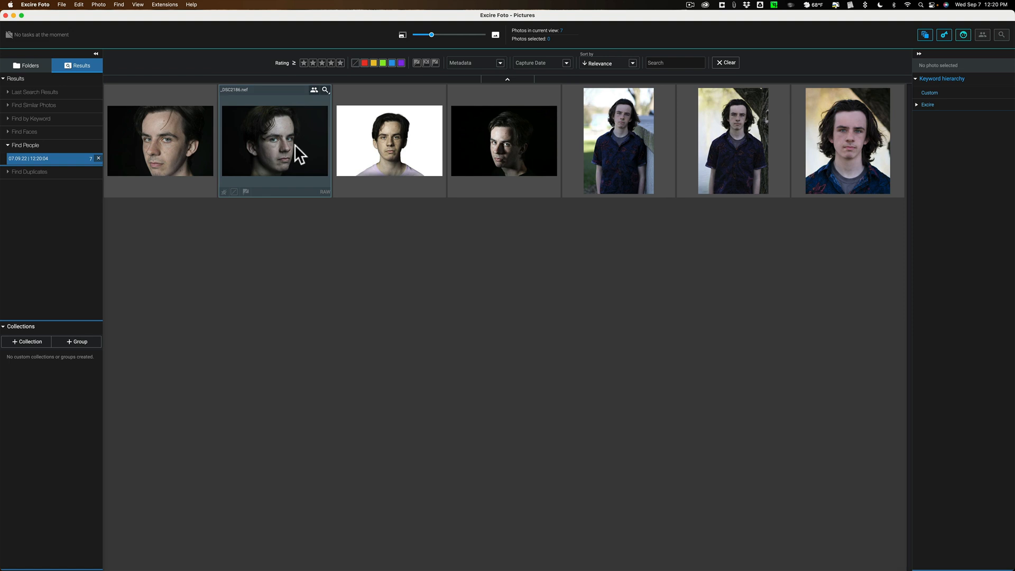
pyautogui.click(275, 140)
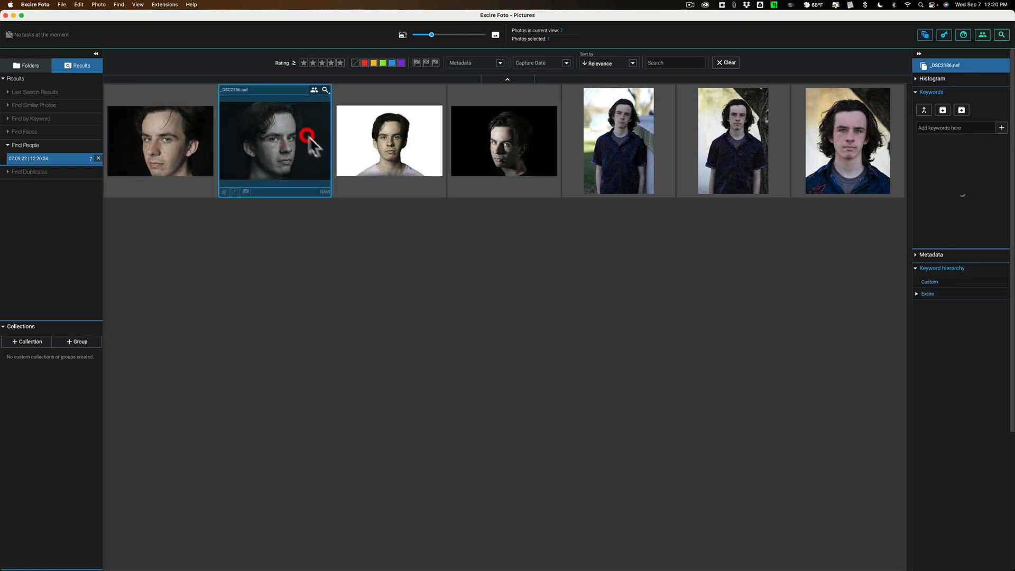
pyautogui.click(504, 141)
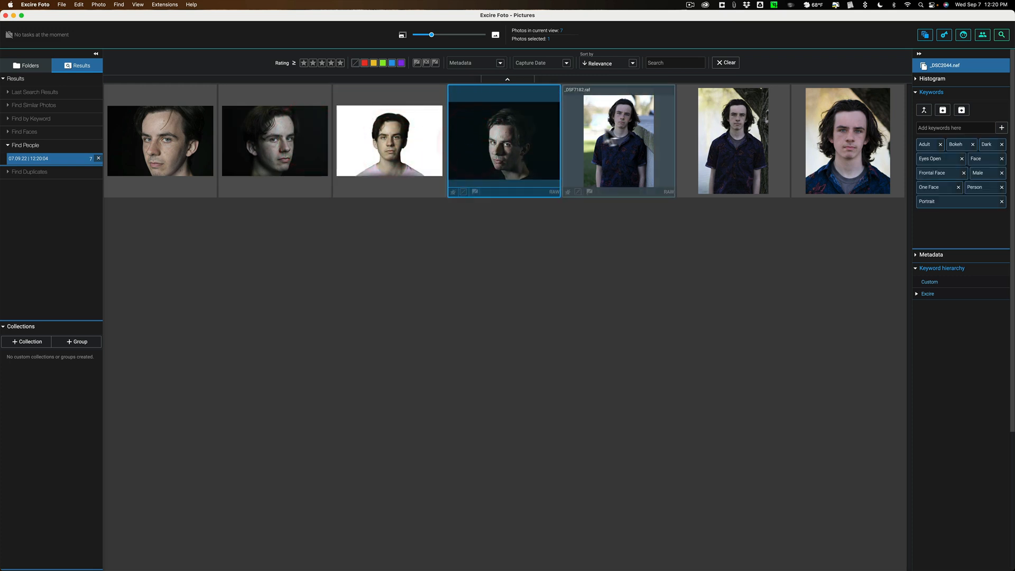
pyautogui.click(846, 140)
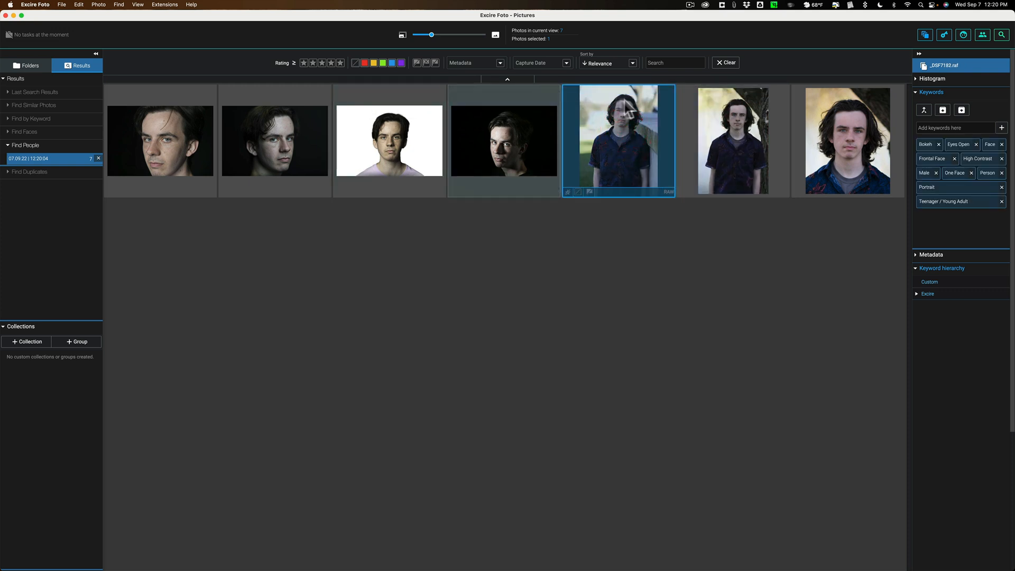
pyautogui.moveTo(628, 107)
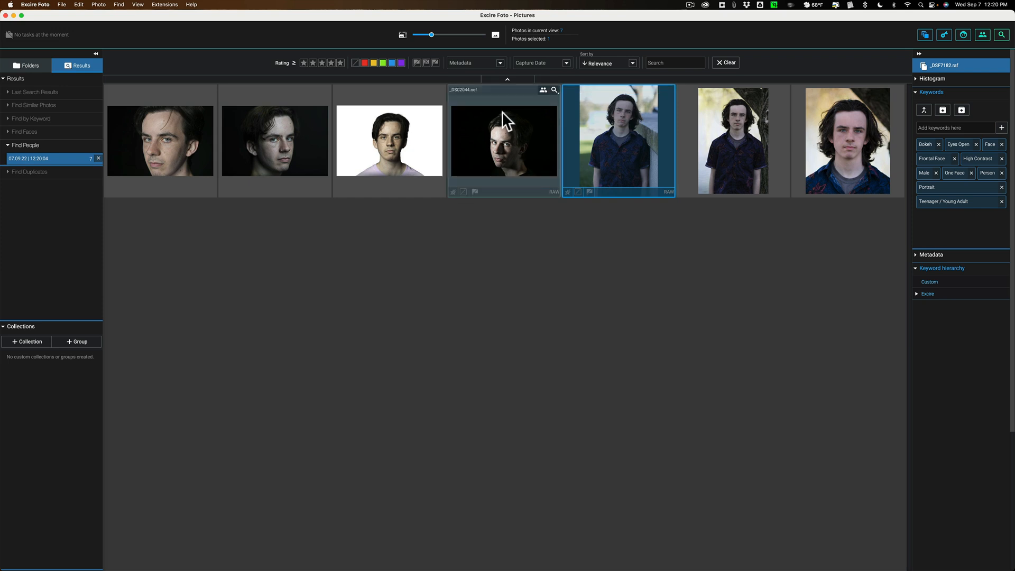
pyautogui.moveTo(502, 128)
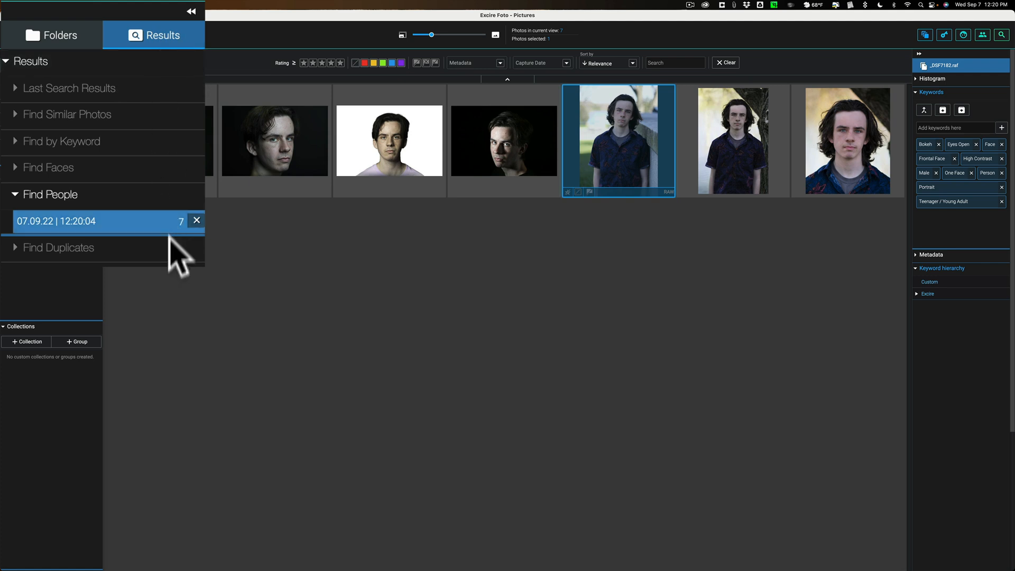
pyautogui.moveTo(197, 221)
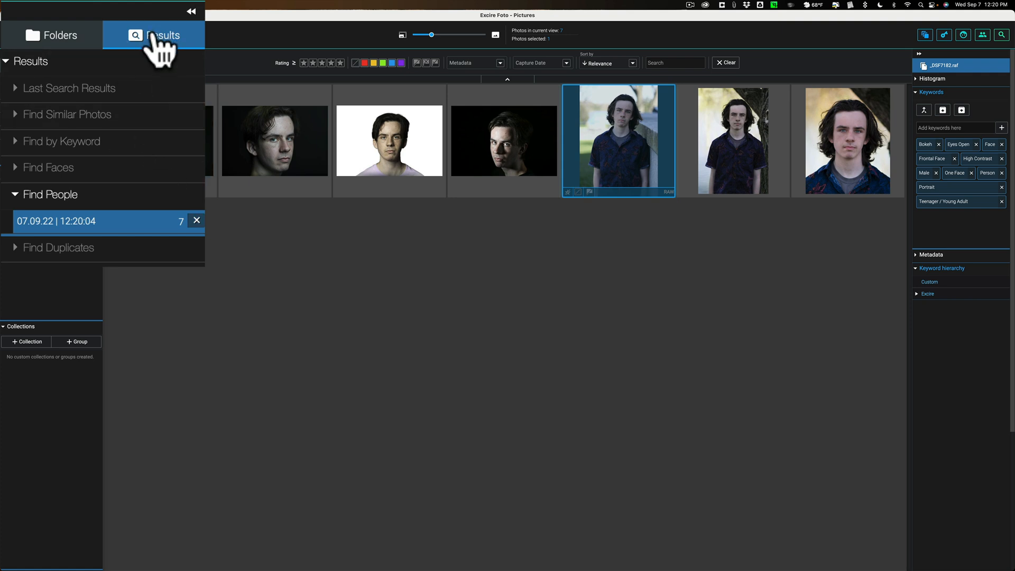
# Return to Folders and load all 1,051 photos from the Excire folder
pyautogui.click(52, 35)
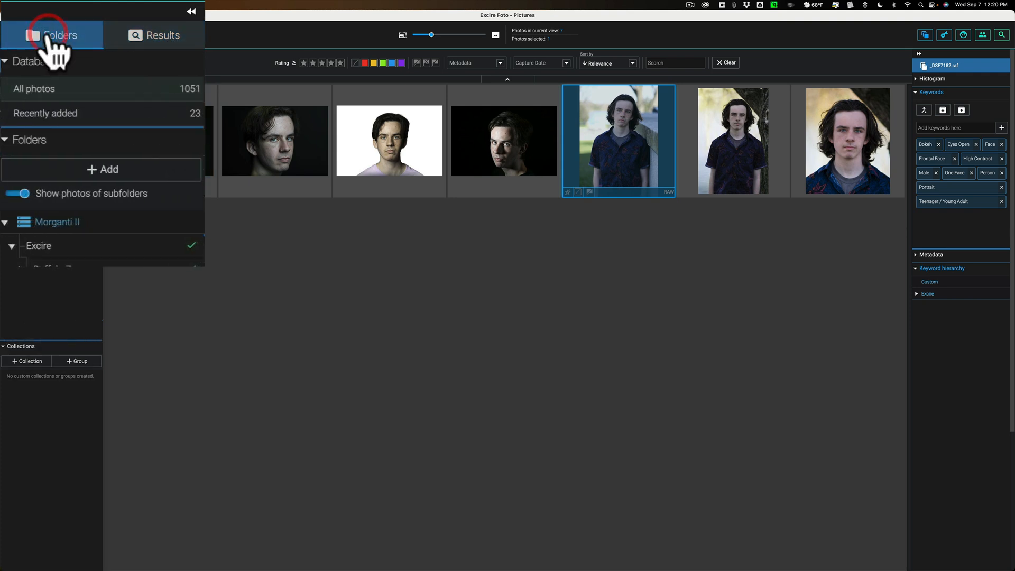
pyautogui.click(37, 170)
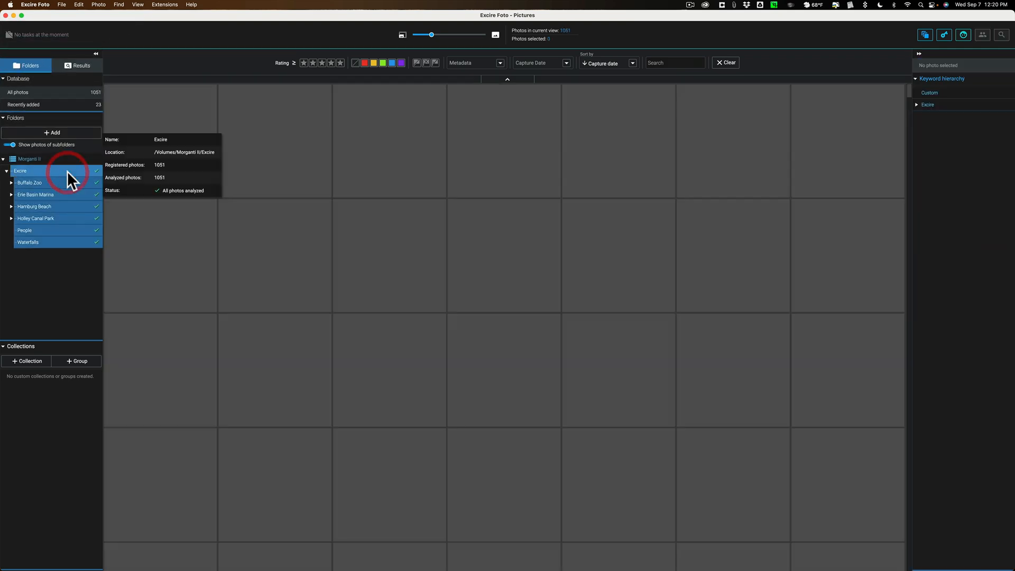
pyautogui.click(21, 171)
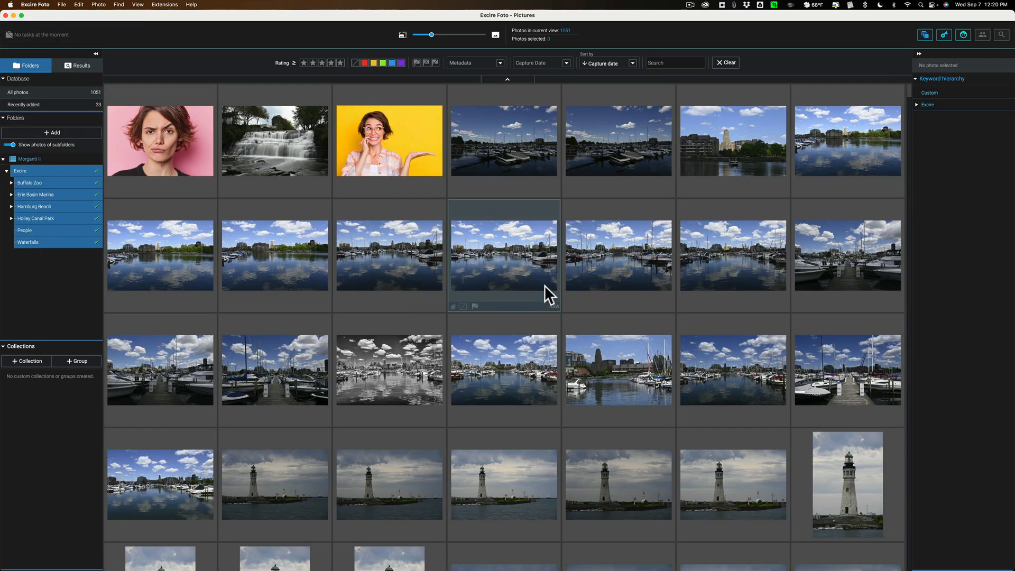
# Scroll down the photo grid to the run of sleeping lynx shots
pyautogui.scroll(-3)
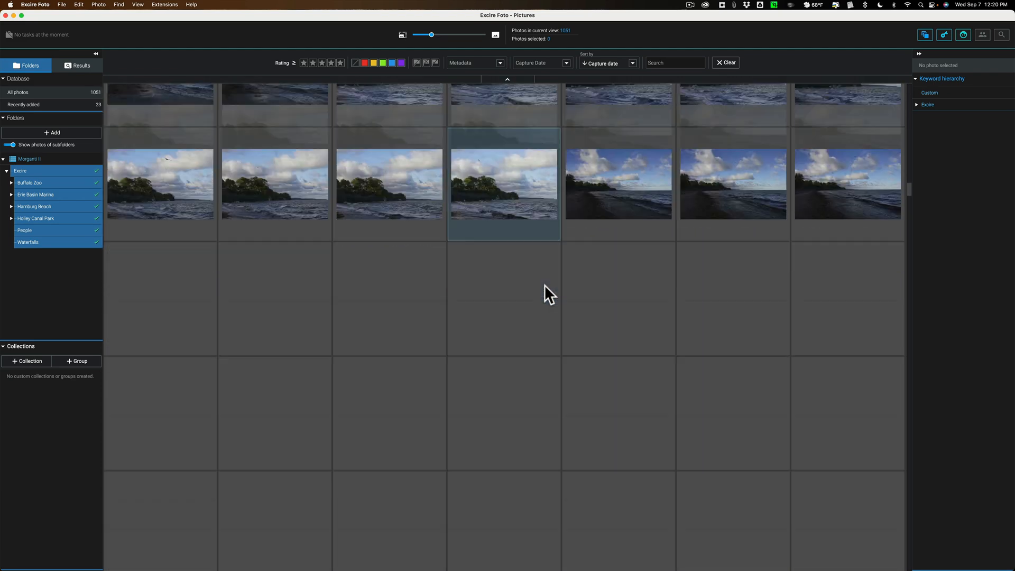
pyautogui.scroll(-3)
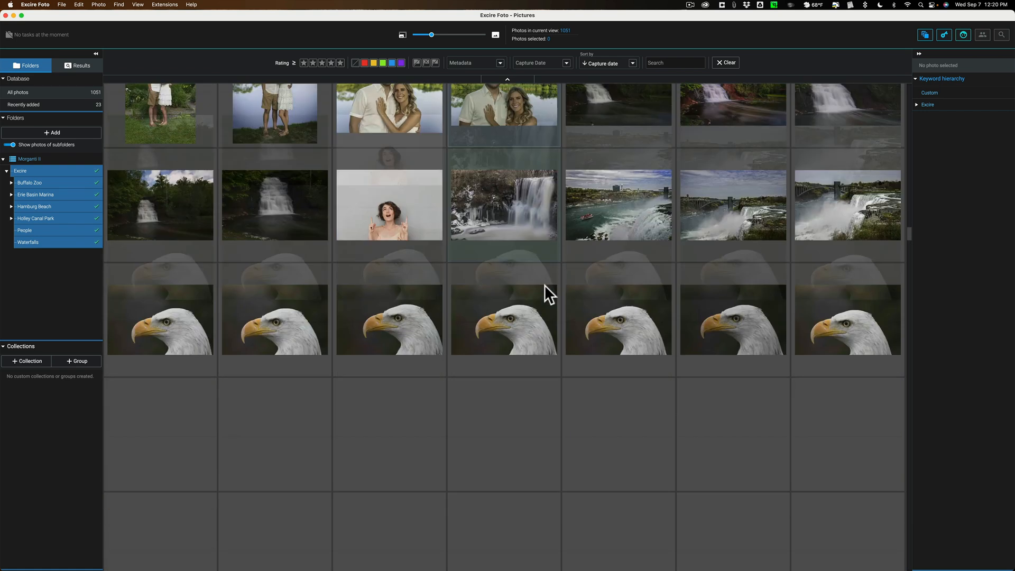
pyautogui.scroll(-3)
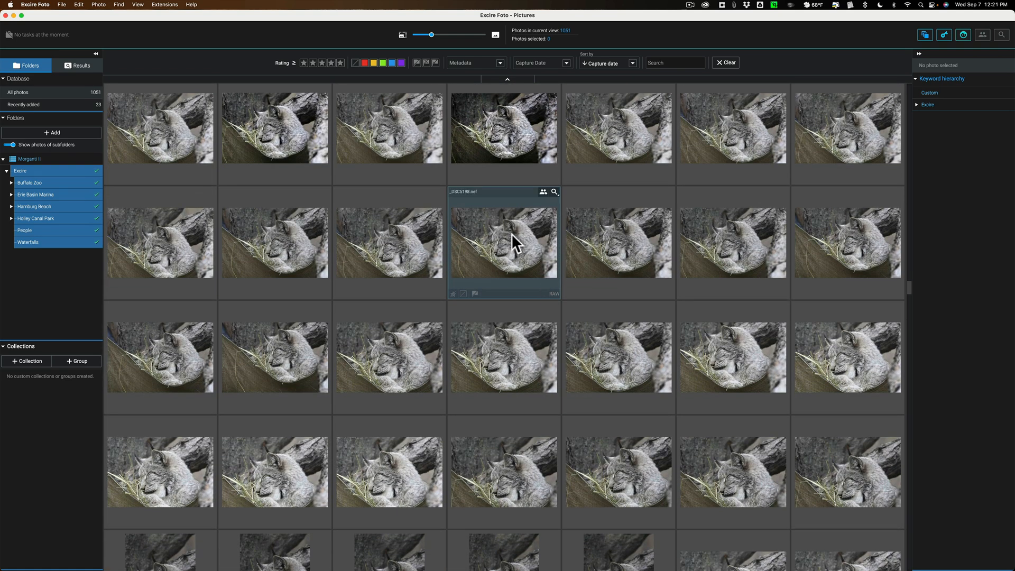
pyautogui.moveTo(556, 191)
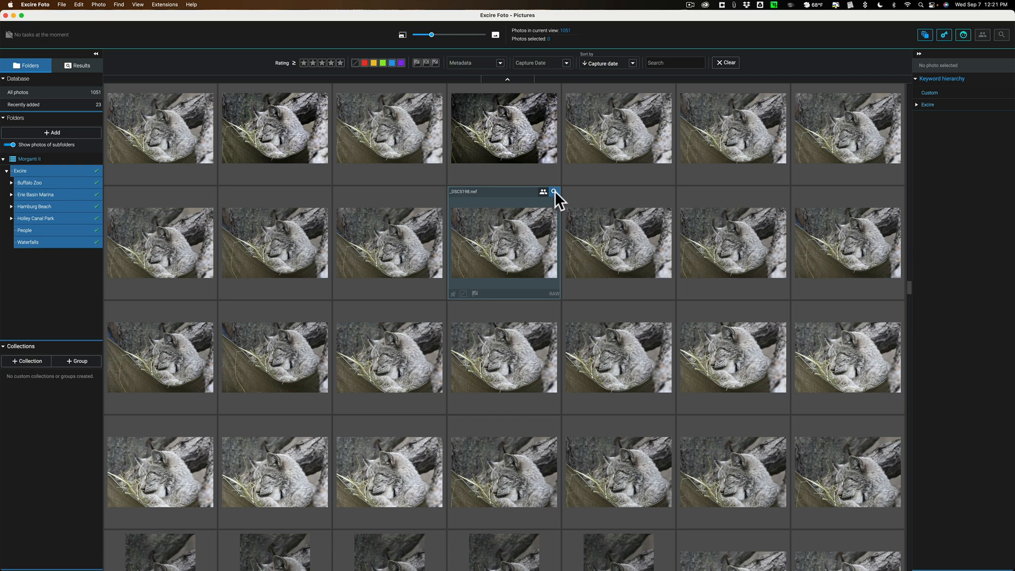
# Search the whole database for photos similar to a sleeping lynx, returning 75 matches
pyautogui.click(554, 192)
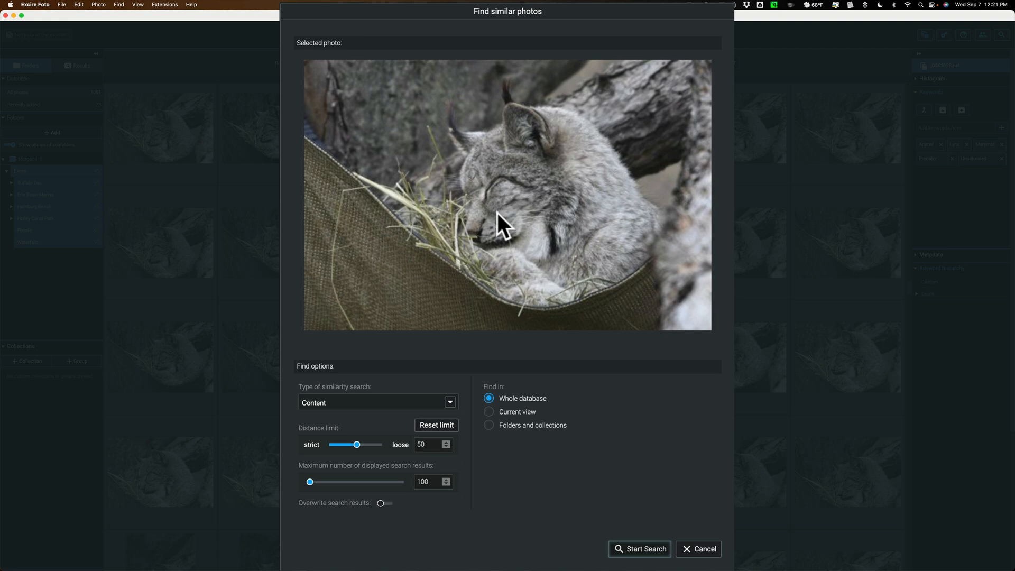
pyautogui.moveTo(609, 455)
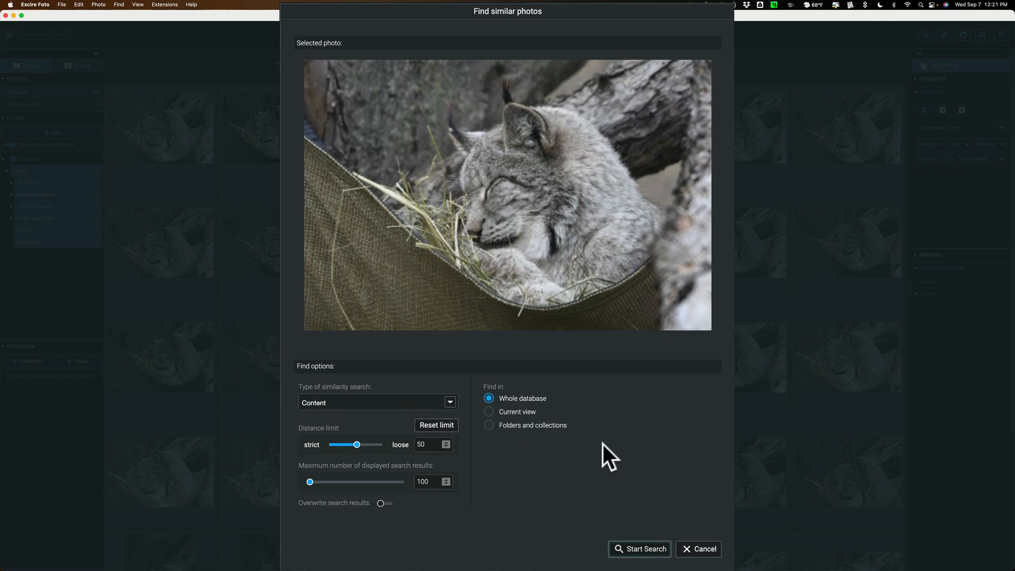
pyautogui.click(639, 547)
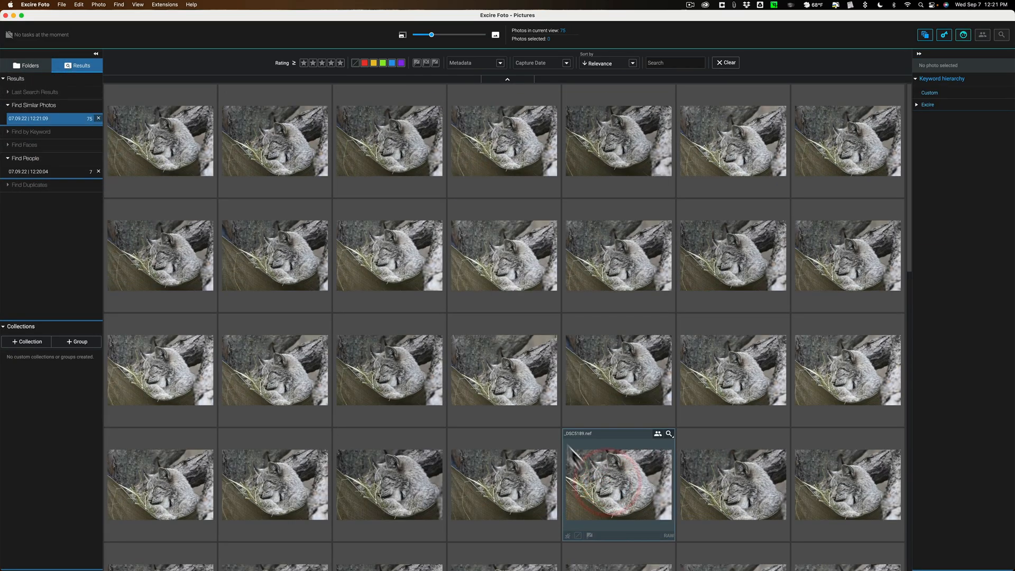
pyautogui.scroll(-3)
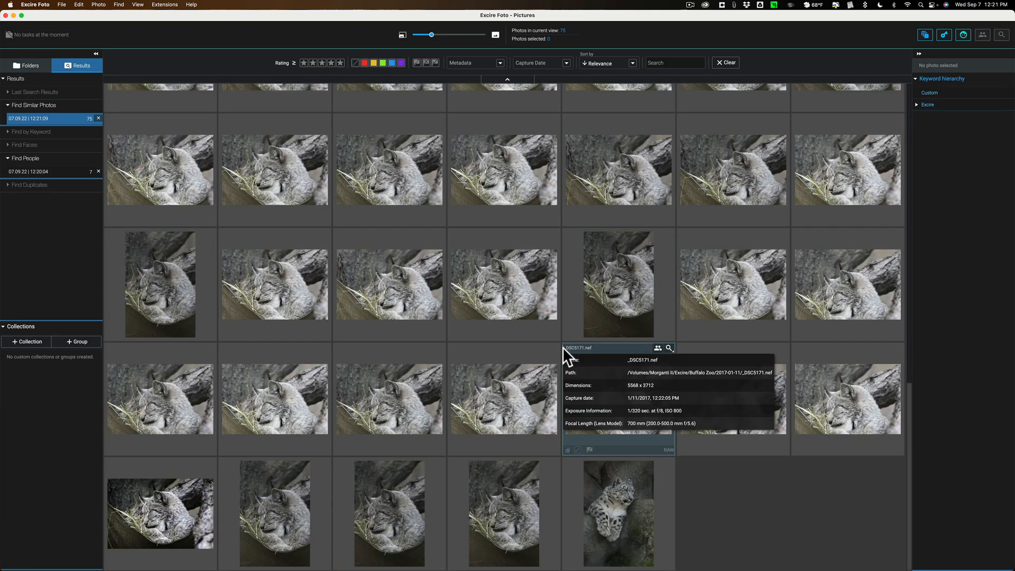
pyautogui.scroll(-3)
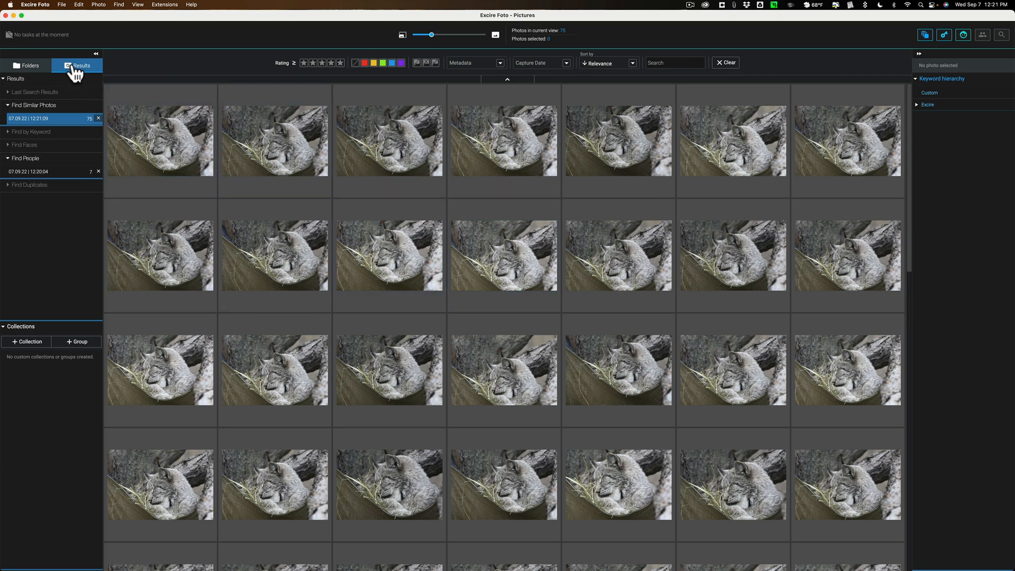
# Switch between the people search and lynx similarity results, then return to the catalogue
pyautogui.click(45, 171)
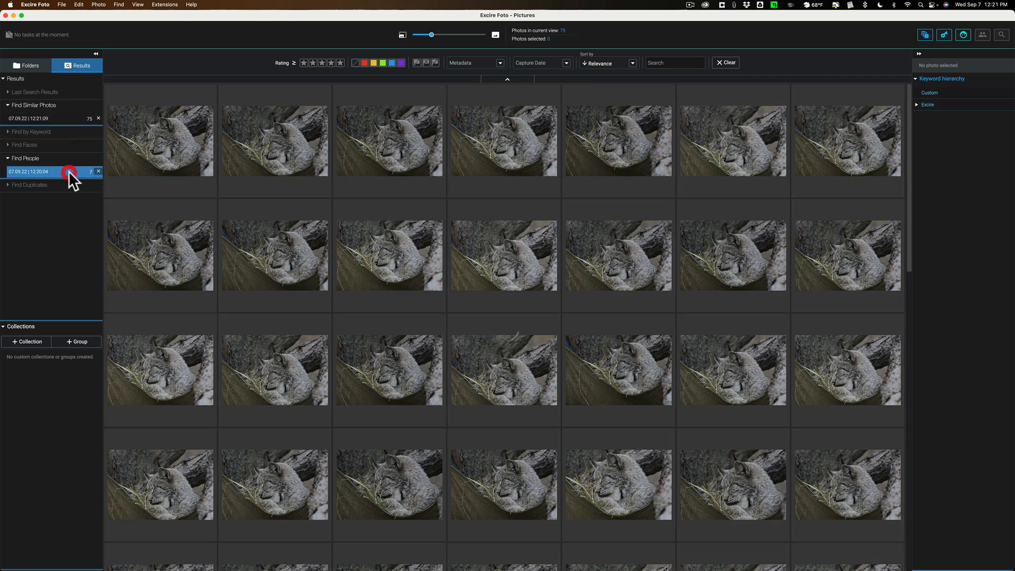
pyautogui.click(46, 171)
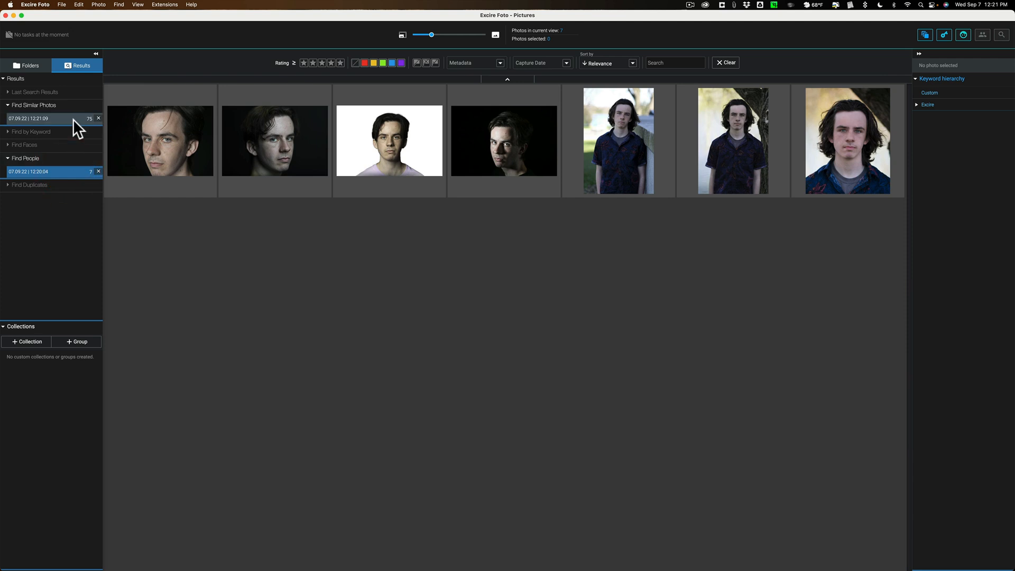
pyautogui.click(43, 118)
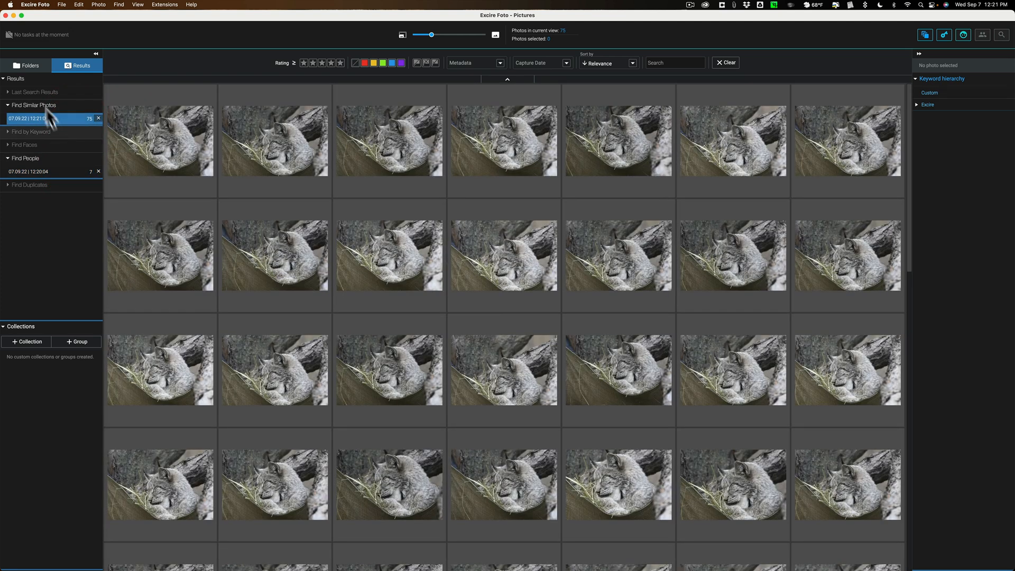
pyautogui.click(26, 65)
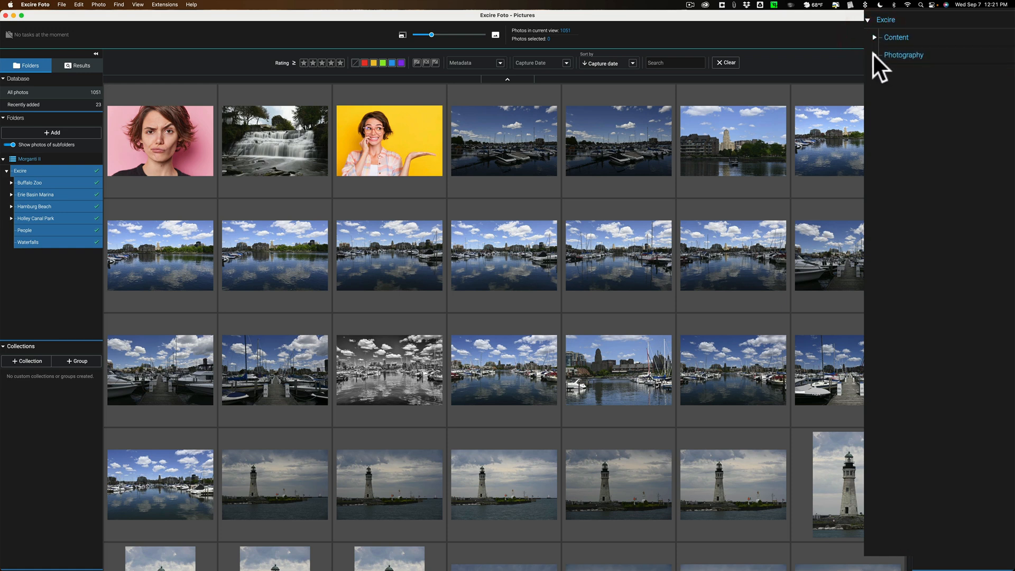
# Expand Excire > Photography, showing Bright (95), Dark (167) and Unsaturated (782)
pyautogui.click(874, 55)
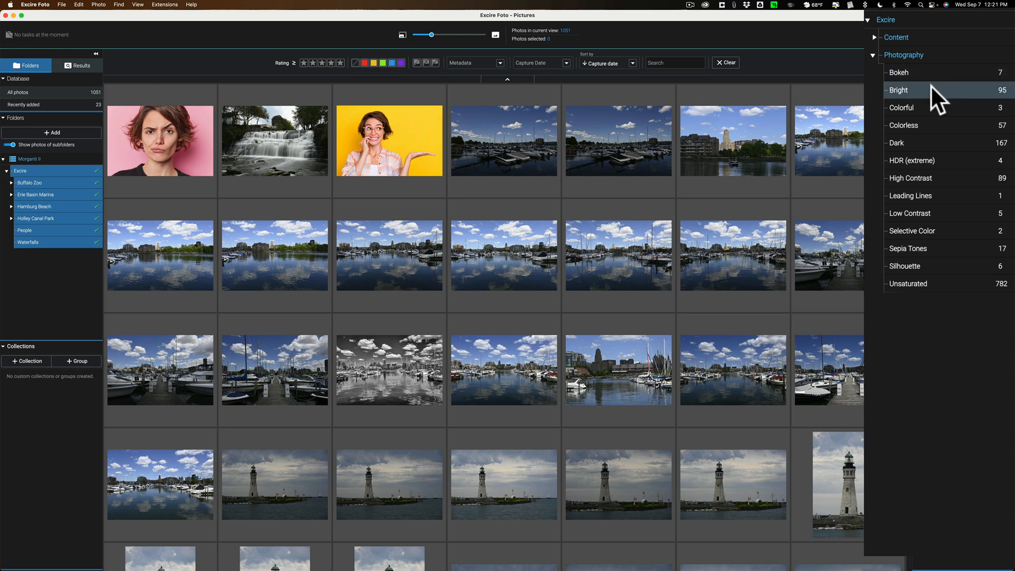
pyautogui.moveTo(938, 110)
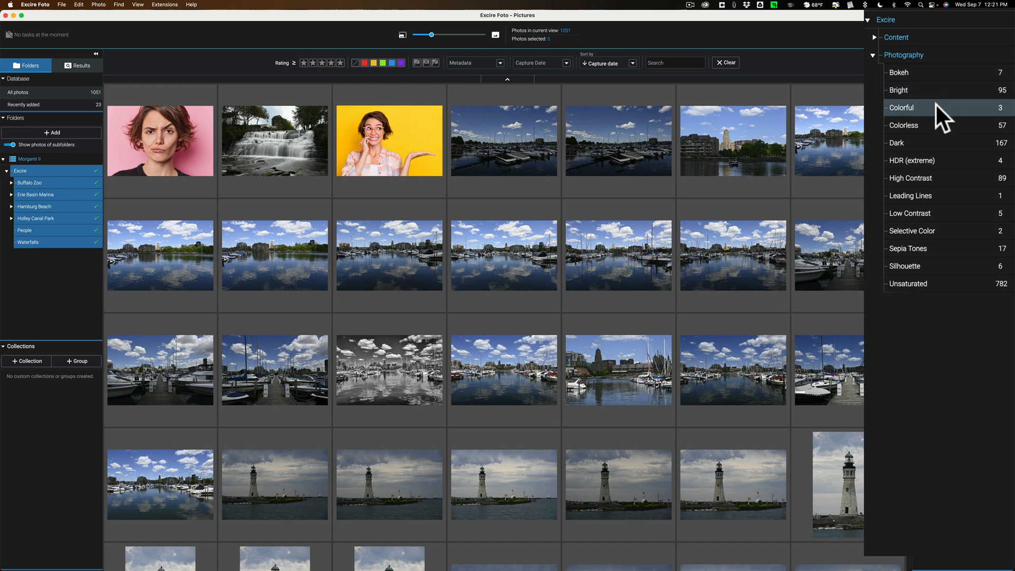
pyautogui.moveTo(944, 125)
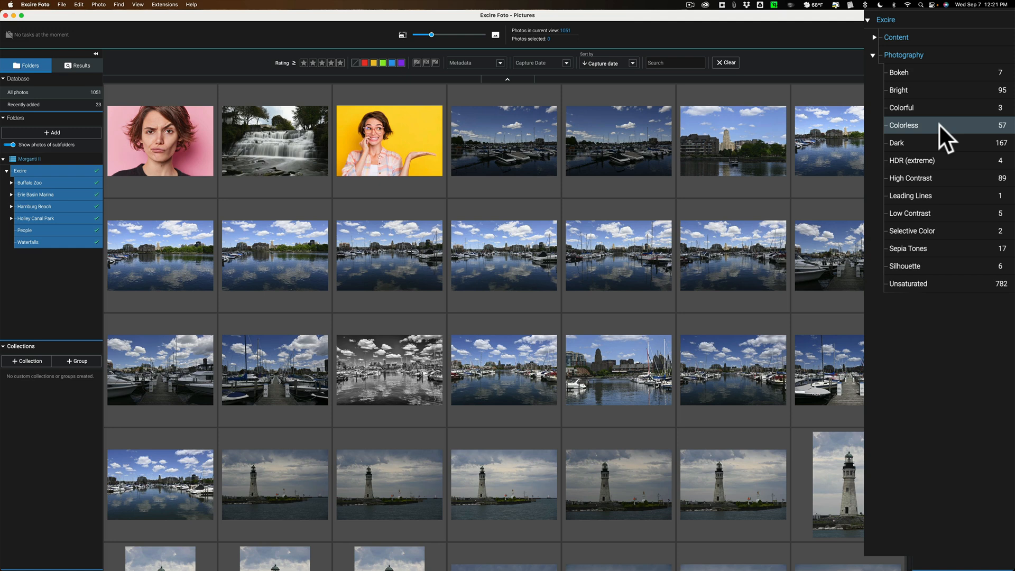
pyautogui.moveTo(945, 196)
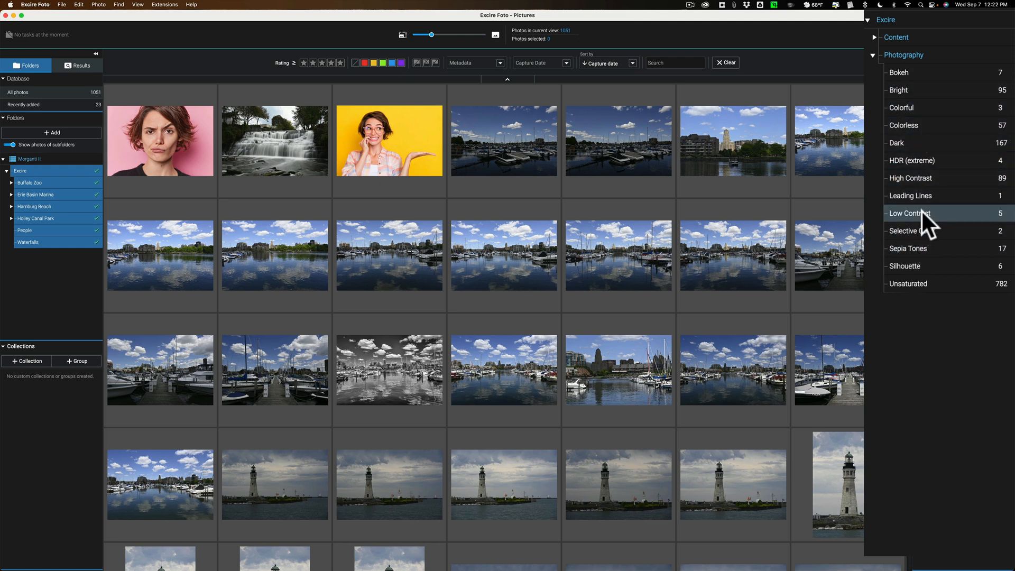
pyautogui.moveTo(913, 178)
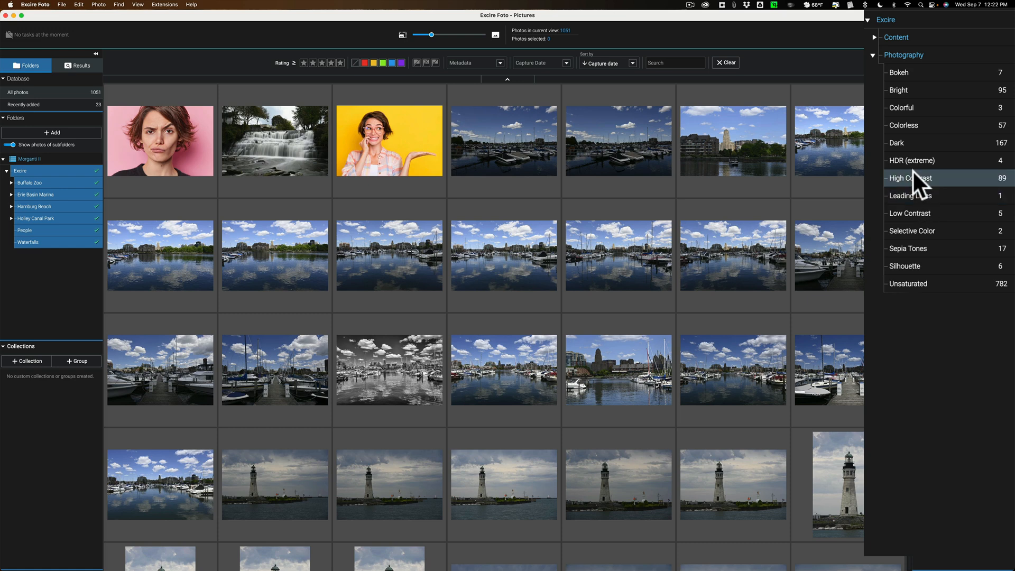
pyautogui.moveTo(878, 64)
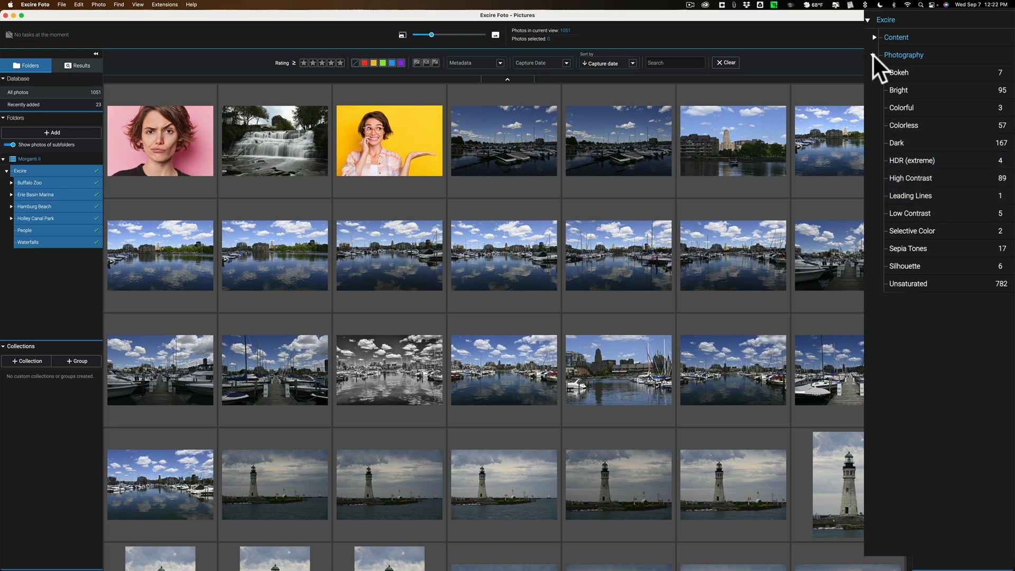
# Collapse Photography and filter to the 161 photos tagged Content > Animal > Bird > Eagle
pyautogui.click(874, 37)
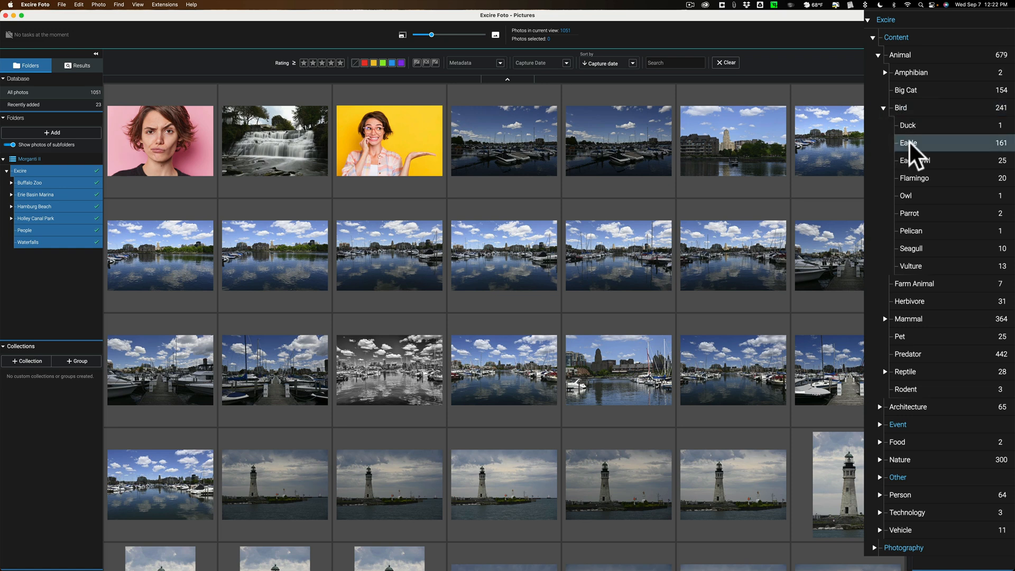
pyautogui.click(909, 143)
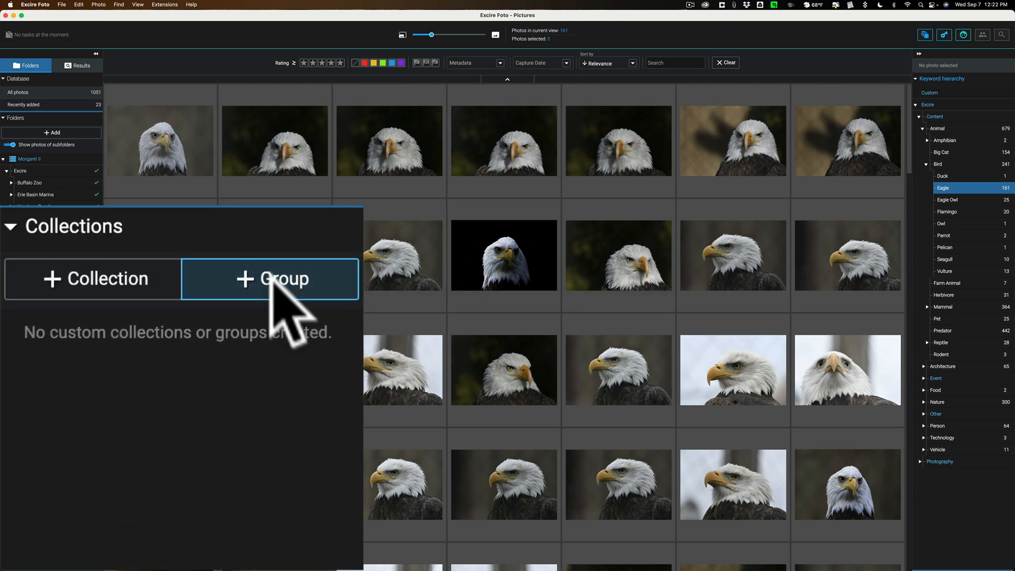
# Create a collection group 'Birds' holding a new collection 'Eagles'
pyautogui.click(271, 279)
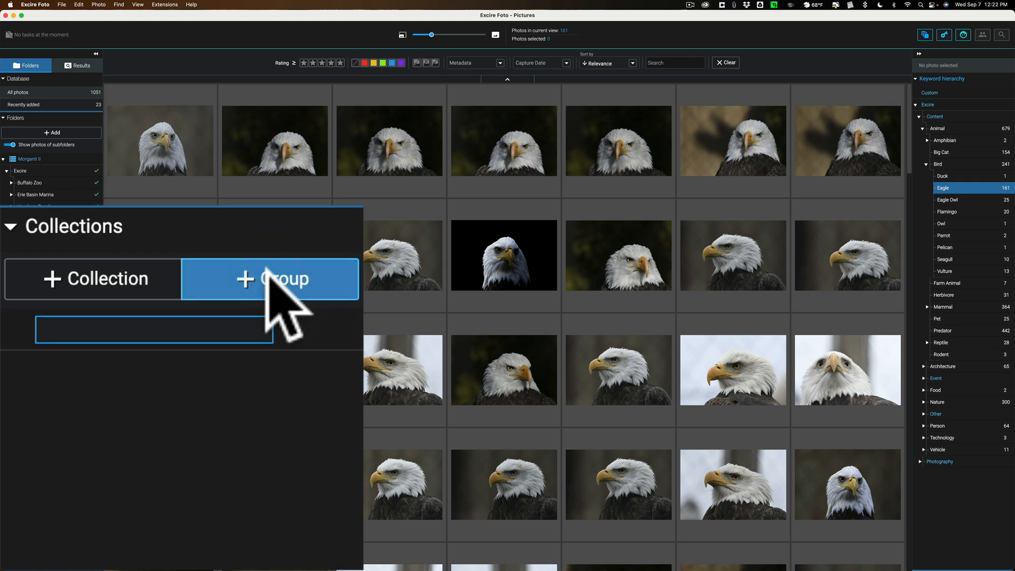
pyautogui.write('Birds')
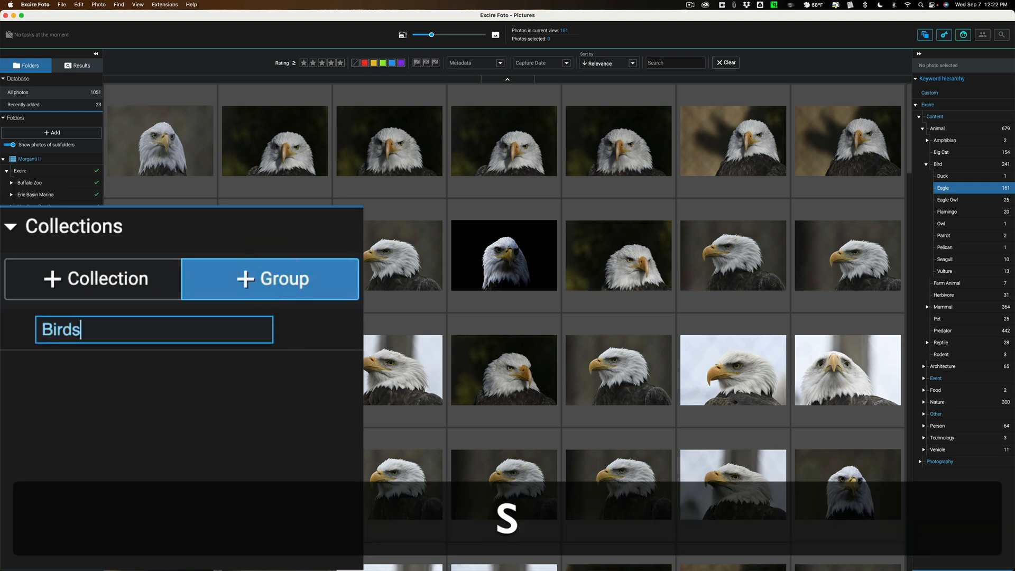
pyautogui.click(92, 278)
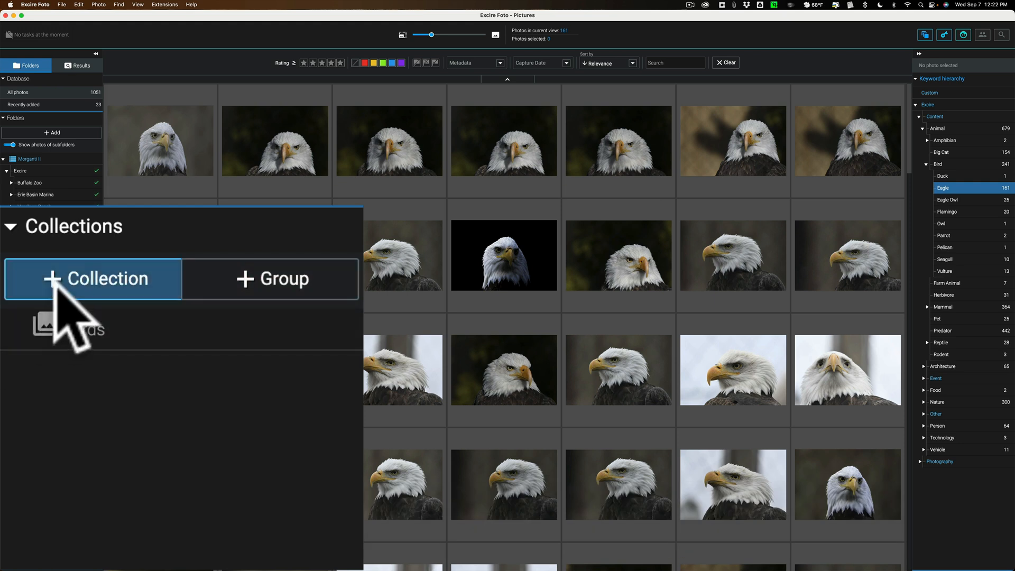
pyautogui.write('E')
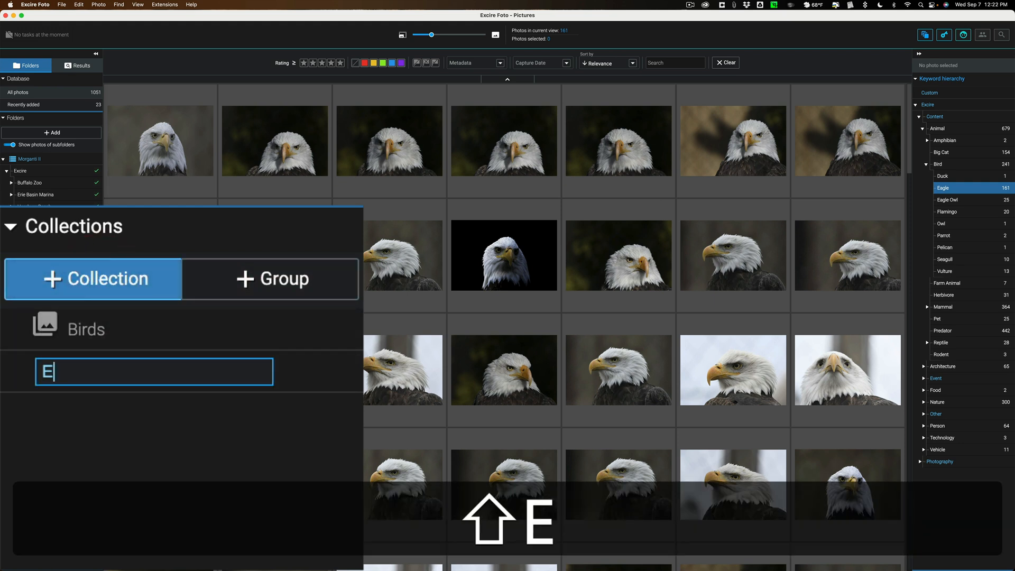
pyautogui.write('agles')
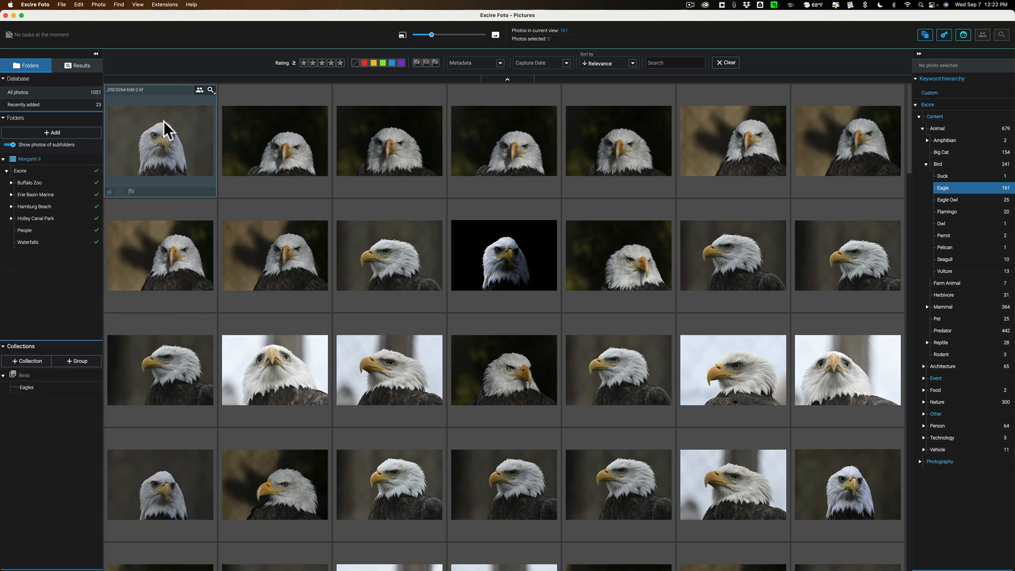
# Select all the eagle photos and add them to the Eagles collection
pyautogui.click(159, 141)
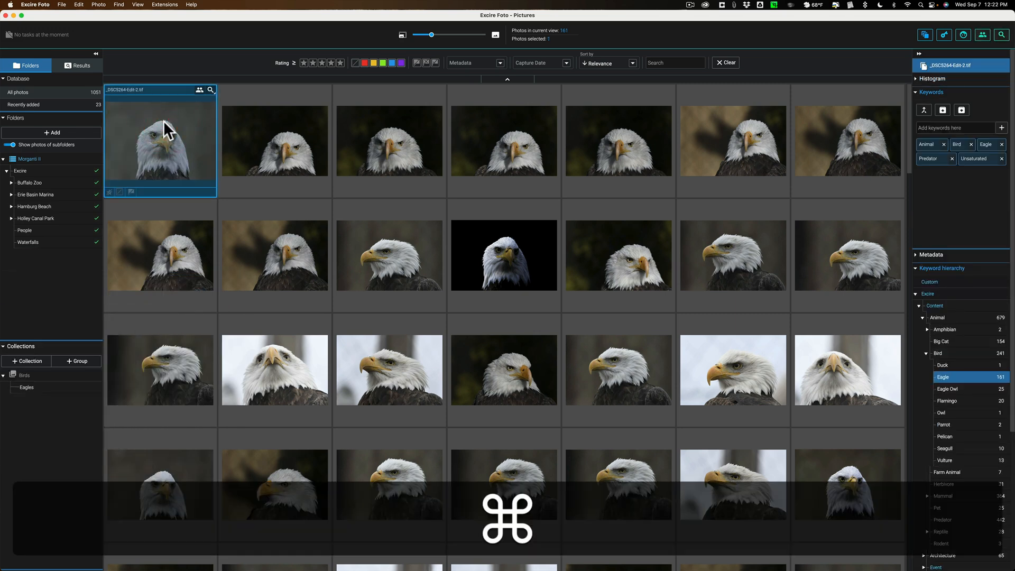
pyautogui.press('cmd+a')
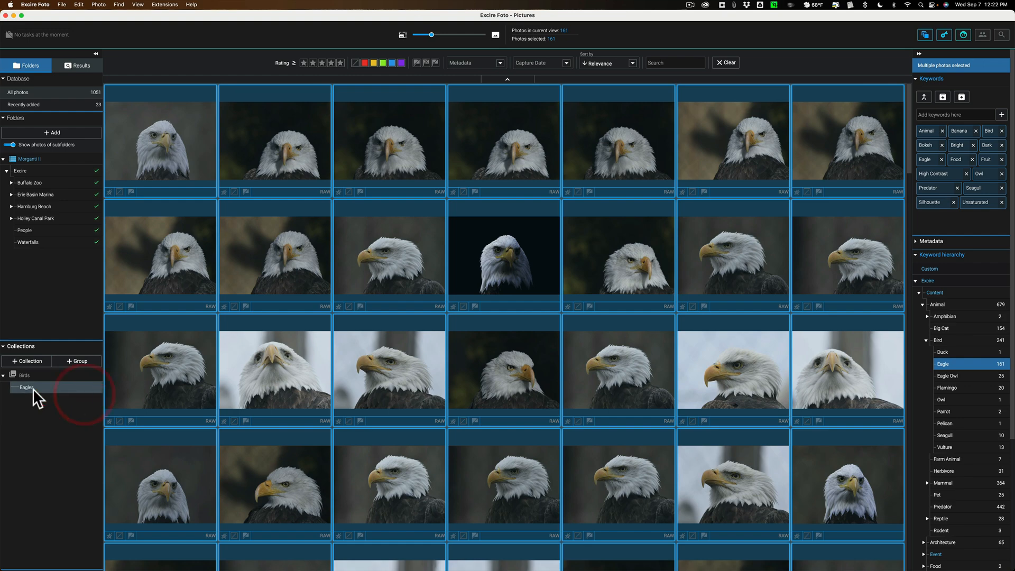
pyautogui.click(26, 386)
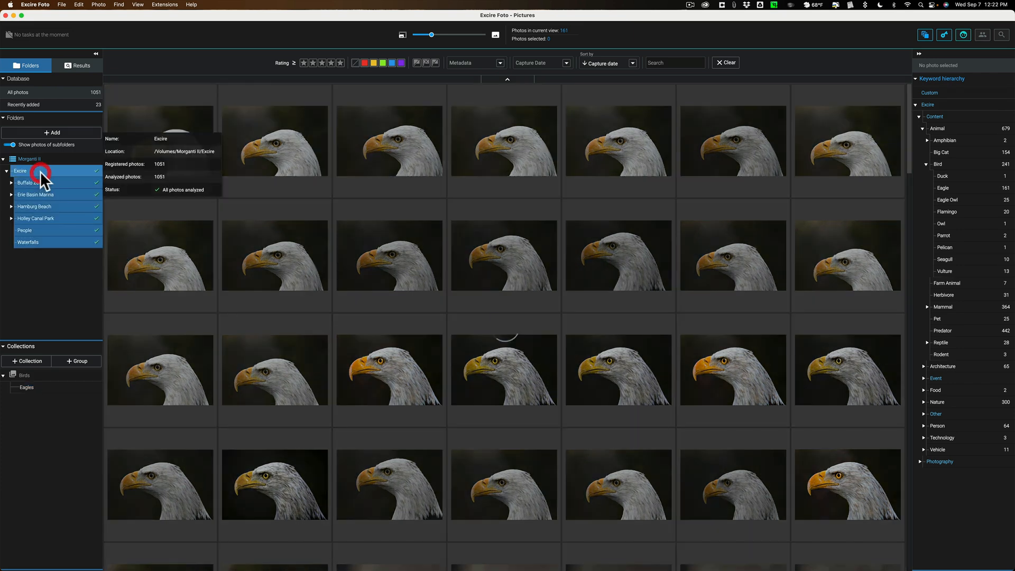
# Select the Excire folder to show all 1,051 photos, glancing at Results before returning to Folders
pyautogui.click(20, 171)
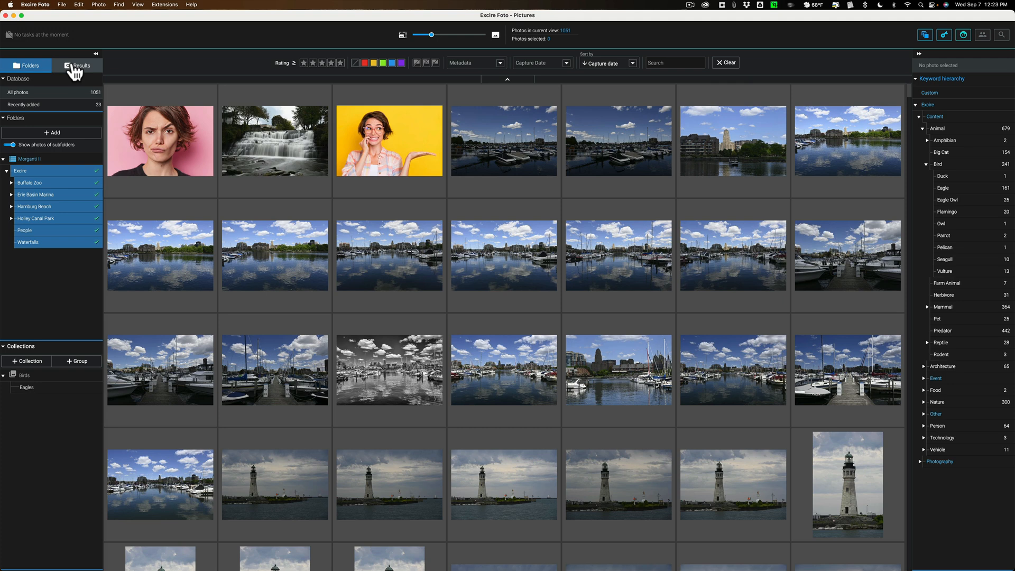
pyautogui.click(81, 64)
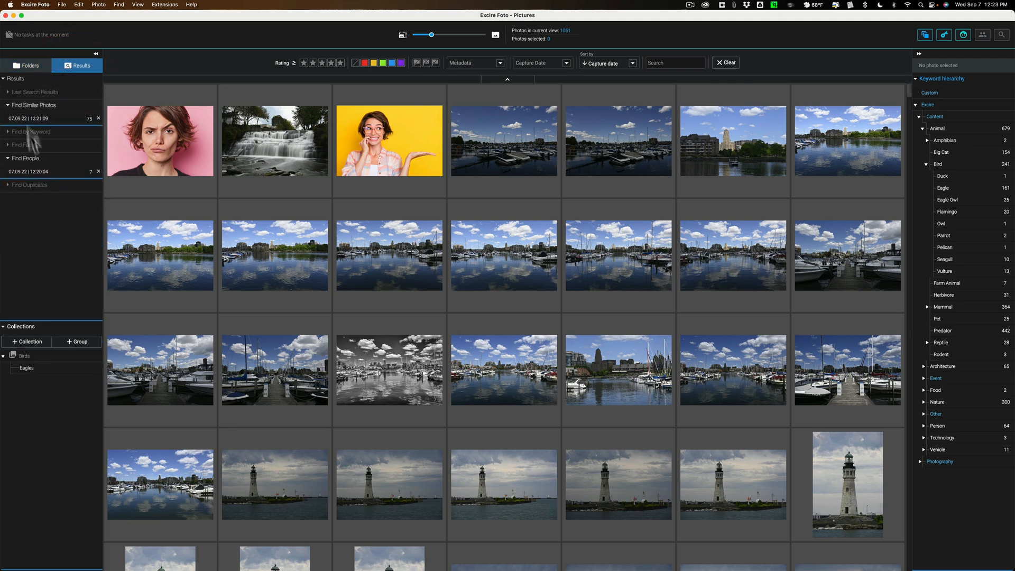
pyautogui.click(26, 66)
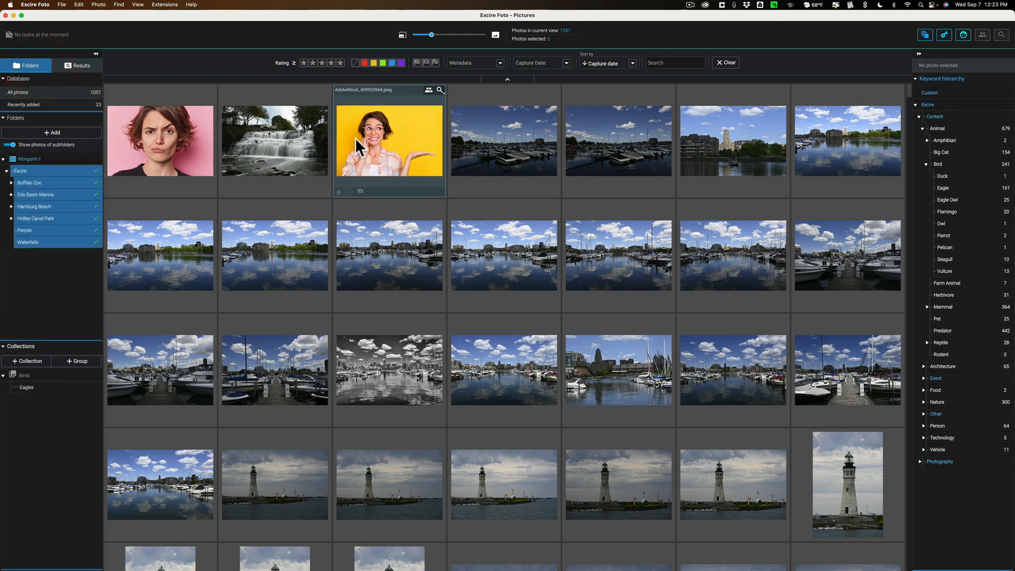
pyautogui.moveTo(388, 152)
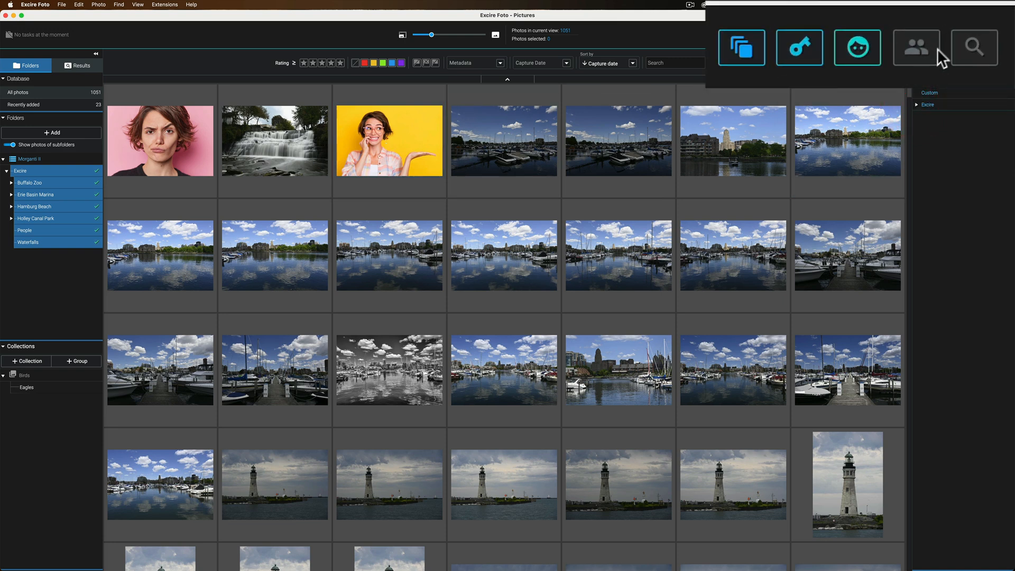
pyautogui.moveTo(798, 47)
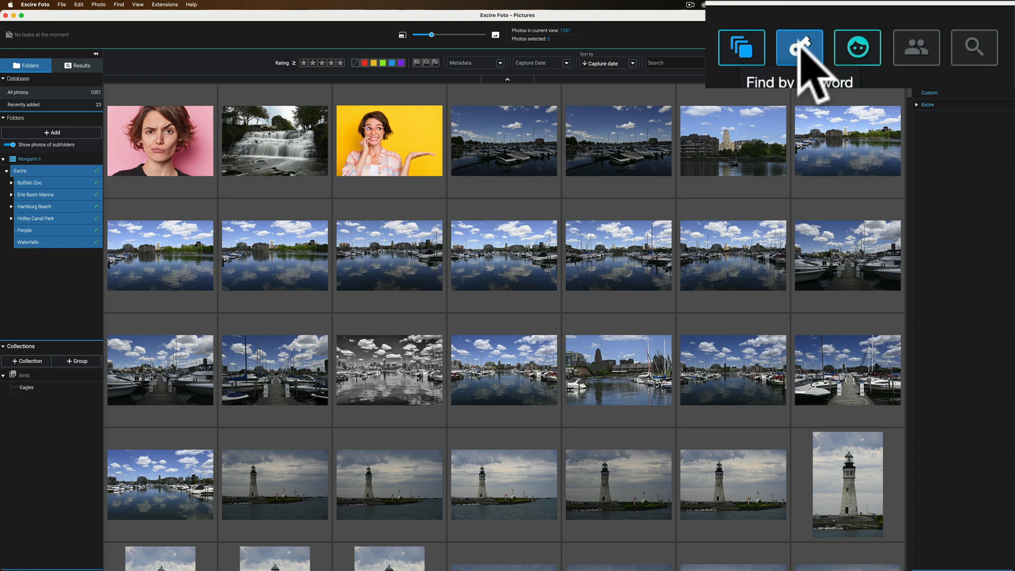
# Run a keyword search for Colorless and Animal > Big Cat, returning 38 snow leopard photos
pyautogui.click(798, 47)
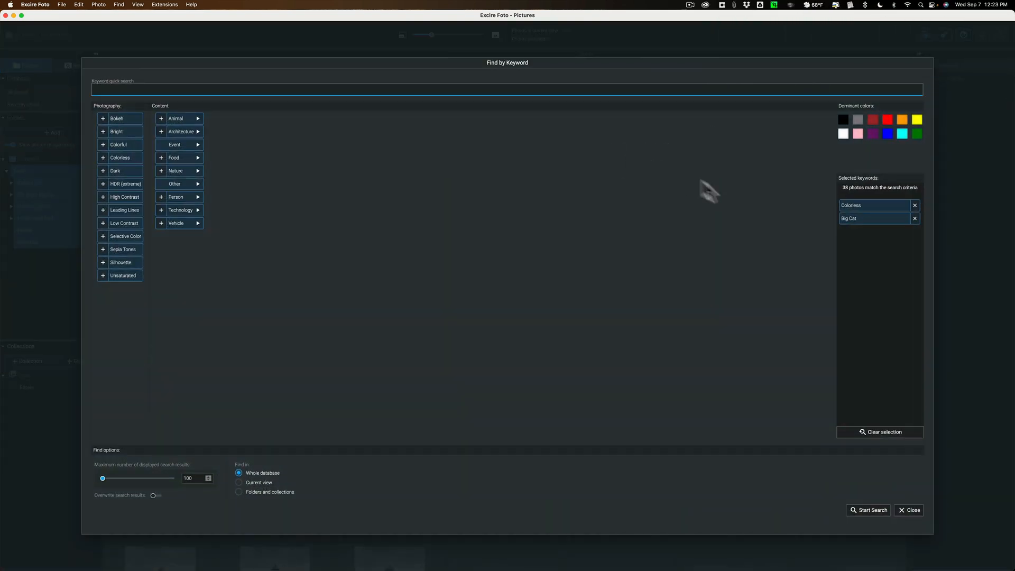
pyautogui.click(873, 205)
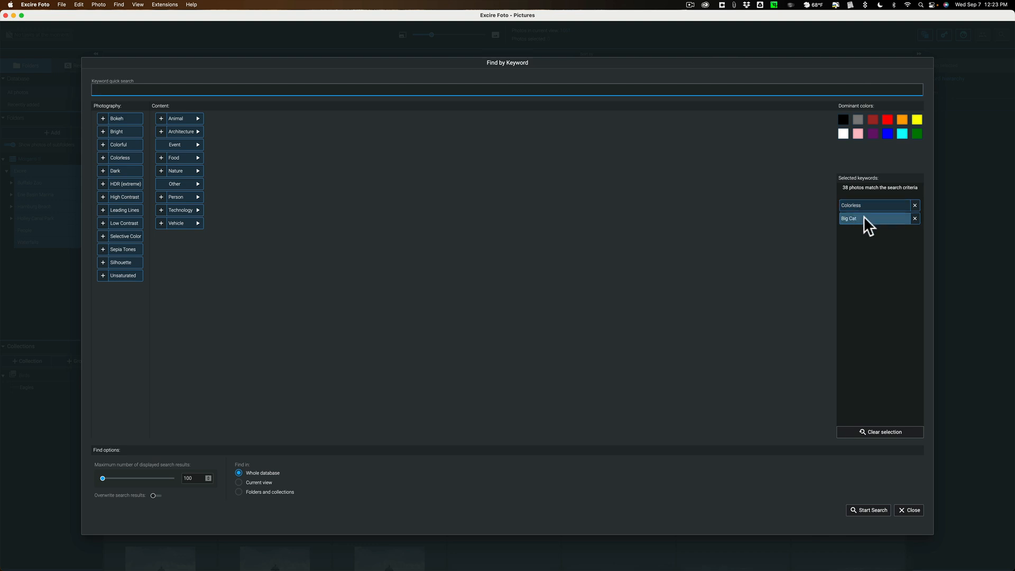
pyautogui.click(914, 219)
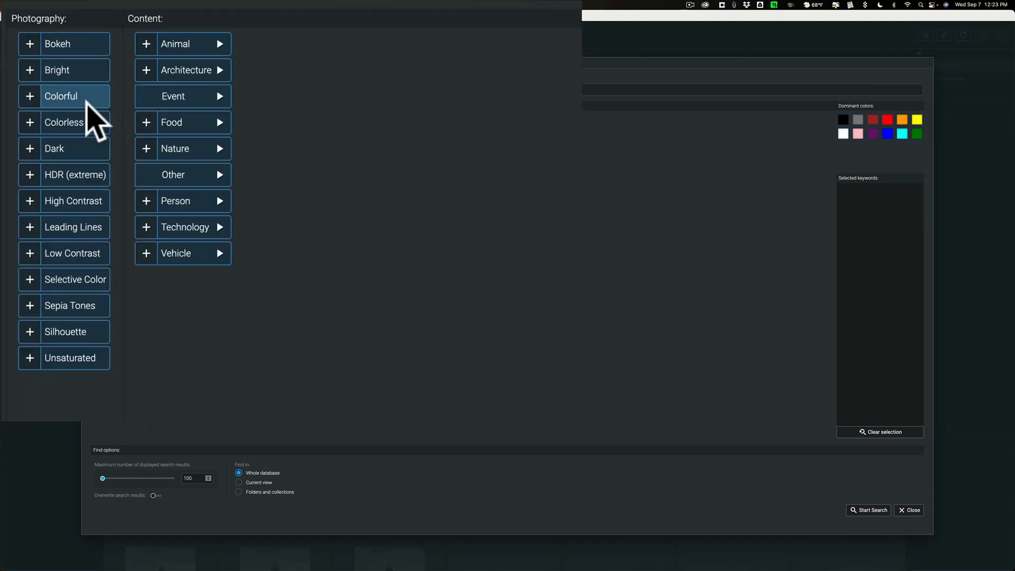
pyautogui.click(63, 122)
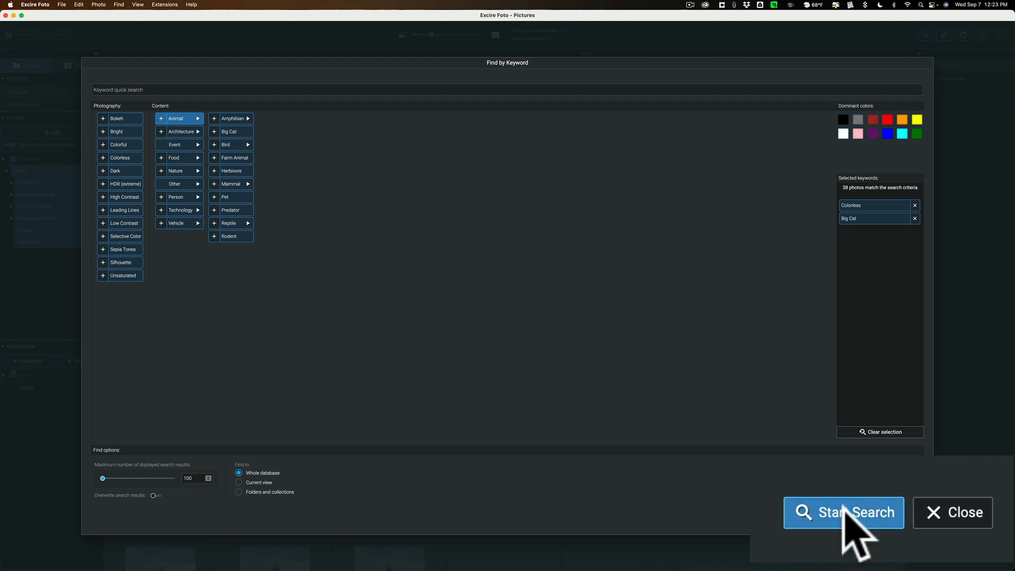
pyautogui.click(842, 512)
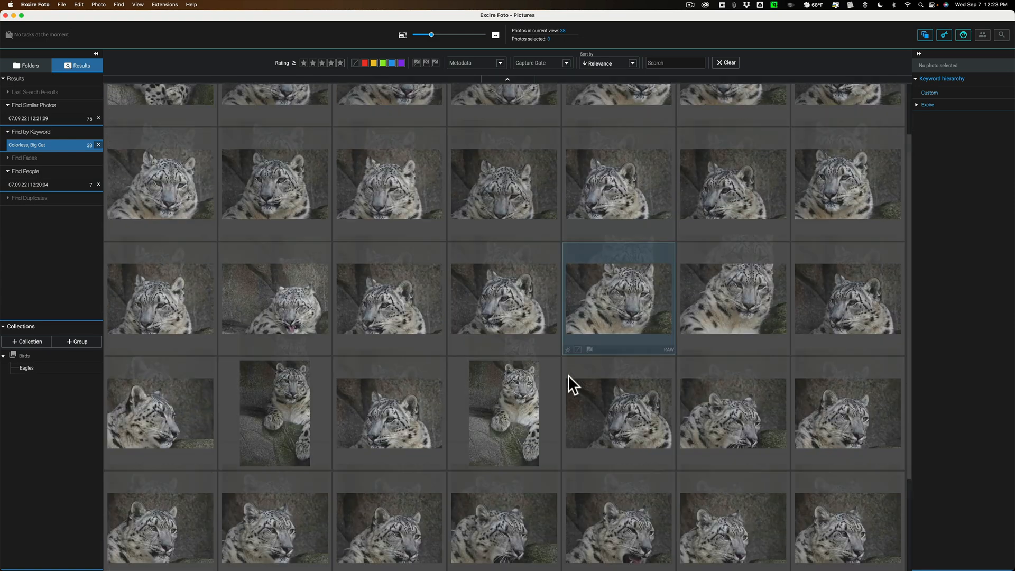
# Return to the Folders view, scroll the 1,051-photo grid and select the young man's portrait
pyautogui.scroll(-3)
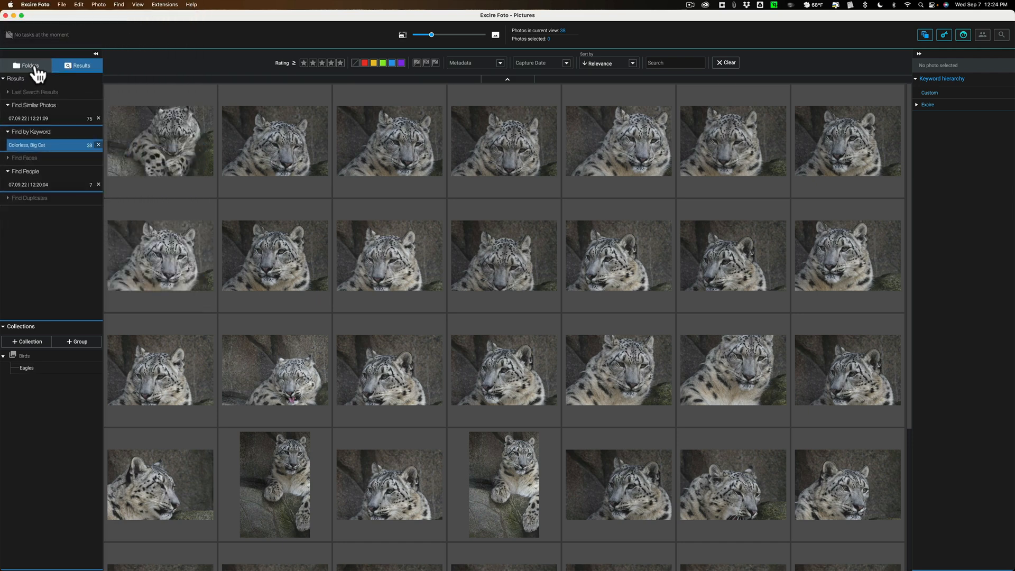
pyautogui.click(28, 64)
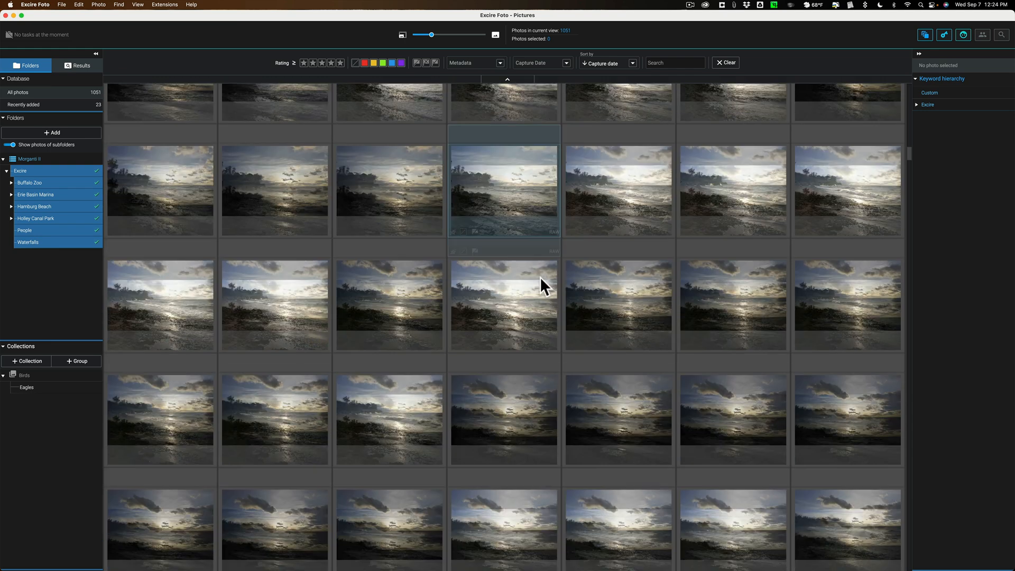
pyautogui.scroll(-3)
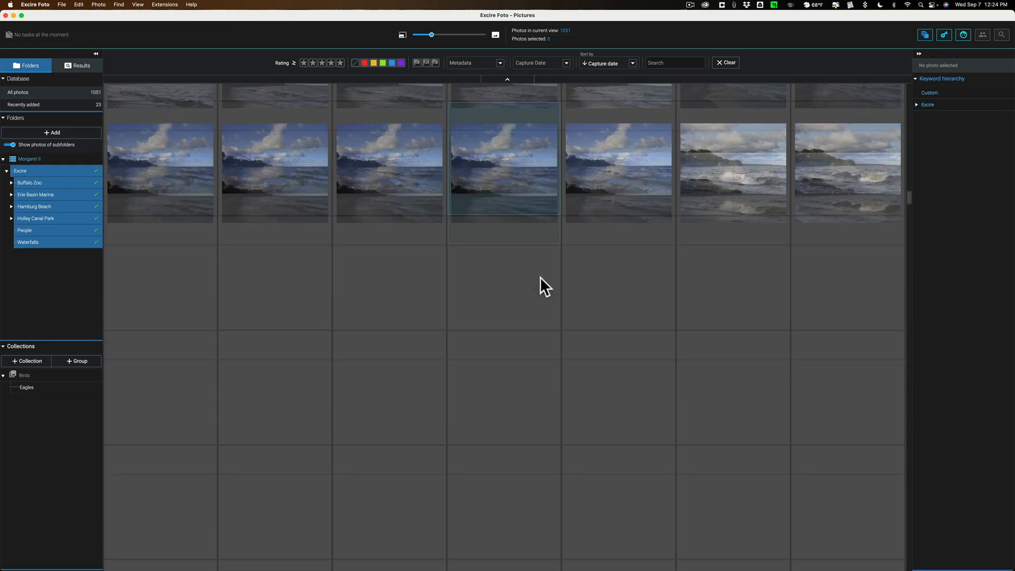
pyautogui.scroll(-3)
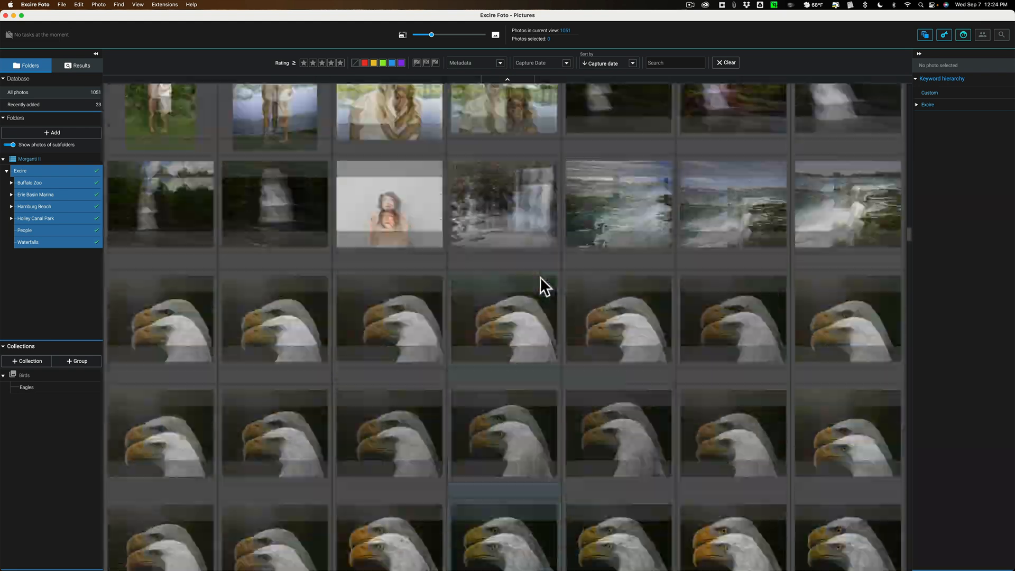
pyautogui.scroll(-3)
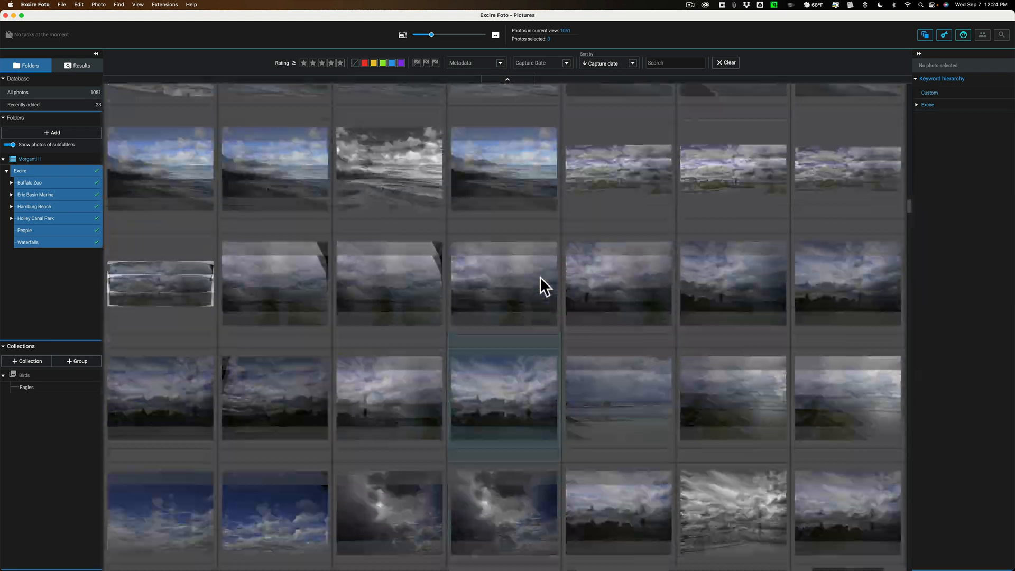
pyautogui.scroll(-3)
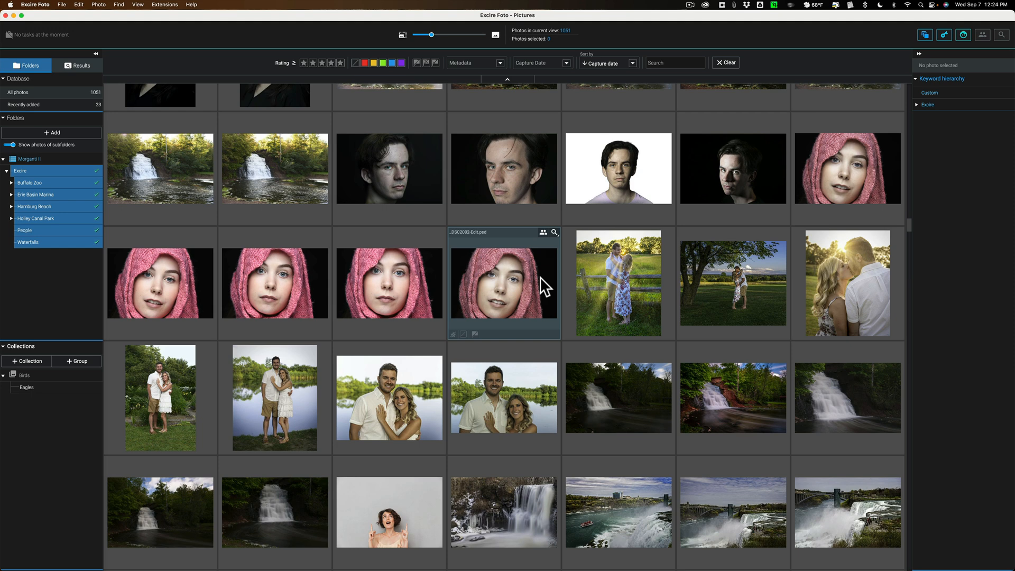
pyautogui.click(389, 169)
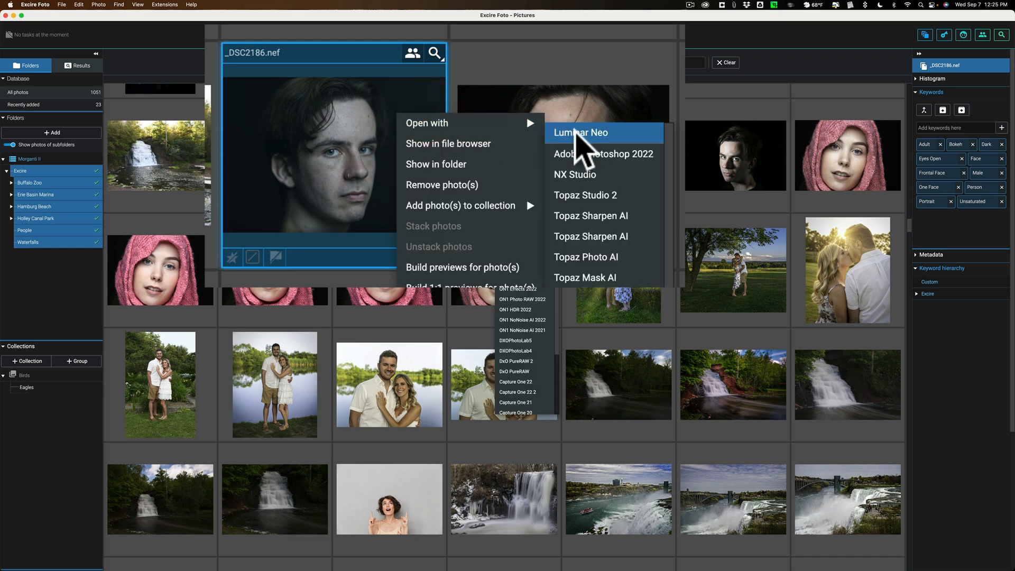
# Open portrait _DSC2186.nef in Luminar Neo and bring up its editing tools
pyautogui.click(581, 132)
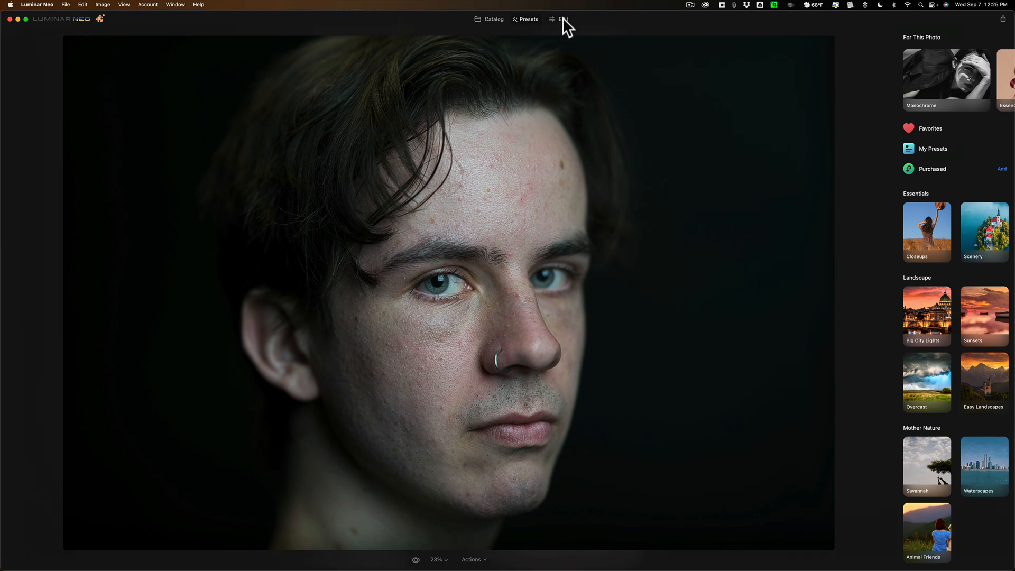
pyautogui.click(562, 19)
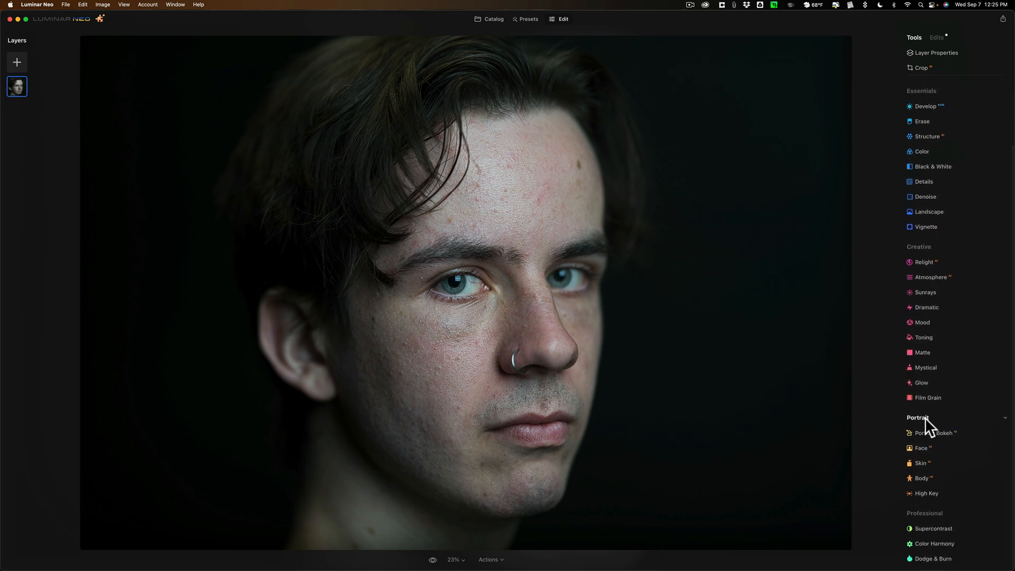
# In the Face tool, set face light to 68, iris flare 48 and eye whitening 59
pyautogui.click(920, 447)
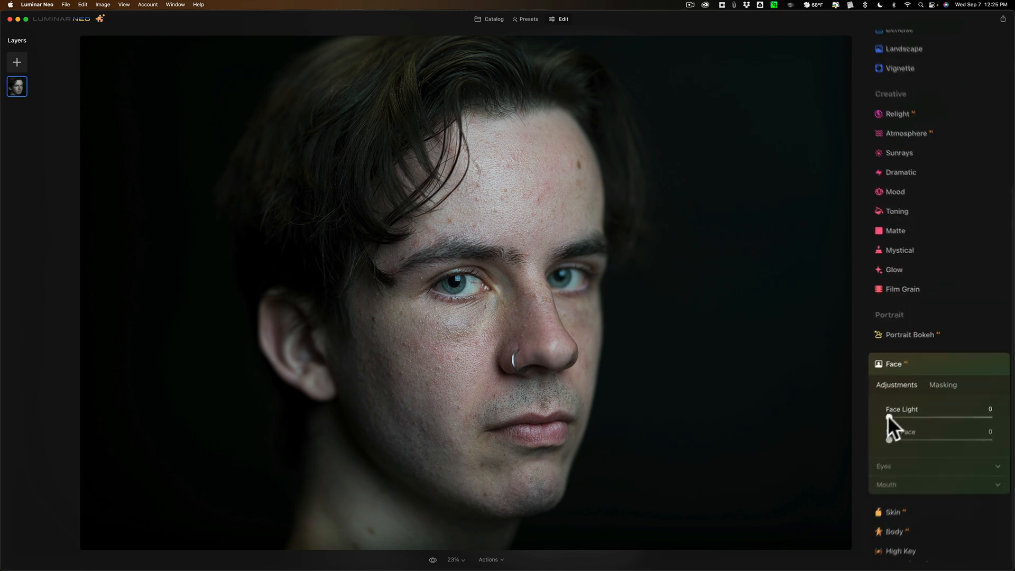
pyautogui.moveTo(882, 418); pyautogui.dragTo(951, 418)
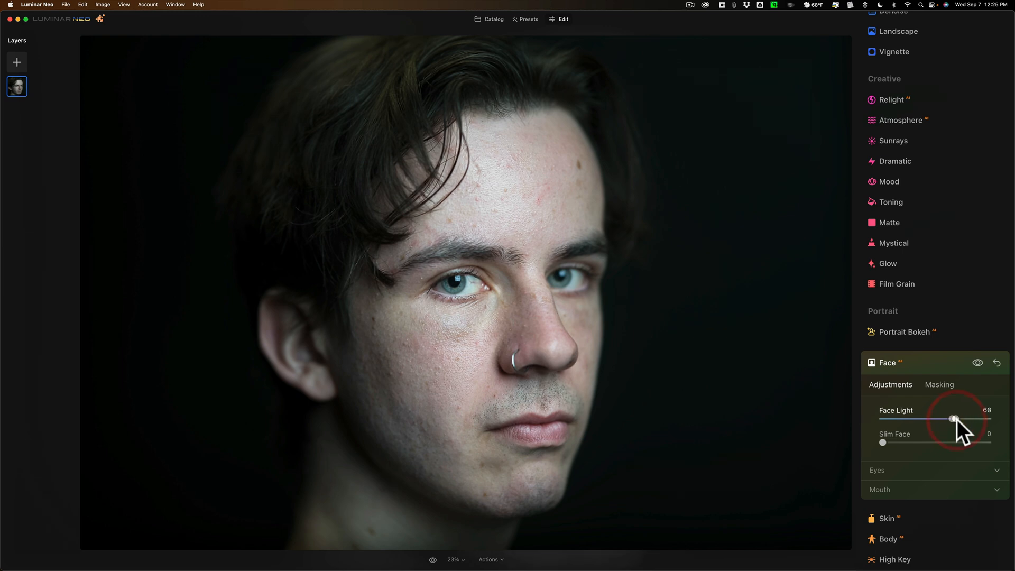
pyautogui.click(877, 470)
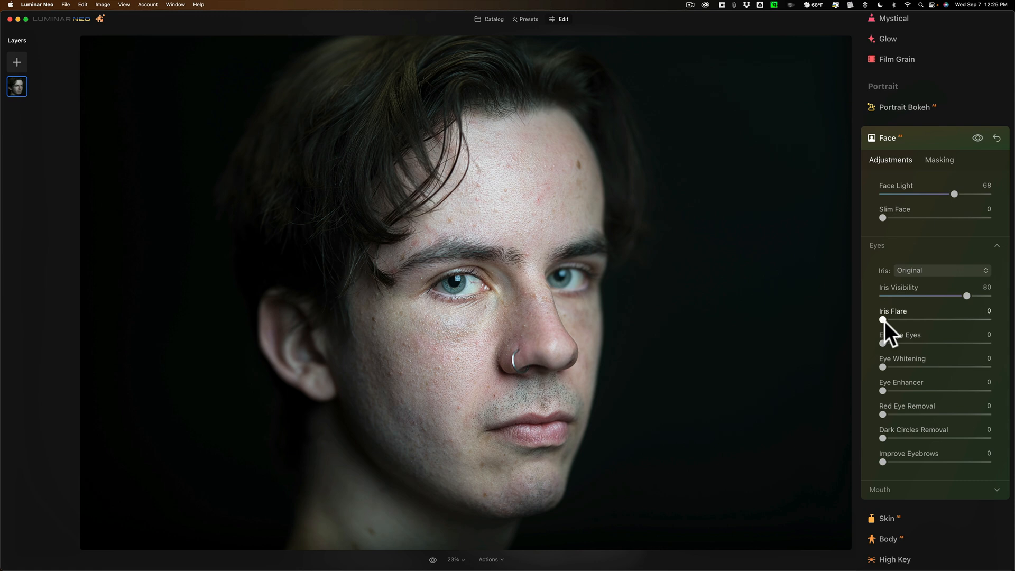
pyautogui.moveTo(882, 320); pyautogui.dragTo(930, 320)
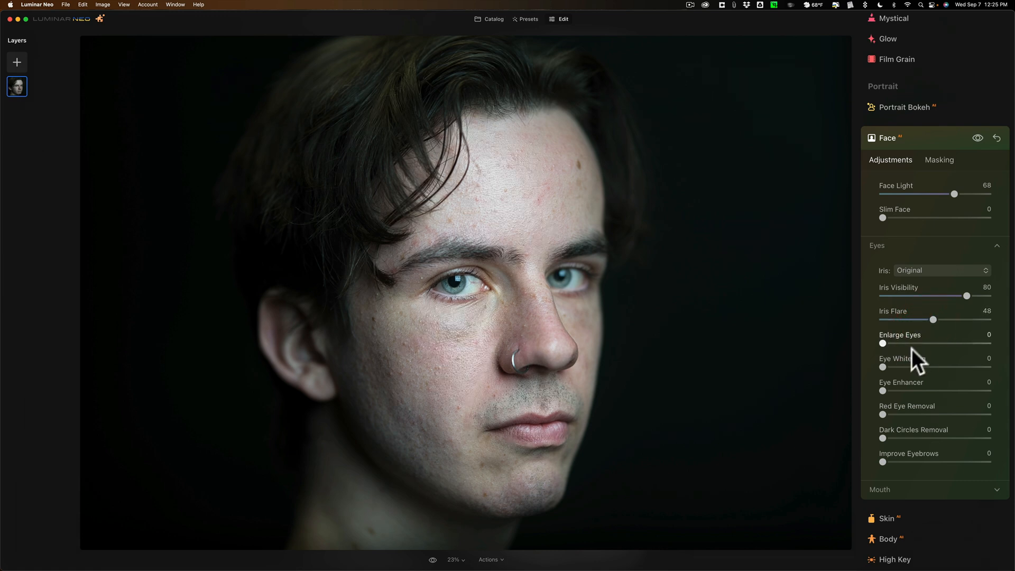
pyautogui.moveTo(882, 366); pyautogui.dragTo(940, 366)
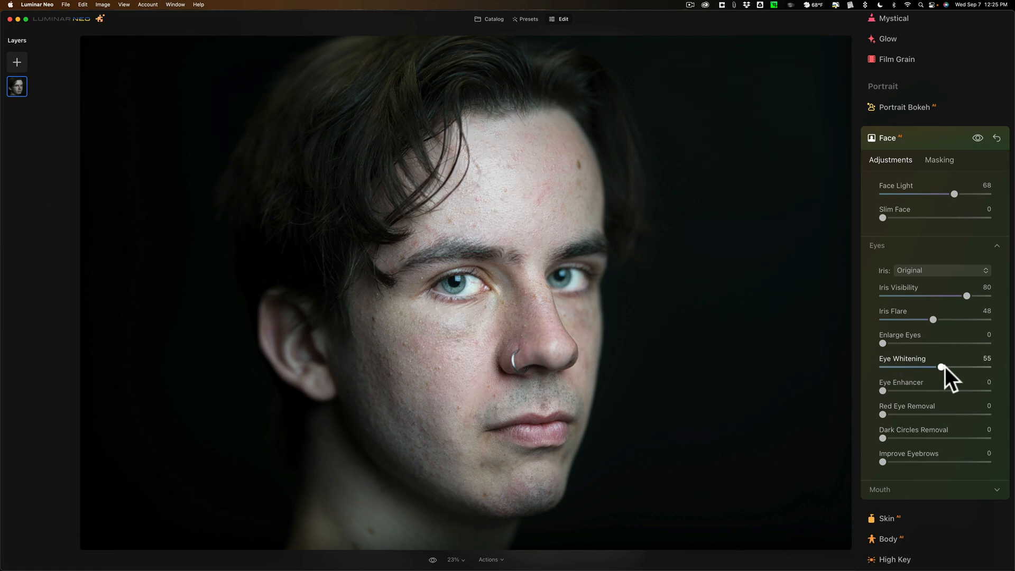
pyautogui.moveTo(940, 367); pyautogui.dragTo(945, 366)
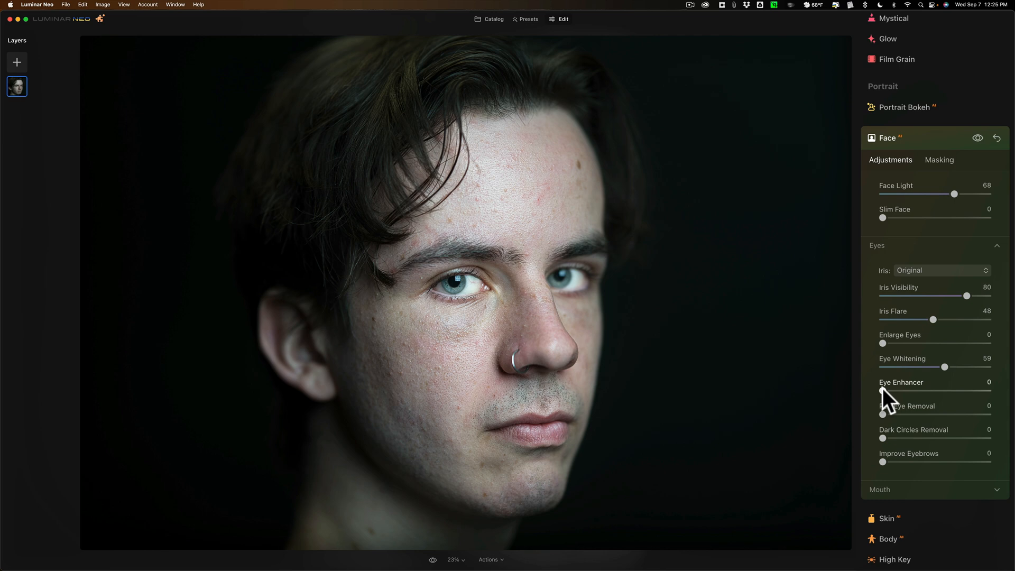
# Set Eye Enhancer to 32, Dark Circles Removal to 76 and Improve Eyebrows to 27
pyautogui.moveTo(882, 391); pyautogui.dragTo(988, 391)
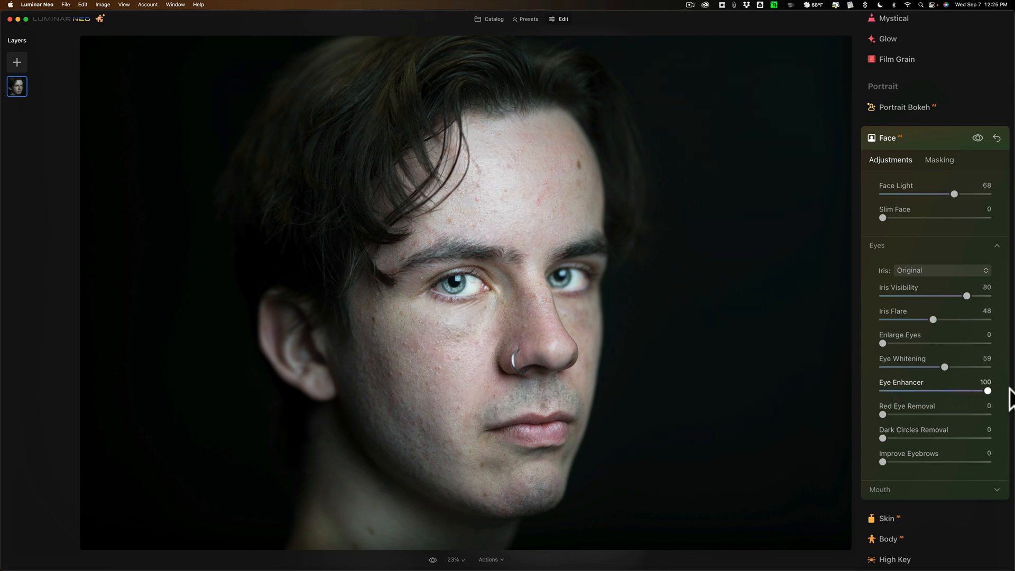
pyautogui.moveTo(987, 391); pyautogui.dragTo(919, 391)
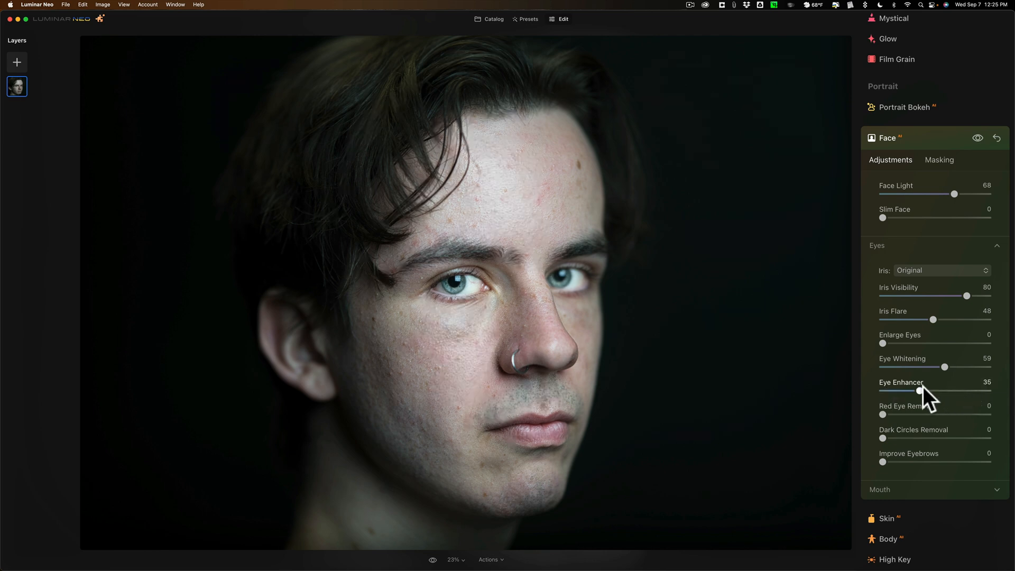
pyautogui.moveTo(920, 390); pyautogui.dragTo(917, 390)
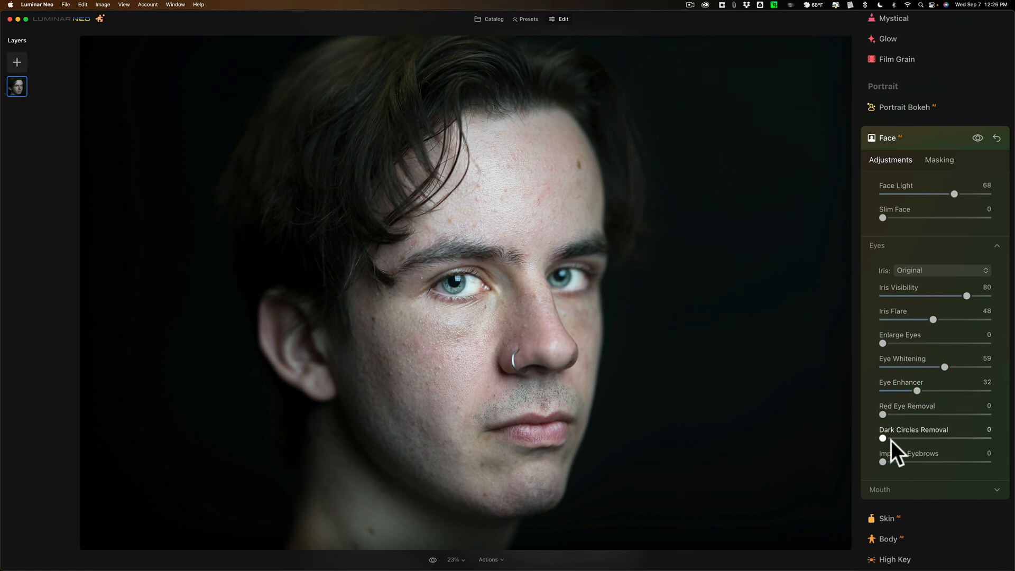
pyautogui.moveTo(882, 438); pyautogui.dragTo(894, 438)
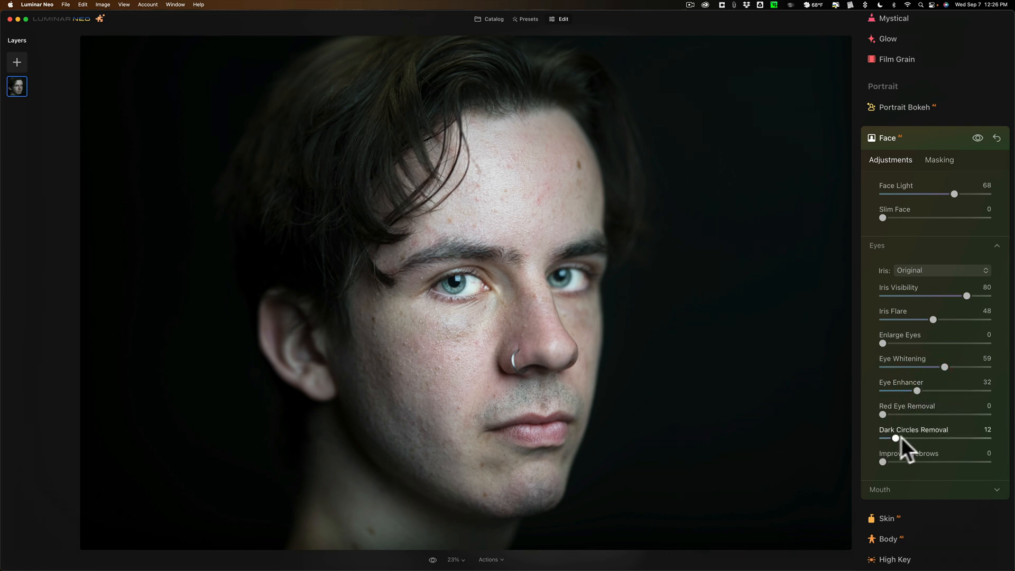
pyautogui.moveTo(896, 437); pyautogui.dragTo(965, 438)
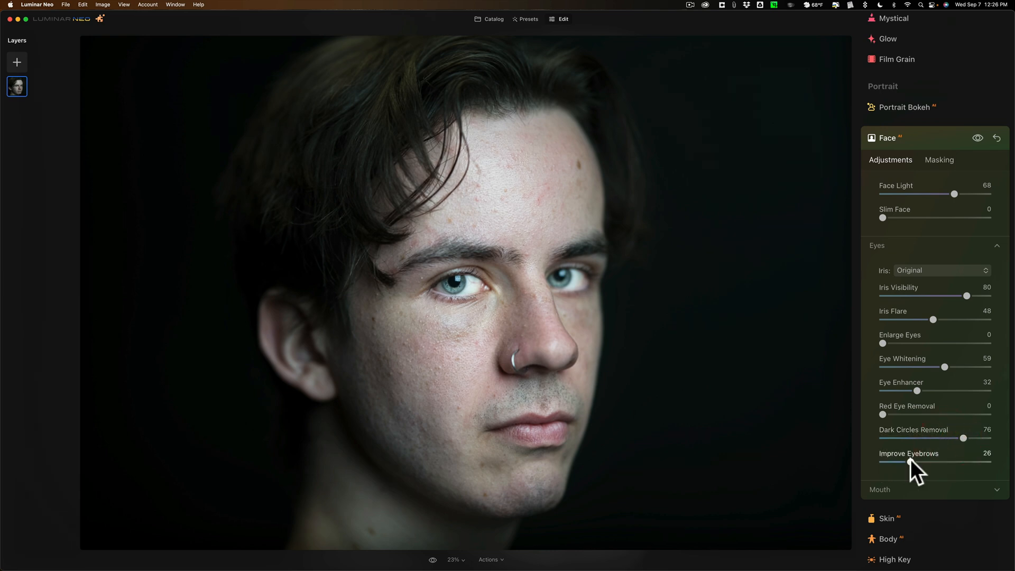
pyautogui.moveTo(913, 462); pyautogui.dragTo(913, 462)
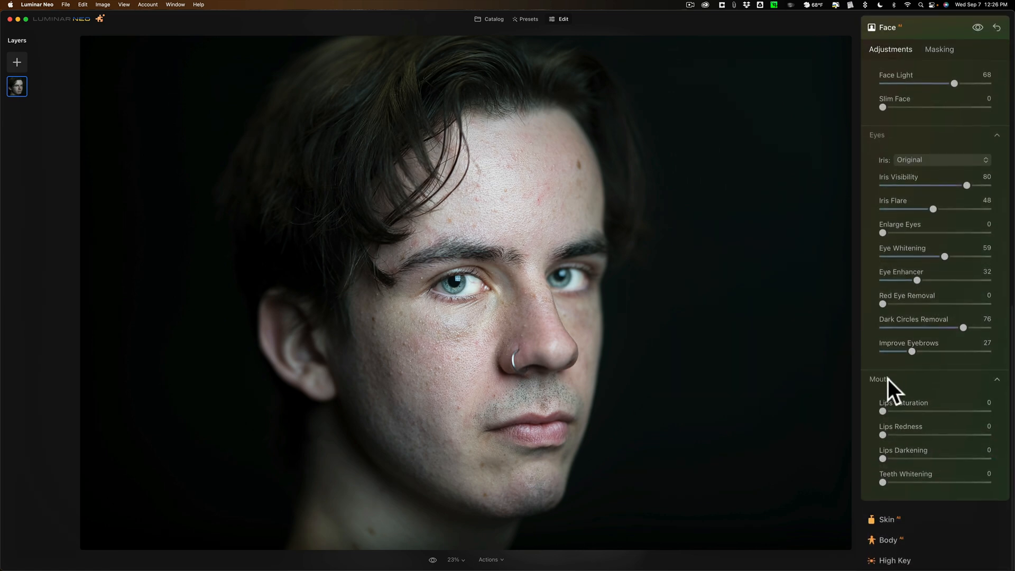
pyautogui.moveTo(883, 412); pyautogui.dragTo(893, 412)
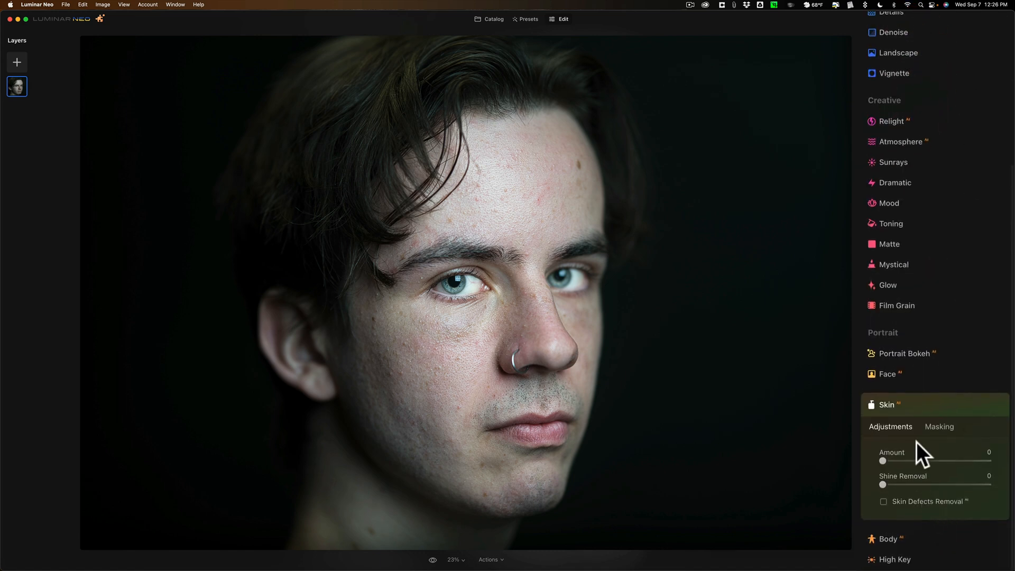
# Set skin smoothing Amount to 51, enable Skin Defects Removal and raise Shine Removal to 66
pyautogui.moveTo(882, 460); pyautogui.dragTo(932, 461)
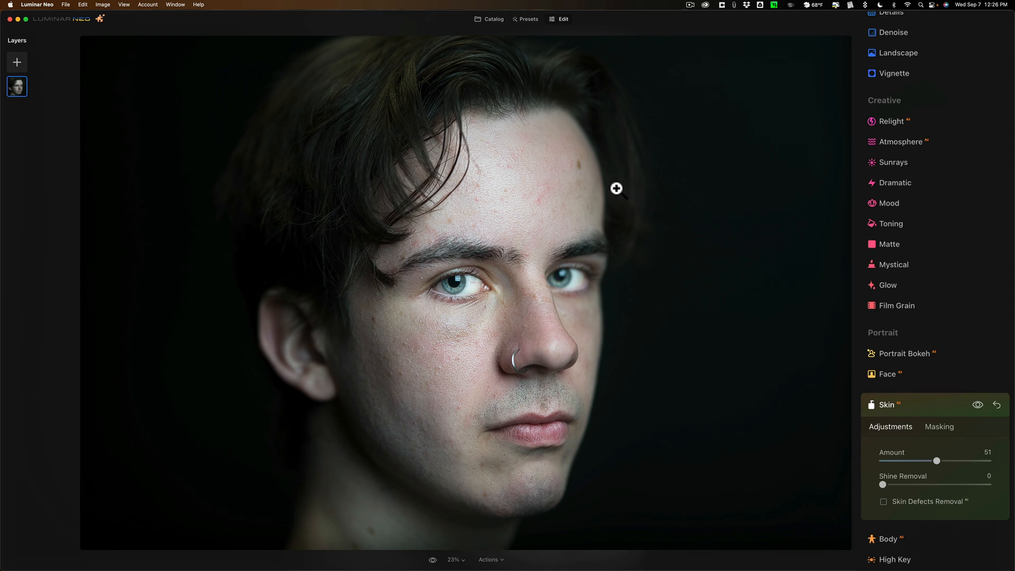
pyautogui.moveTo(524, 201)
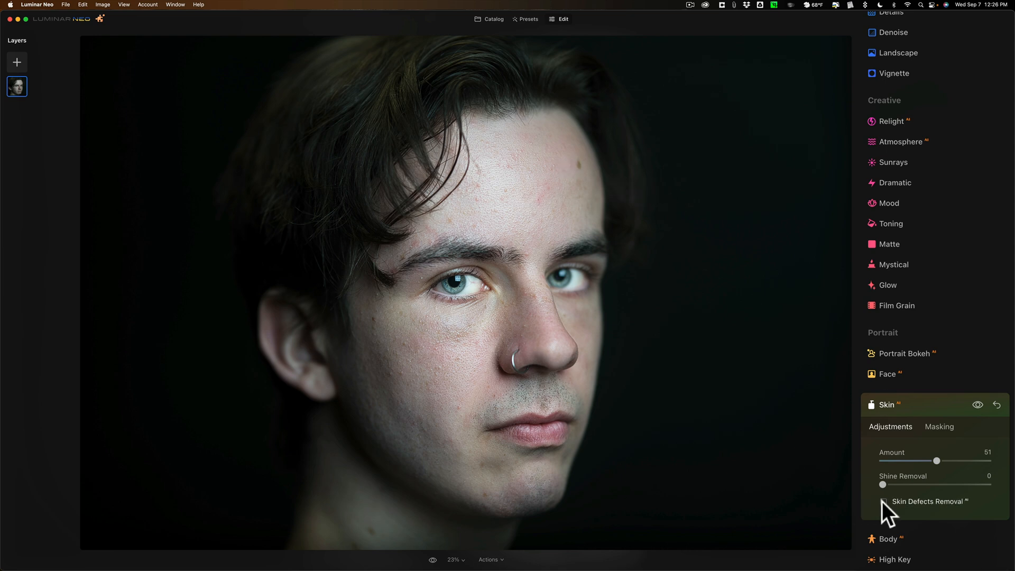
pyautogui.click(882, 501)
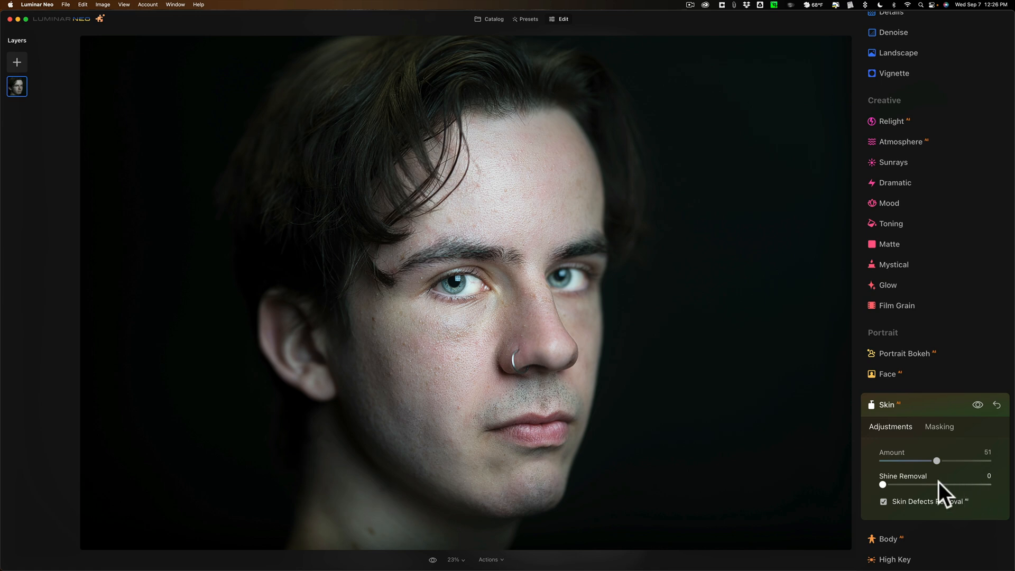
pyautogui.moveTo(883, 484); pyautogui.dragTo(939, 484)
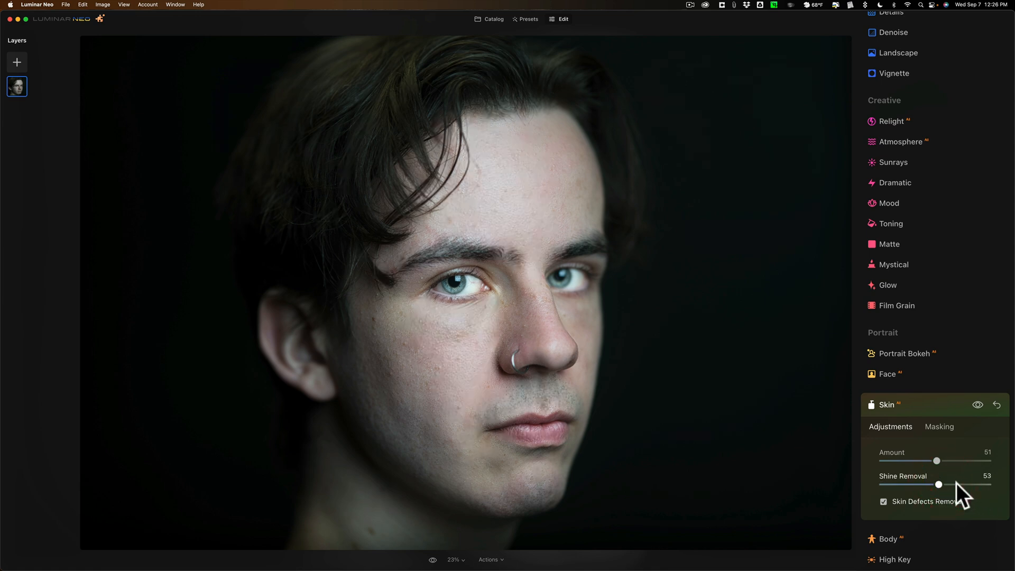
pyautogui.moveTo(951, 484); pyautogui.dragTo(971, 484)
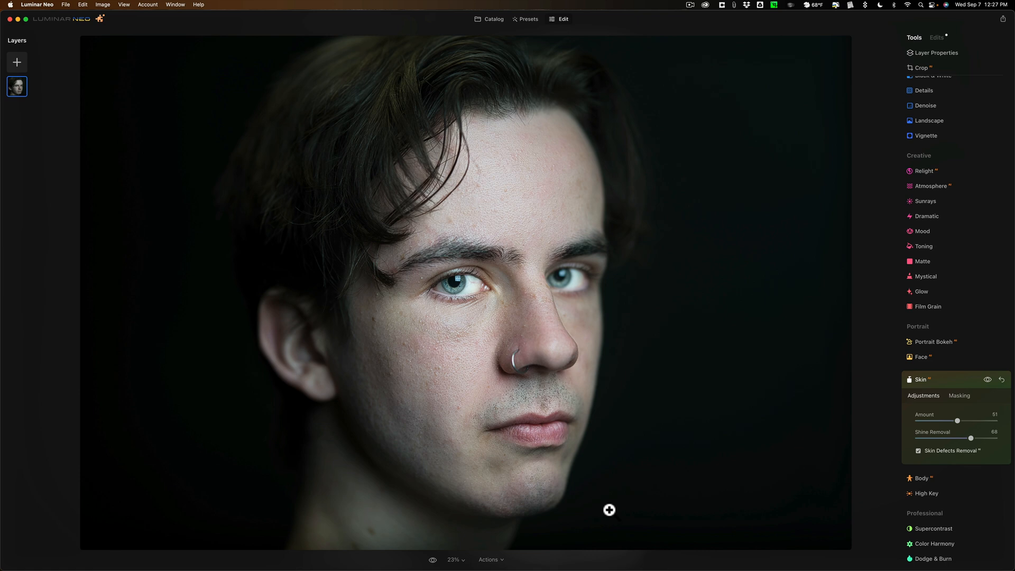
pyautogui.moveTo(931, 380)
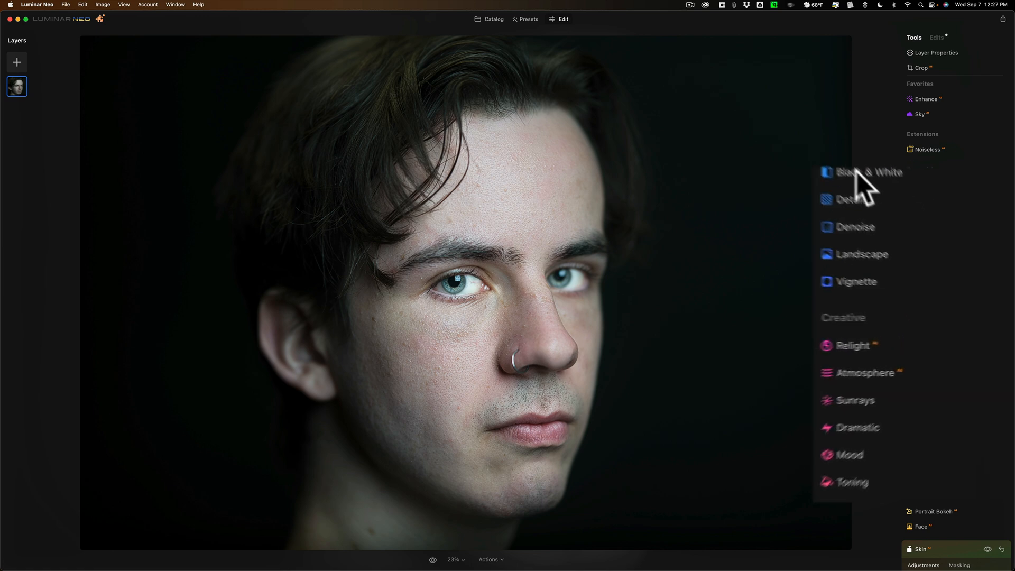
# Convert to B&W with red luminance 53, yellow 50 and blue 77
pyautogui.click(868, 172)
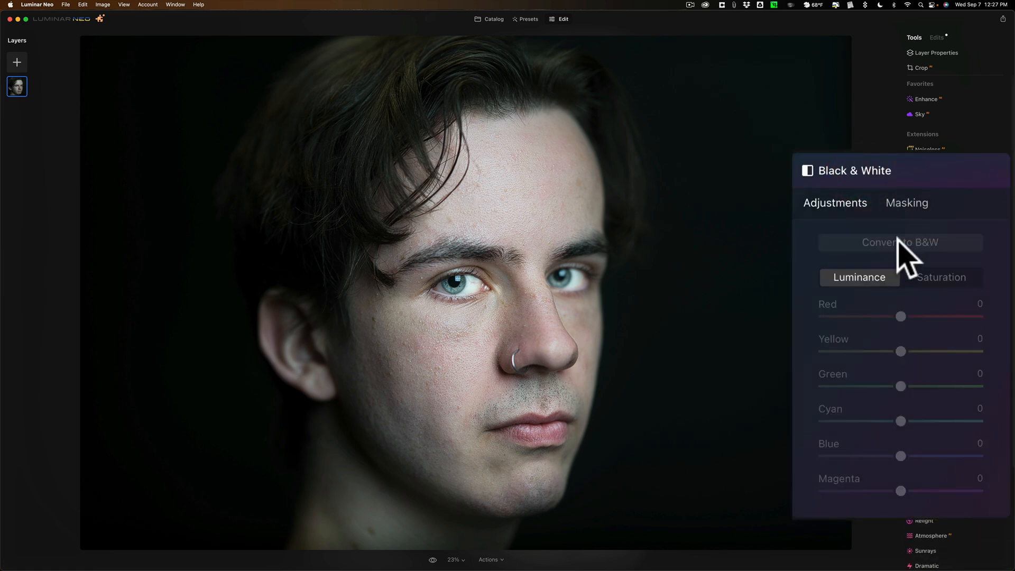
pyautogui.click(899, 242)
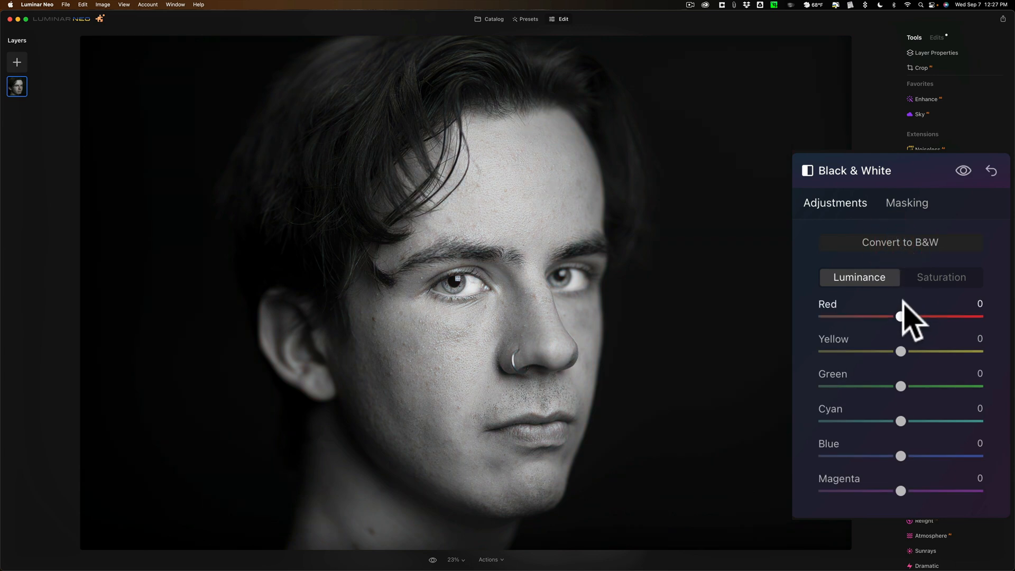
pyautogui.moveTo(899, 317); pyautogui.dragTo(942, 317)
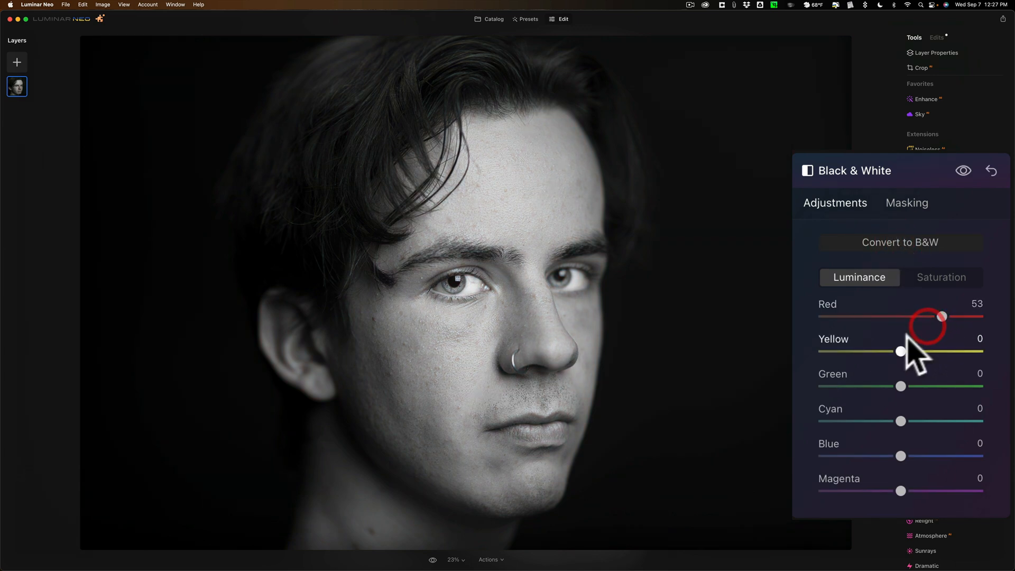
pyautogui.moveTo(899, 352); pyautogui.dragTo(942, 351)
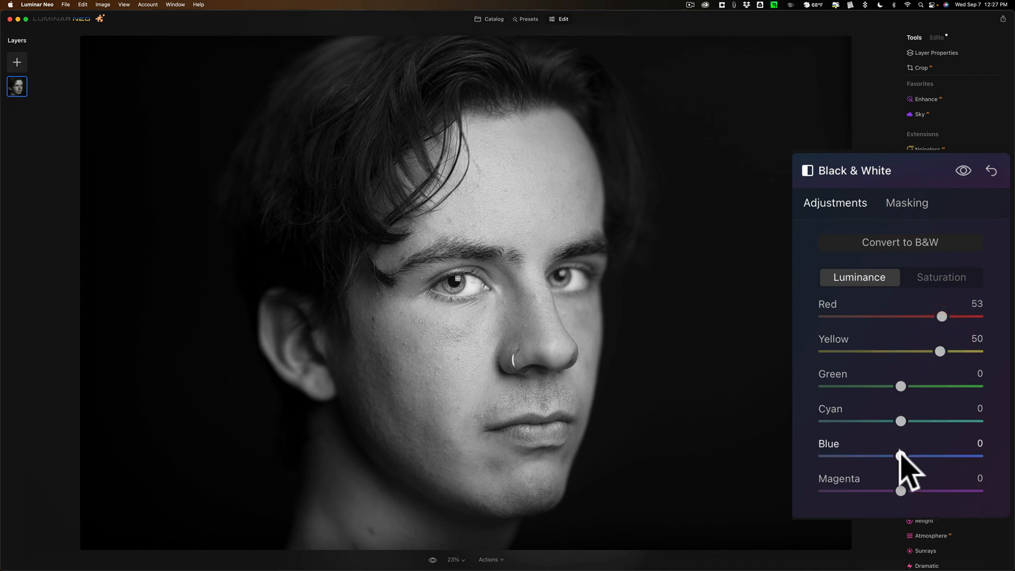
pyautogui.moveTo(899, 456); pyautogui.dragTo(920, 456)
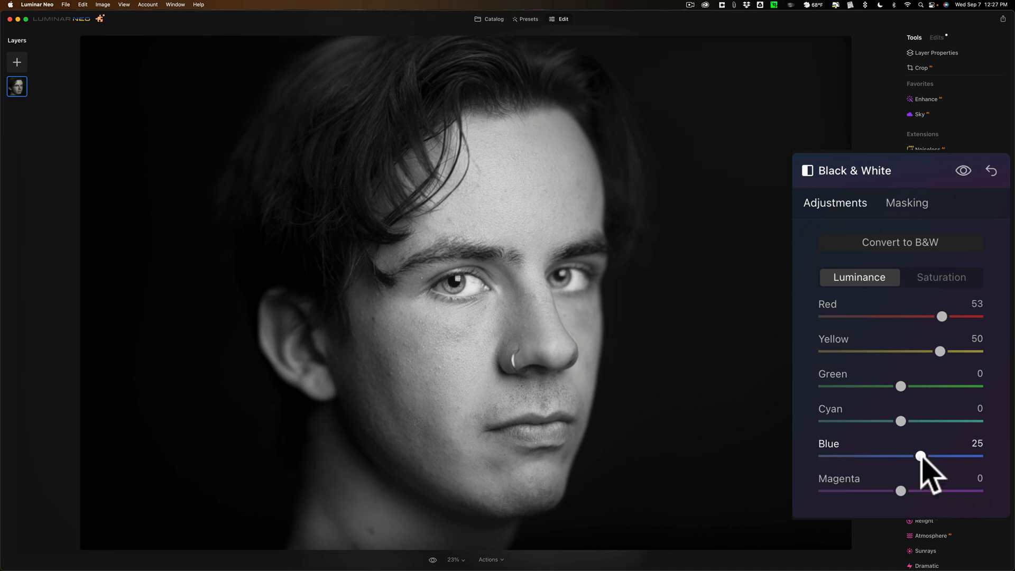
pyautogui.moveTo(921, 456); pyautogui.dragTo(964, 456)
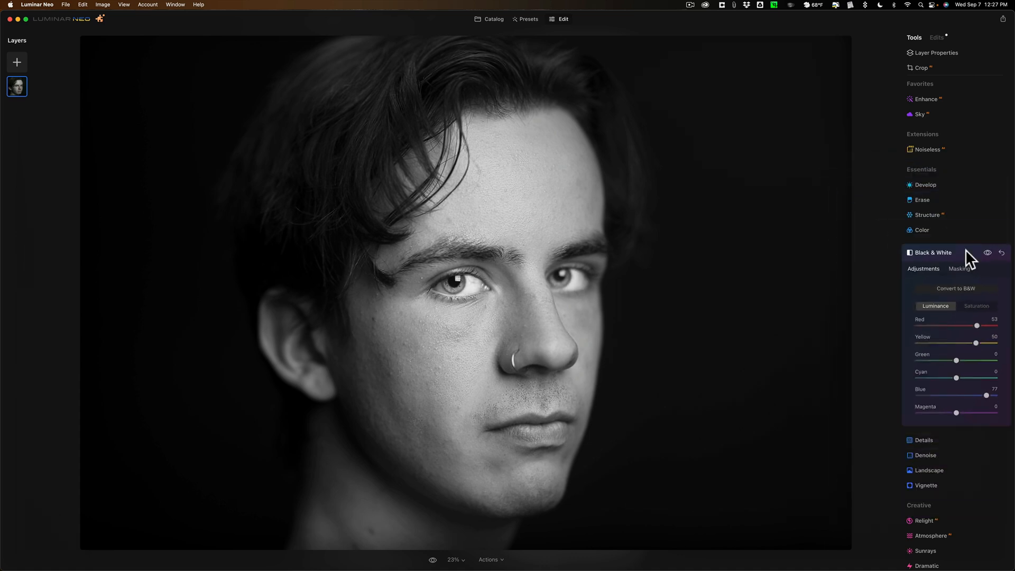
pyautogui.moveTo(430, 214)
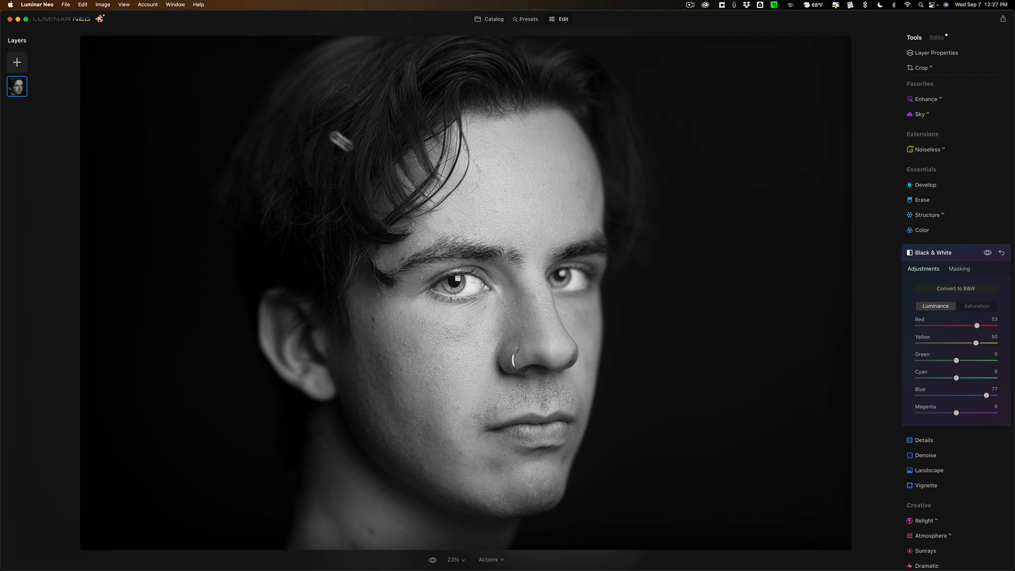
# Switch to Excire Foto and open _DSC2186.nef as an enlarged grid preview
pyautogui.click(37, 4)
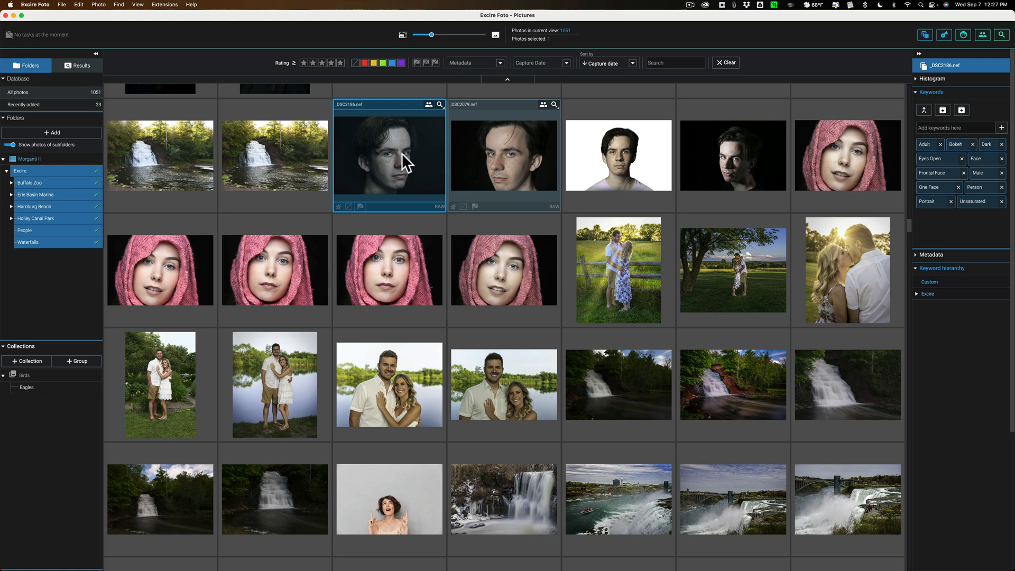
pyautogui.click(401, 156)
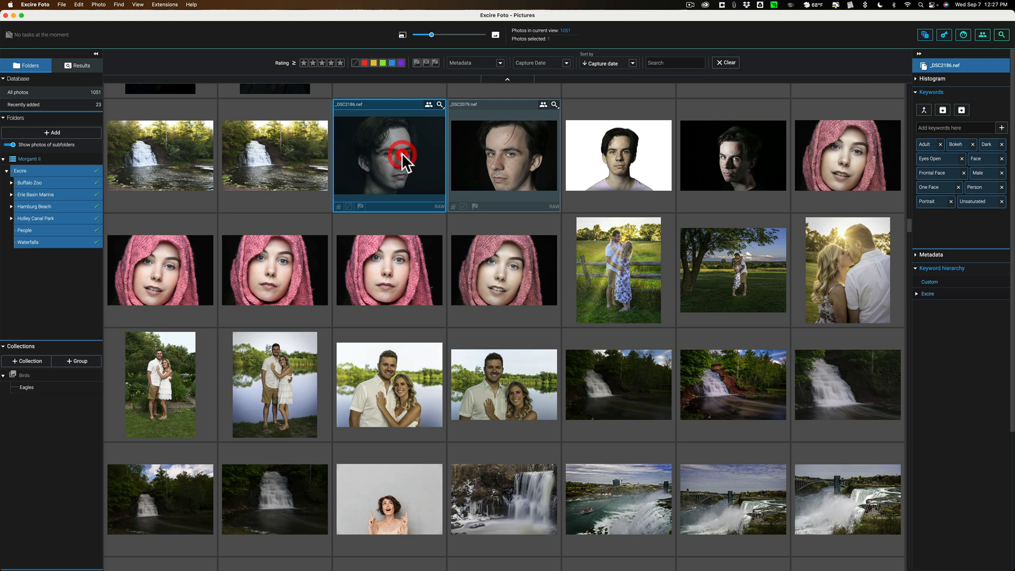
pyautogui.doubleClick(389, 155)
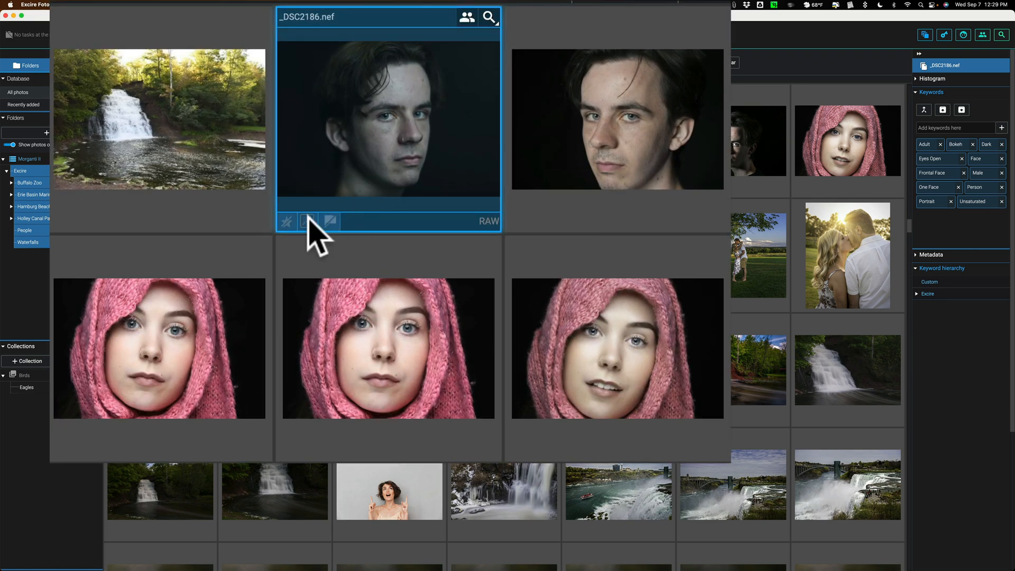
# Apply a red colour label to _DSC2186.nef from its label options
pyautogui.click(308, 222)
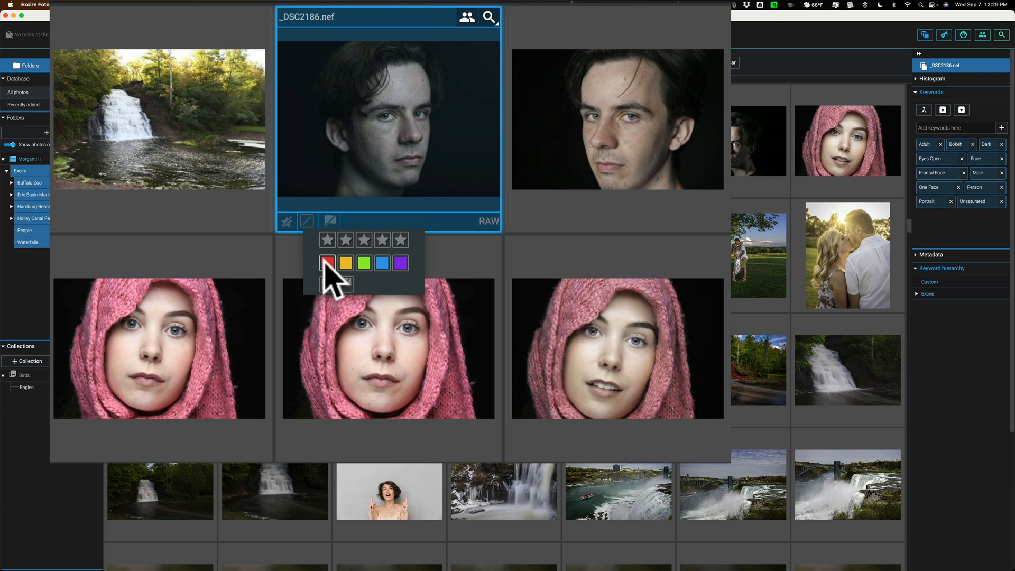
pyautogui.moveTo(334, 288)
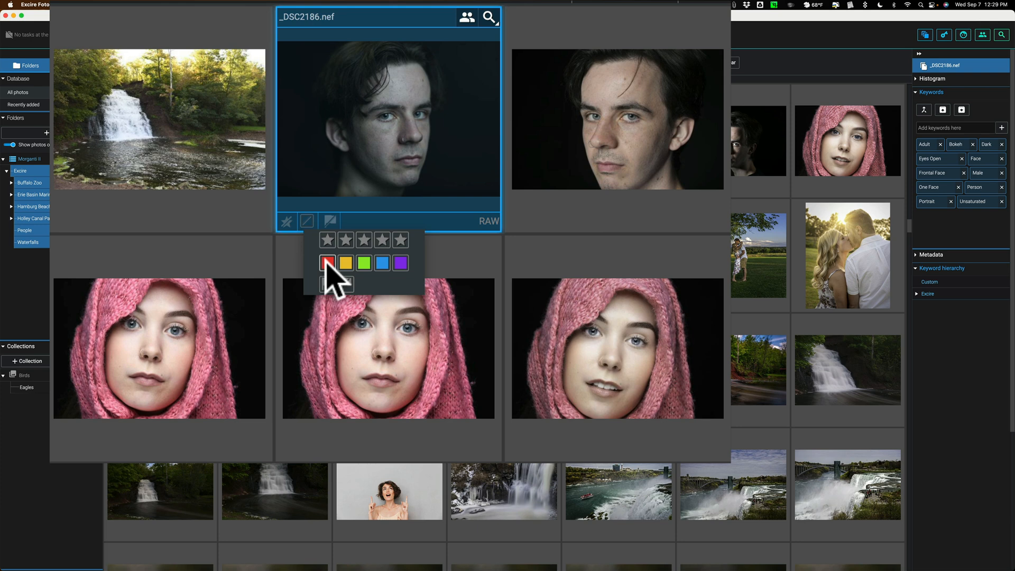
pyautogui.click(326, 262)
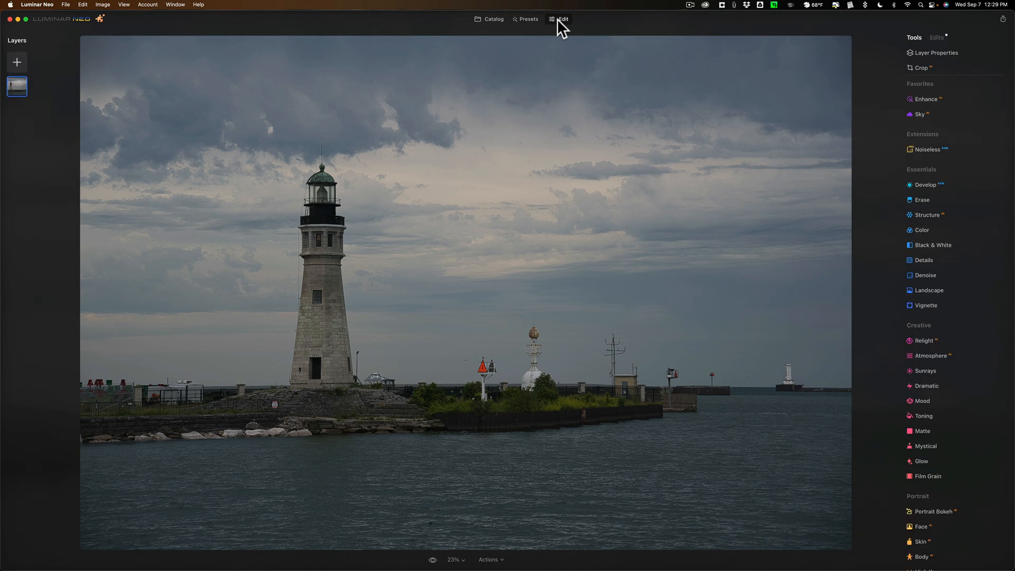
pyautogui.moveTo(921, 200)
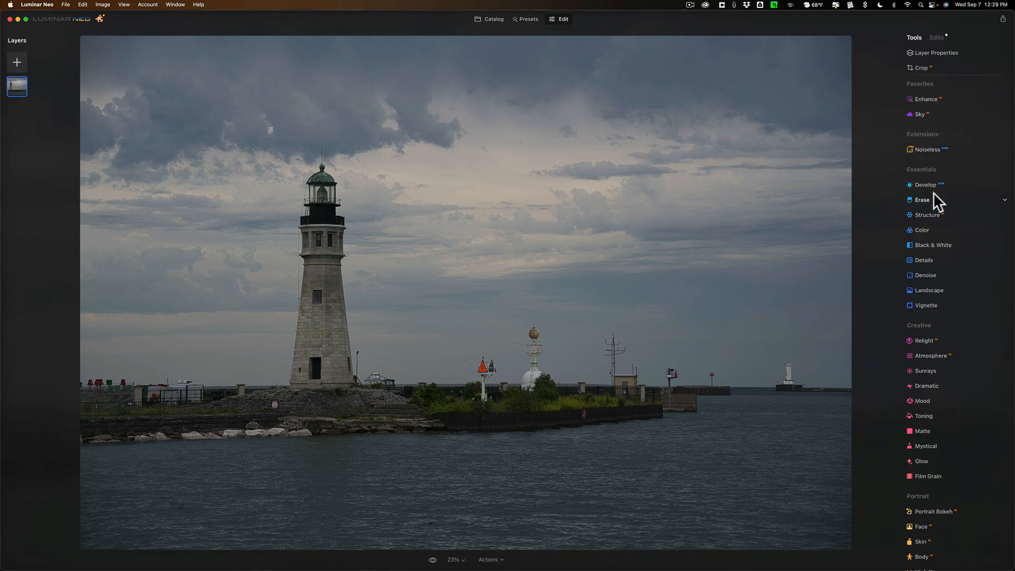
pyautogui.moveTo(934, 191)
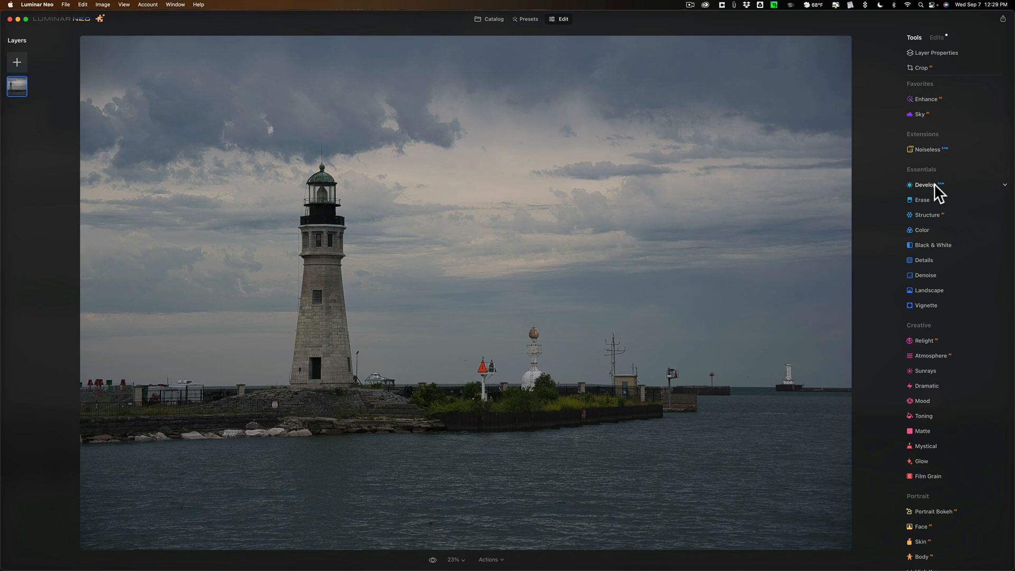
# In Develop's basic adjustments, raise Shadows to 61 and lower Highlights to -11
pyautogui.click(925, 185)
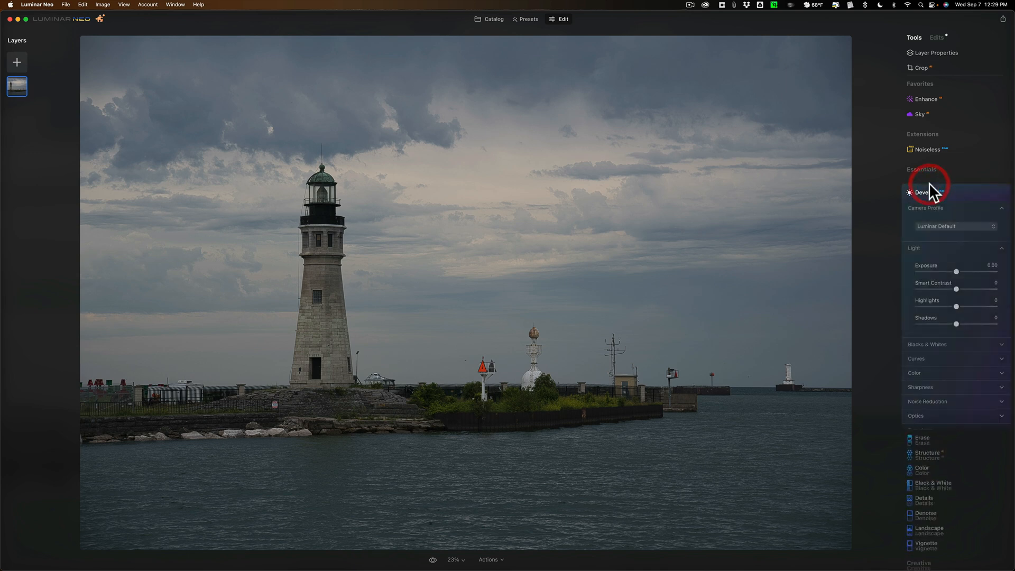
pyautogui.click(924, 193)
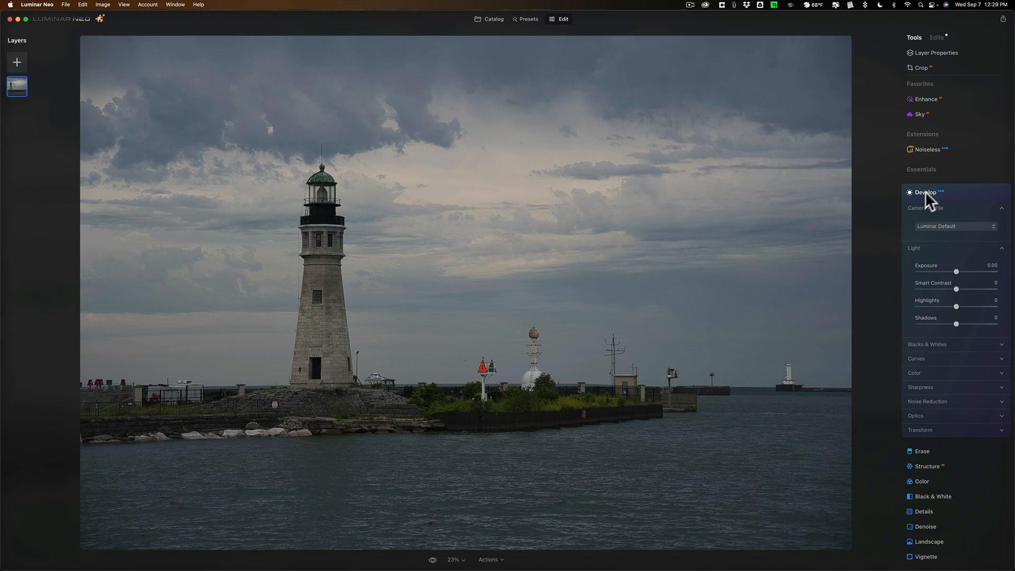
pyautogui.moveTo(955, 290)
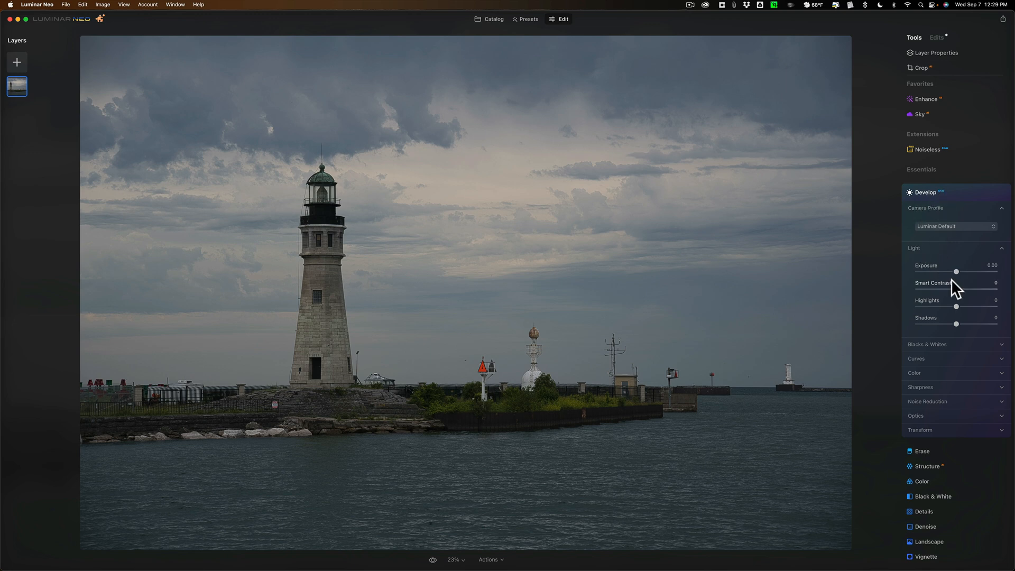
pyautogui.moveTo(958, 329)
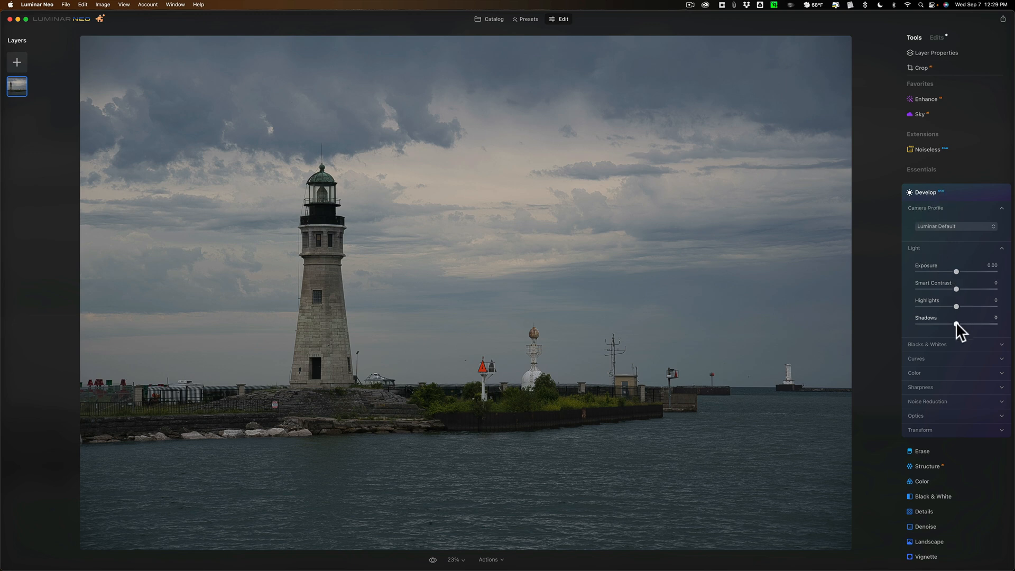
pyautogui.moveTo(956, 325); pyautogui.dragTo(980, 325)
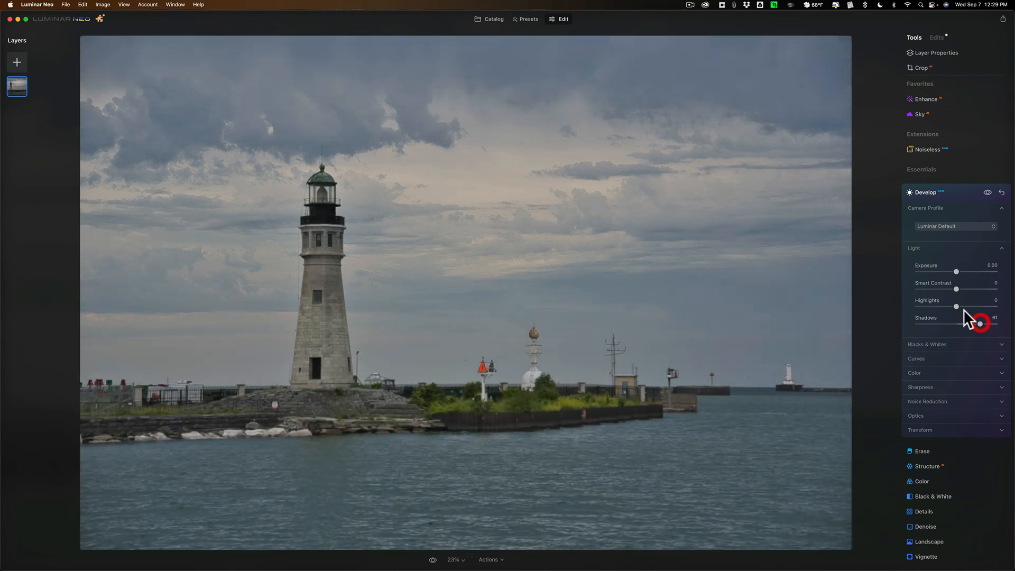
pyautogui.moveTo(980, 305); pyautogui.dragTo(956, 306)
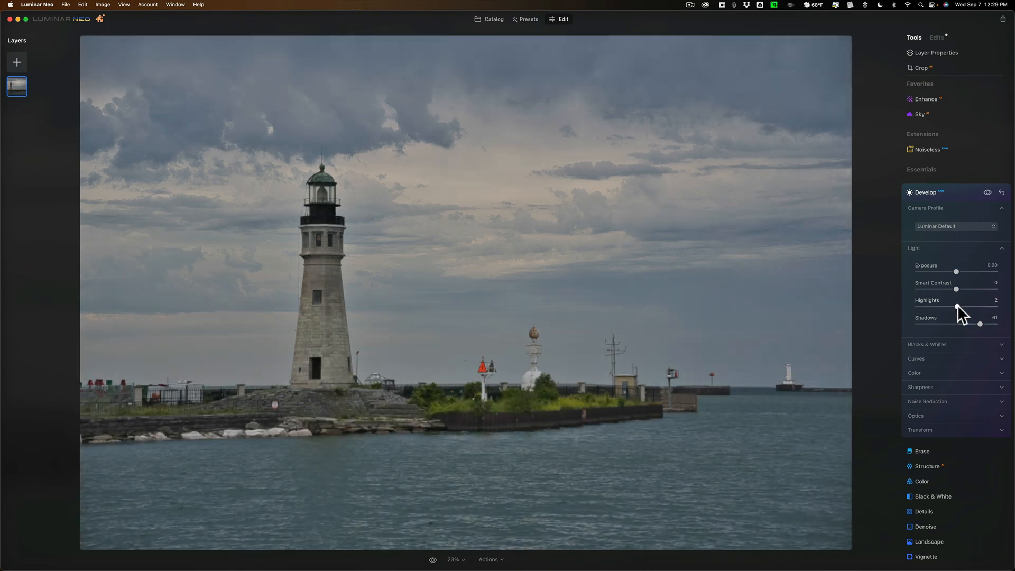
pyautogui.moveTo(956, 307); pyautogui.dragTo(961, 308)
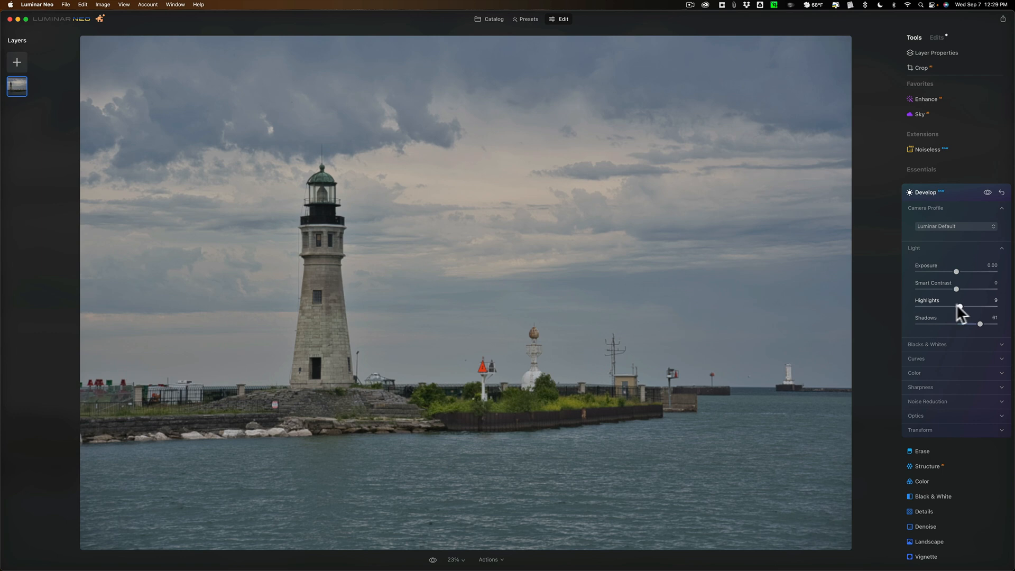
pyautogui.moveTo(961, 306); pyautogui.dragTo(950, 306)
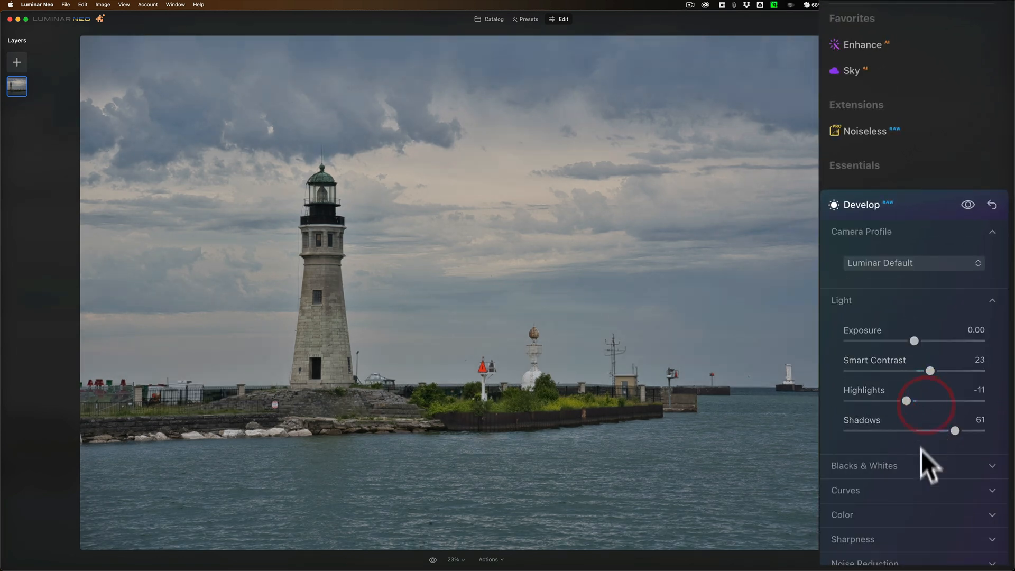
# Set Blacks to -24 after testing darker values for clipping
pyautogui.scroll(-3)
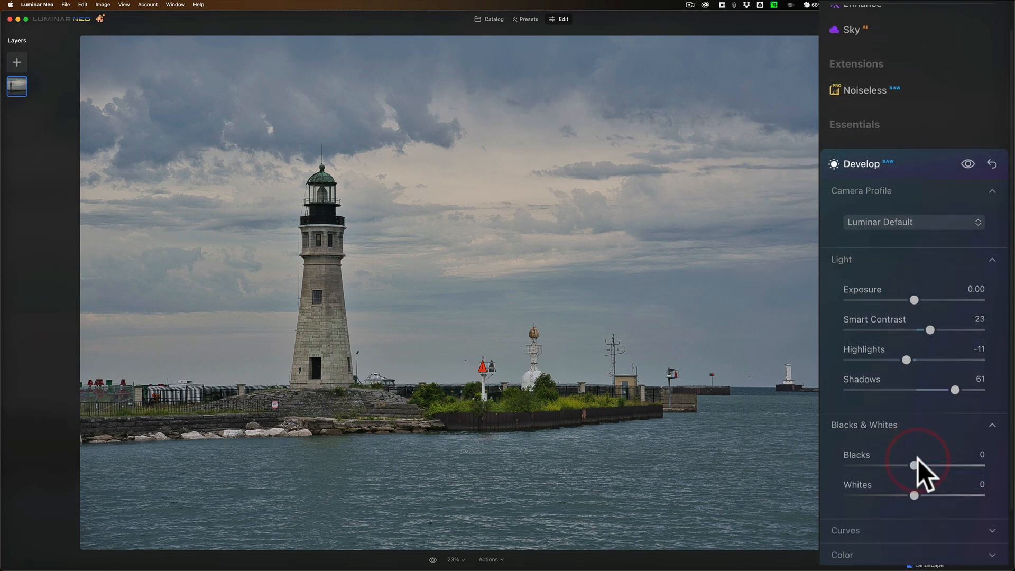
pyautogui.scroll(-3)
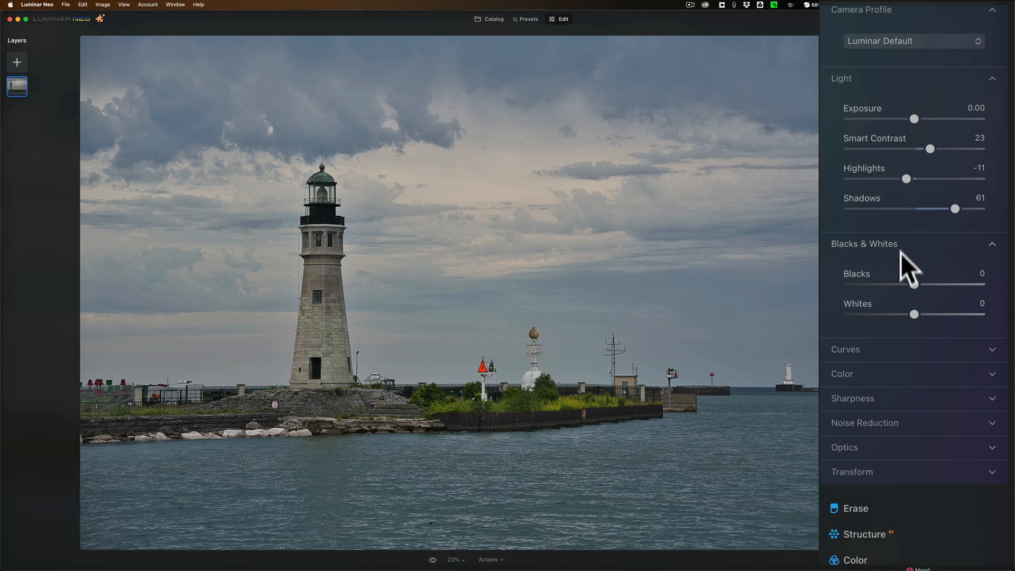
pyautogui.moveTo(913, 283); pyautogui.dragTo(895, 283)
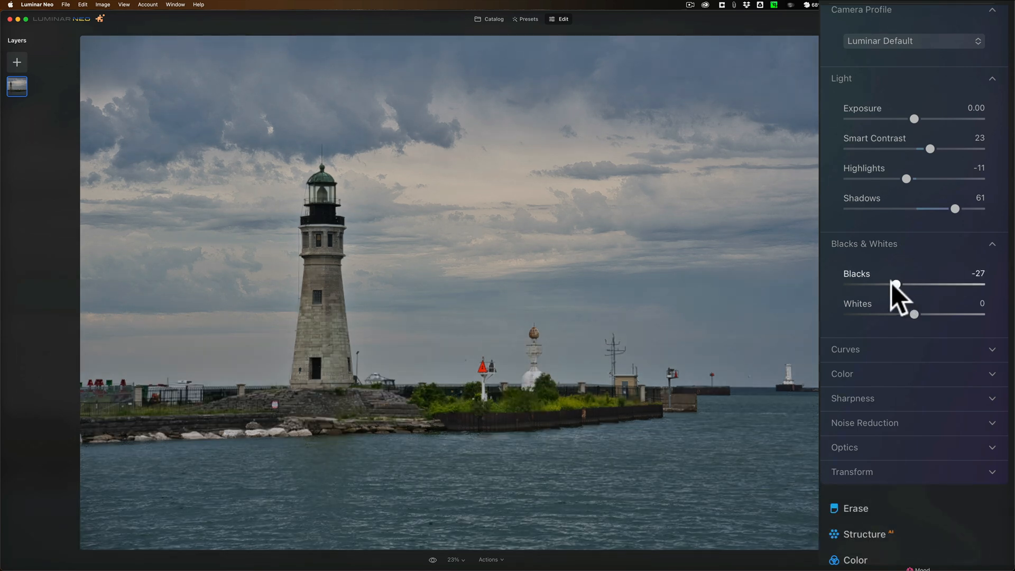
pyautogui.moveTo(896, 283); pyautogui.dragTo(857, 284)
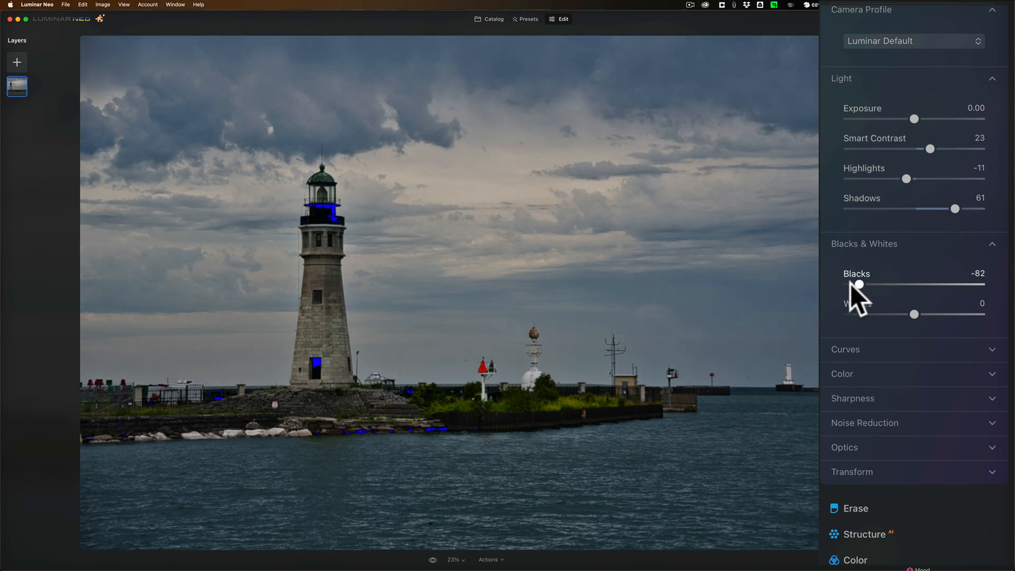
pyautogui.moveTo(858, 284); pyautogui.dragTo(846, 284)
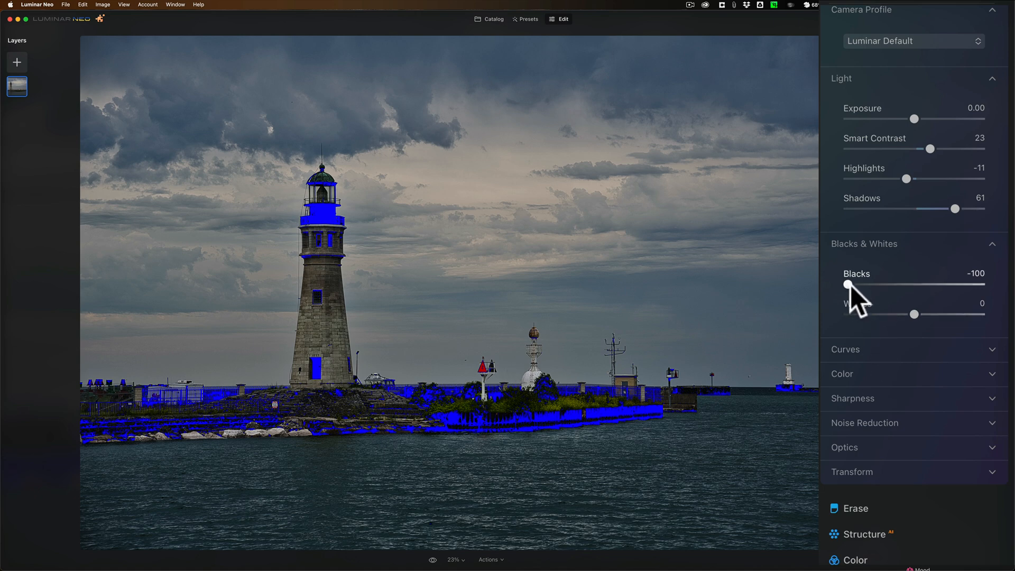
pyautogui.moveTo(847, 284); pyautogui.dragTo(876, 285)
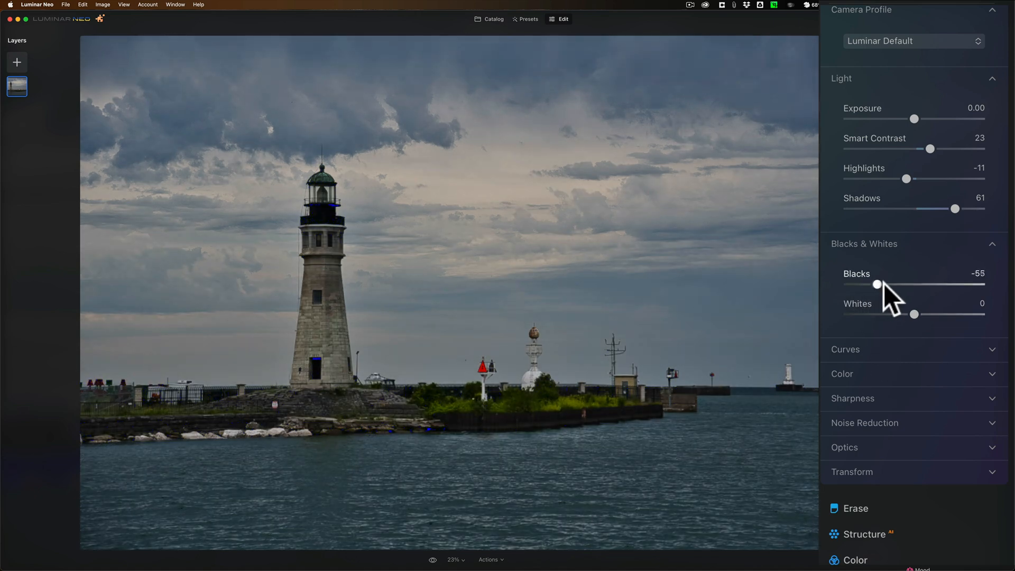
pyautogui.moveTo(876, 285); pyautogui.dragTo(891, 284)
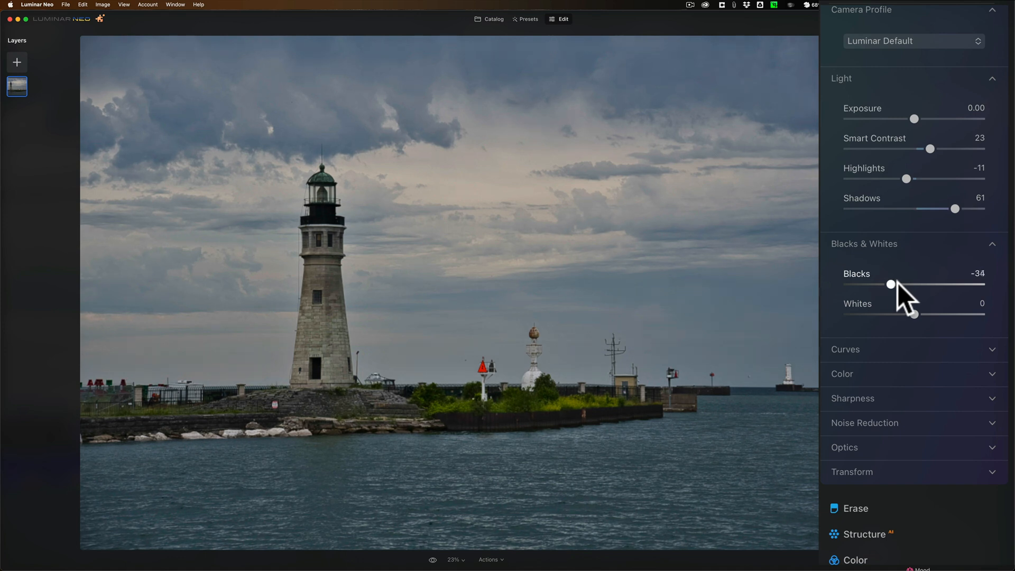
pyautogui.moveTo(889, 284); pyautogui.dragTo(897, 283)
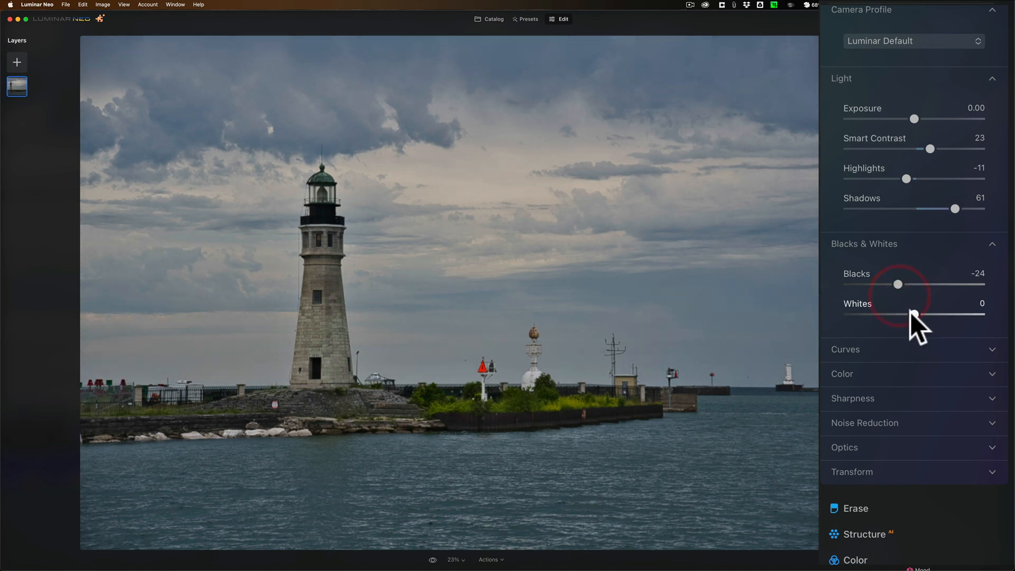
# Set Whites to 50 and Exposure to 0.44
pyautogui.moveTo(910, 314); pyautogui.dragTo(981, 314)
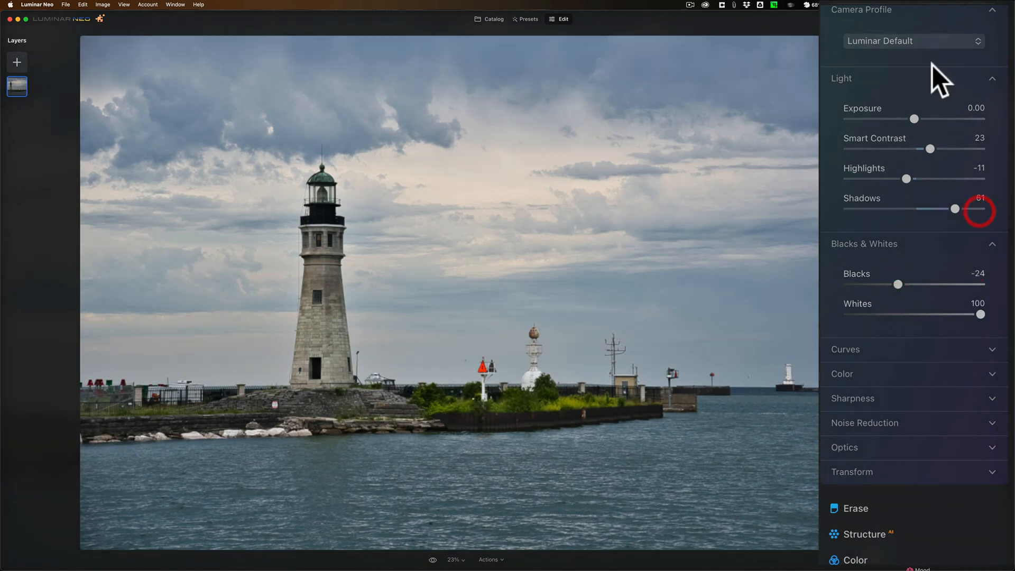
pyautogui.moveTo(913, 118); pyautogui.dragTo(925, 118)
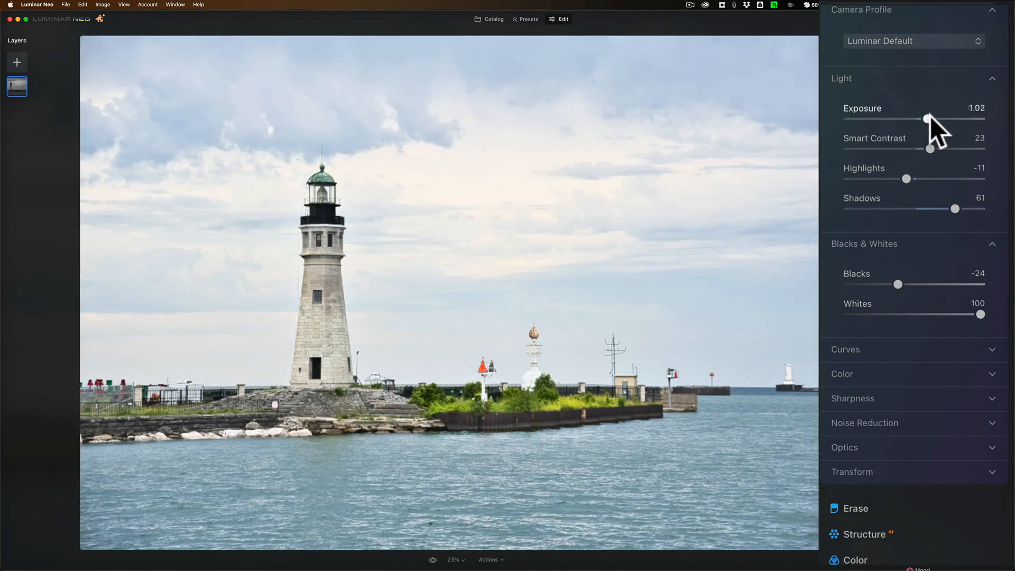
pyautogui.moveTo(926, 118); pyautogui.dragTo(959, 118)
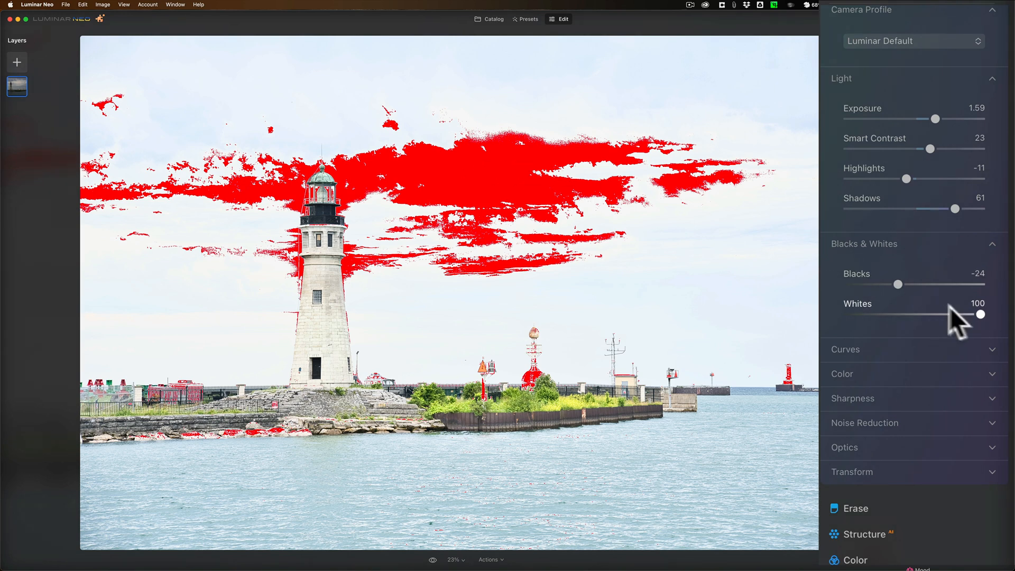
pyautogui.moveTo(982, 314); pyautogui.dragTo(949, 314)
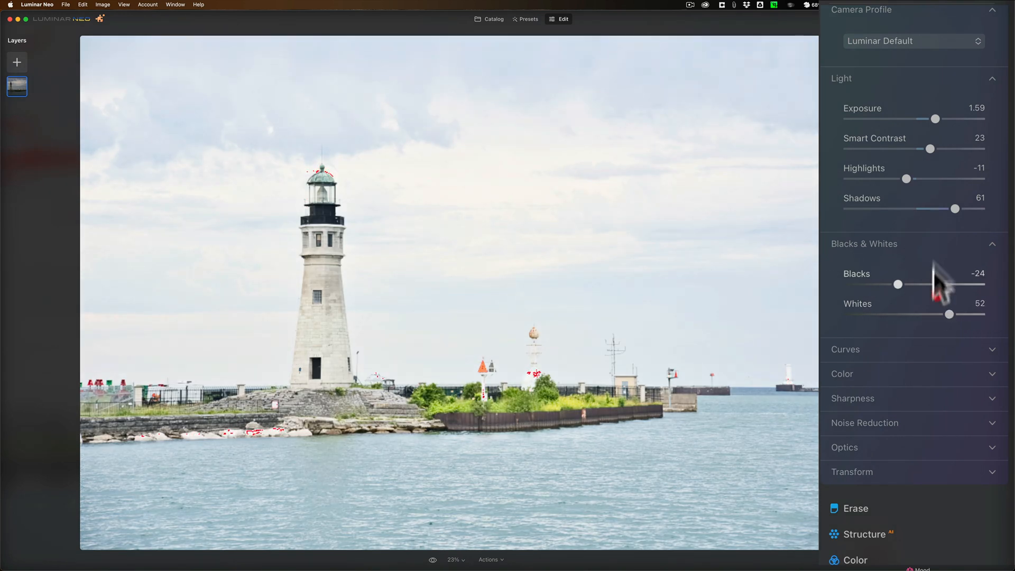
pyautogui.moveTo(952, 118); pyautogui.dragTo(916, 118)
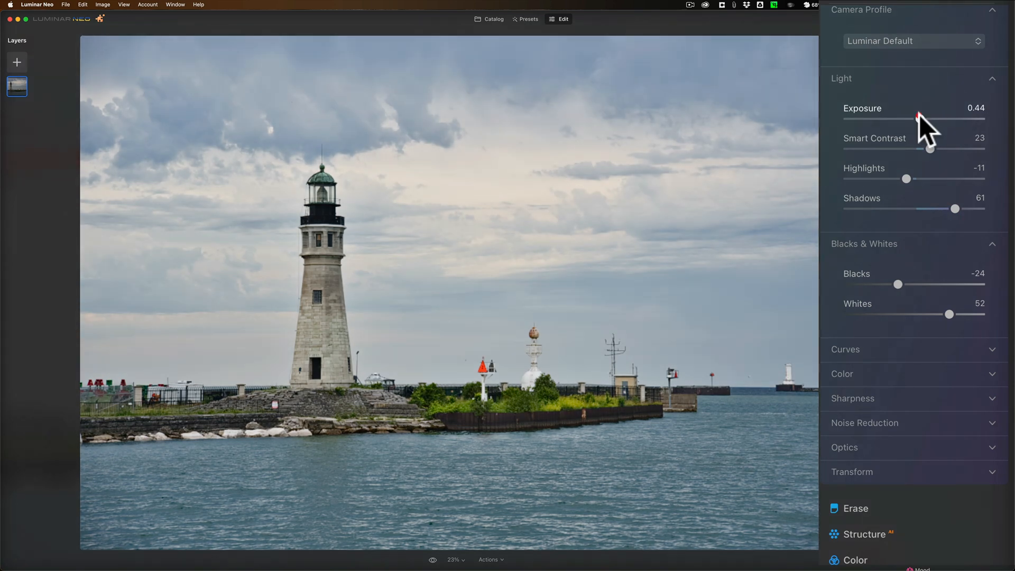
pyautogui.moveTo(950, 314); pyautogui.dragTo(942, 314)
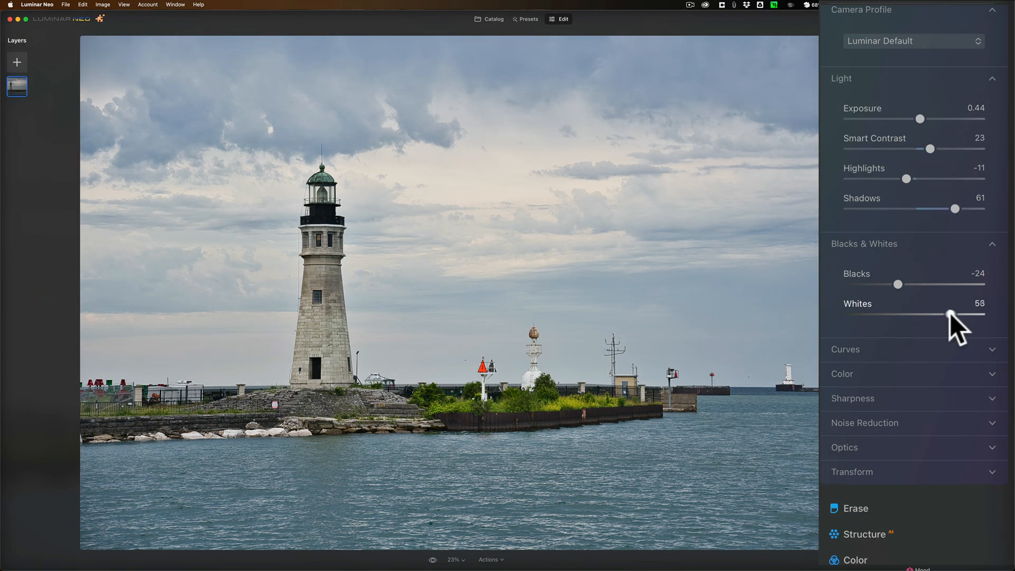
pyautogui.moveTo(945, 314); pyautogui.dragTo(948, 314)
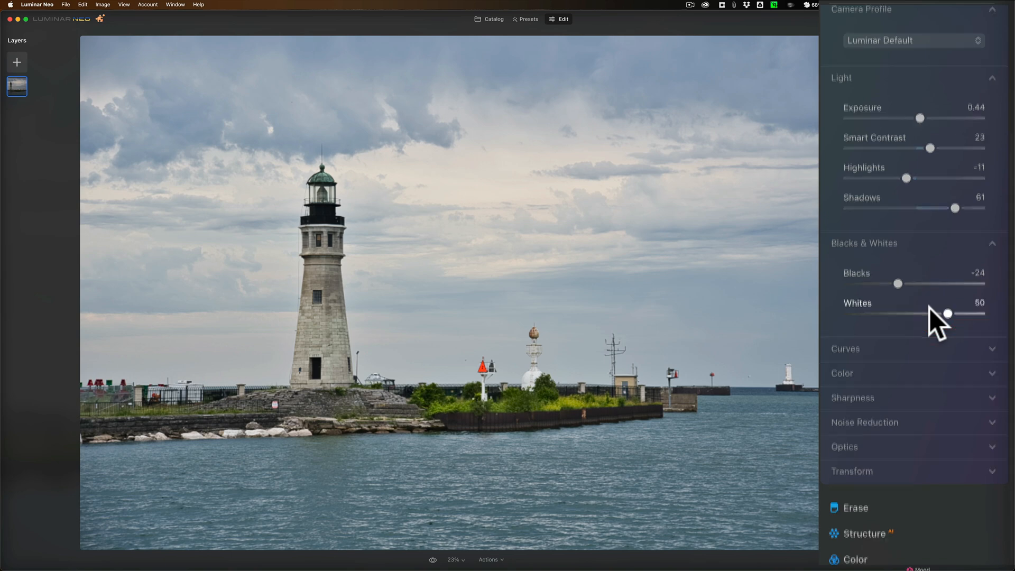
# Set Sharpen to 28 and collapse the Sharpness settings
pyautogui.scroll(-3)
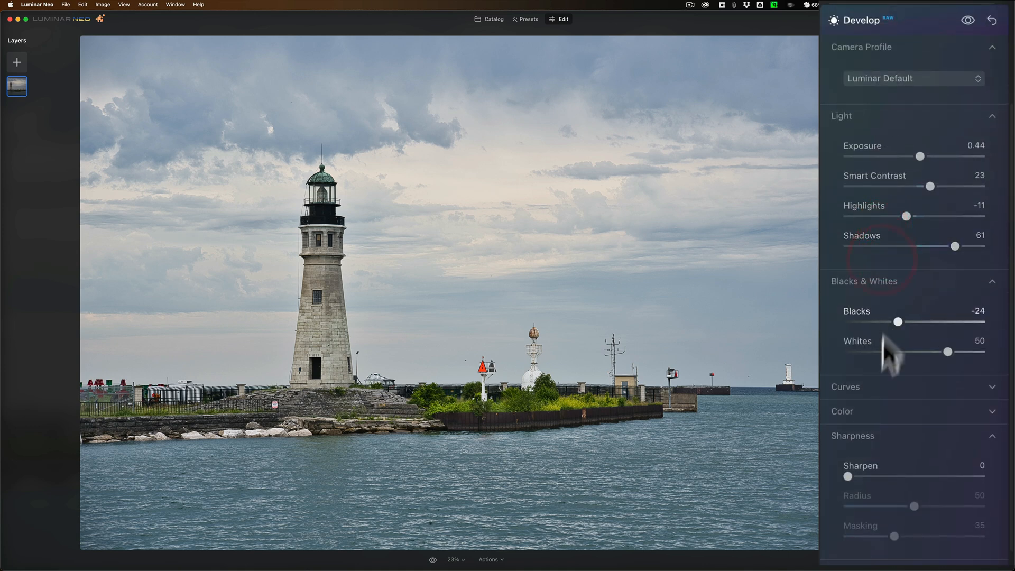
pyautogui.moveTo(846, 477); pyautogui.dragTo(887, 478)
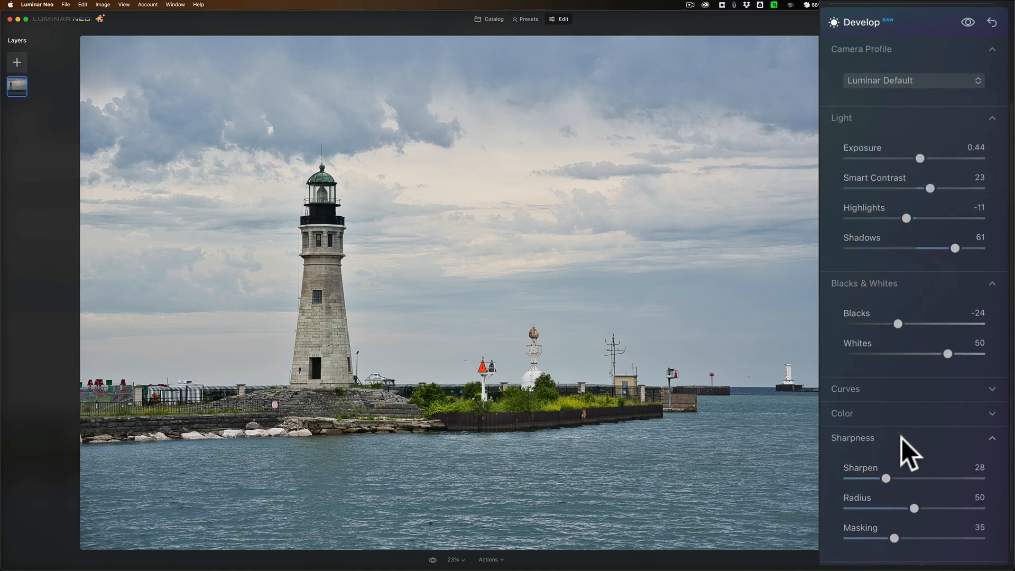
pyautogui.click(852, 437)
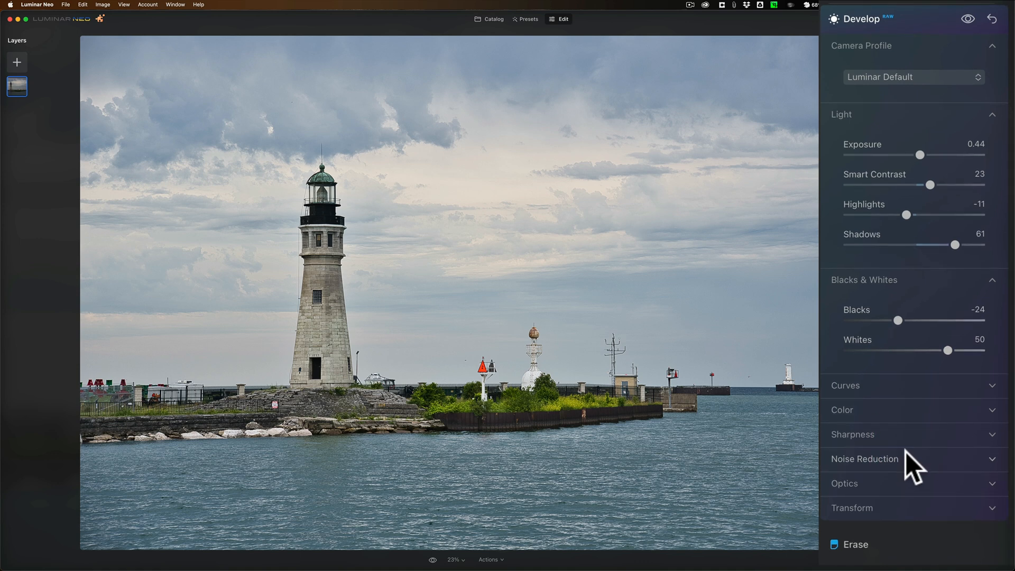
pyautogui.scroll(-3)
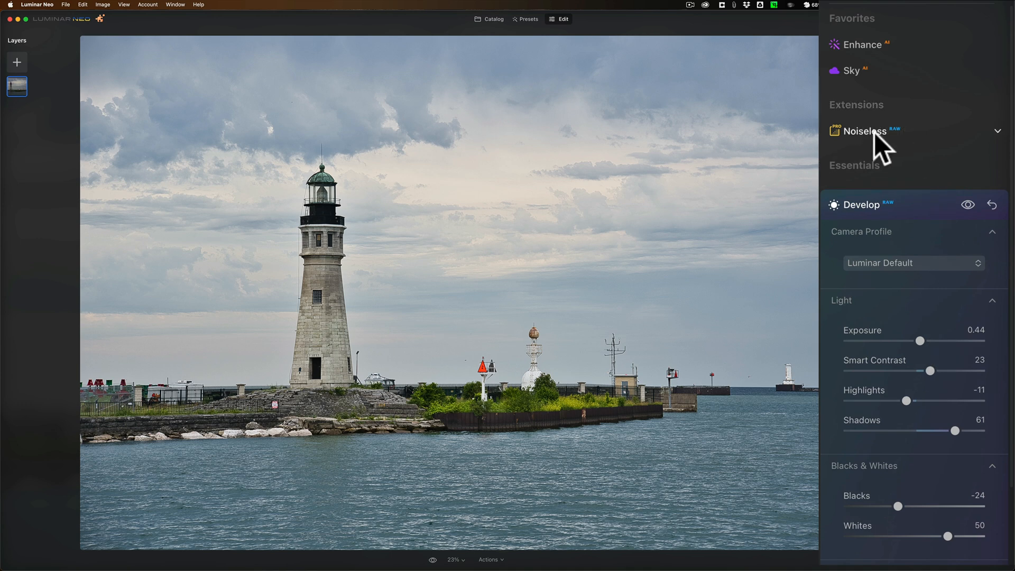
pyautogui.scroll(-3)
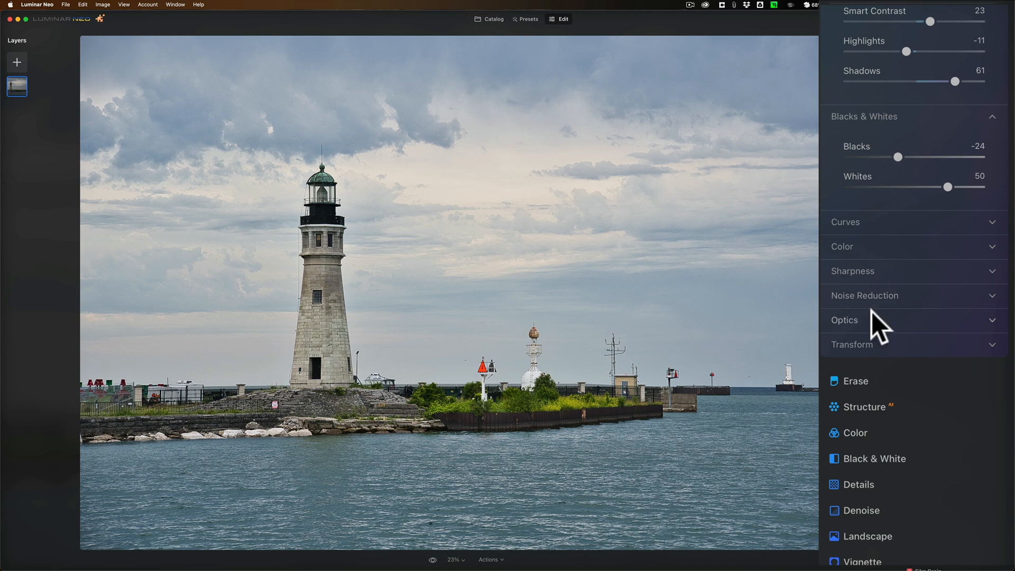
pyautogui.moveTo(891, 311)
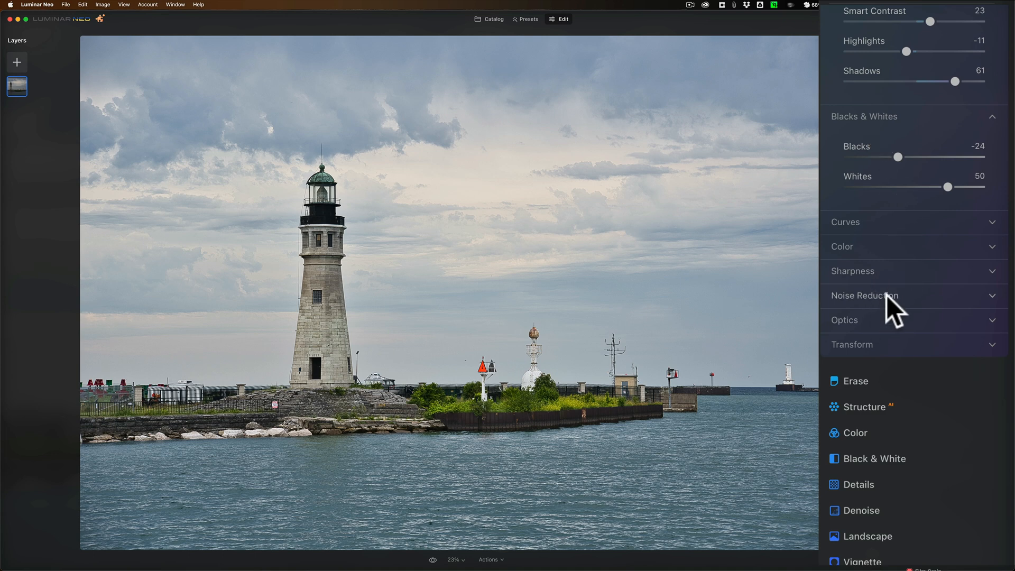
pyautogui.moveTo(873, 337)
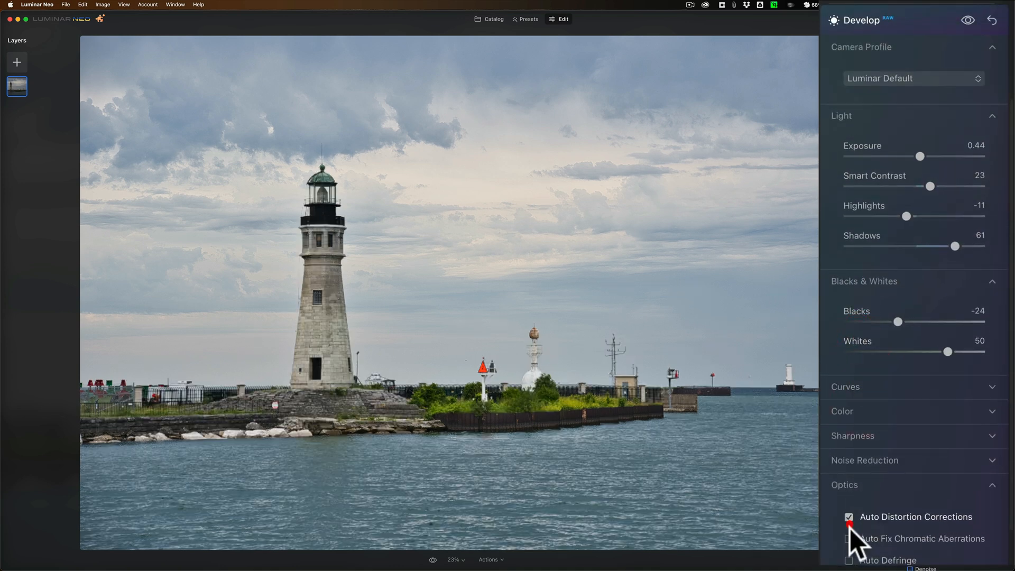
# Enable chromatic aberration and defringe fixes, then collapse the Develop panel
pyautogui.click(848, 538)
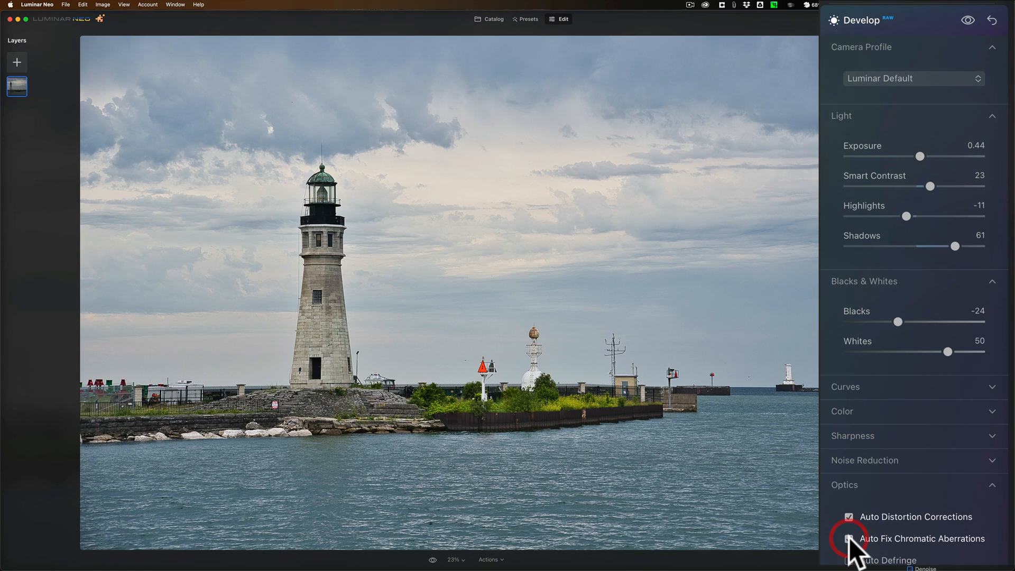
pyautogui.click(848, 538)
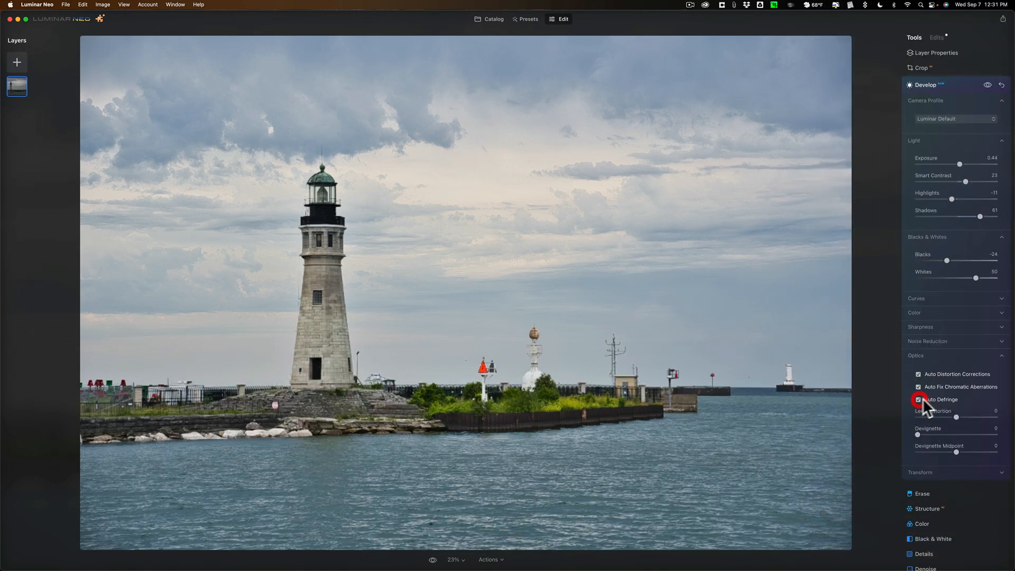
pyautogui.click(915, 355)
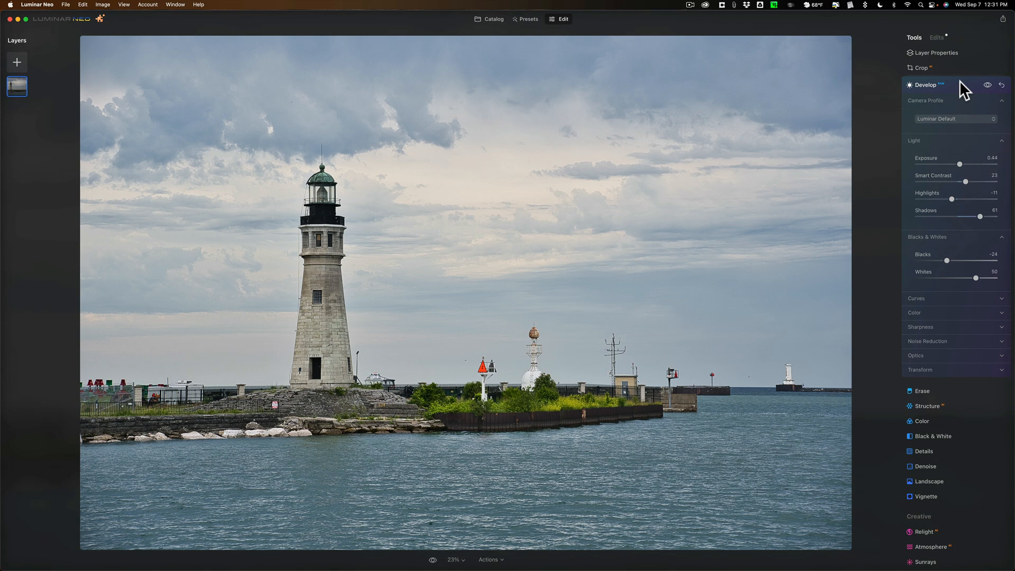
pyautogui.click(925, 84)
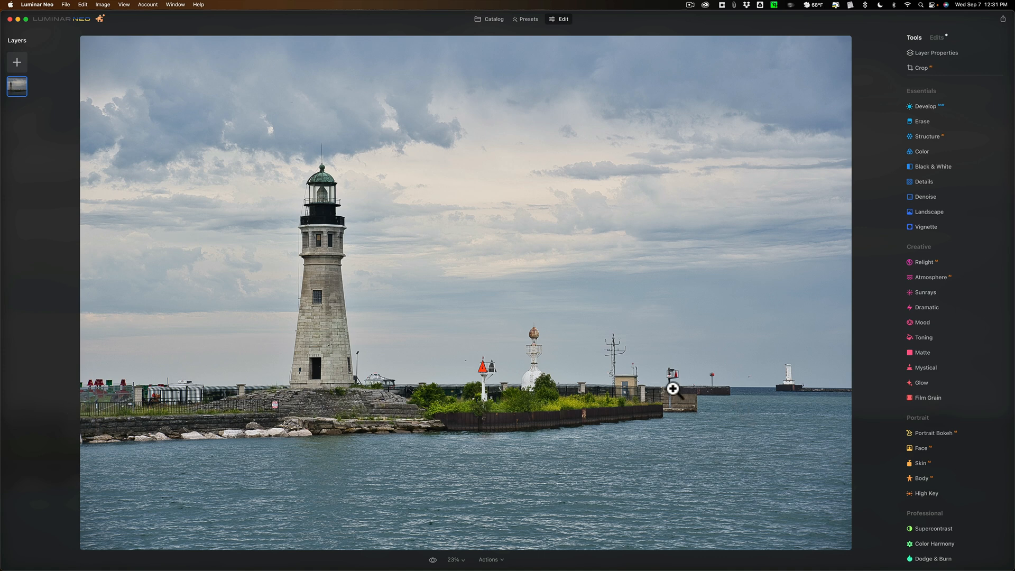
pyautogui.moveTo(894, 283)
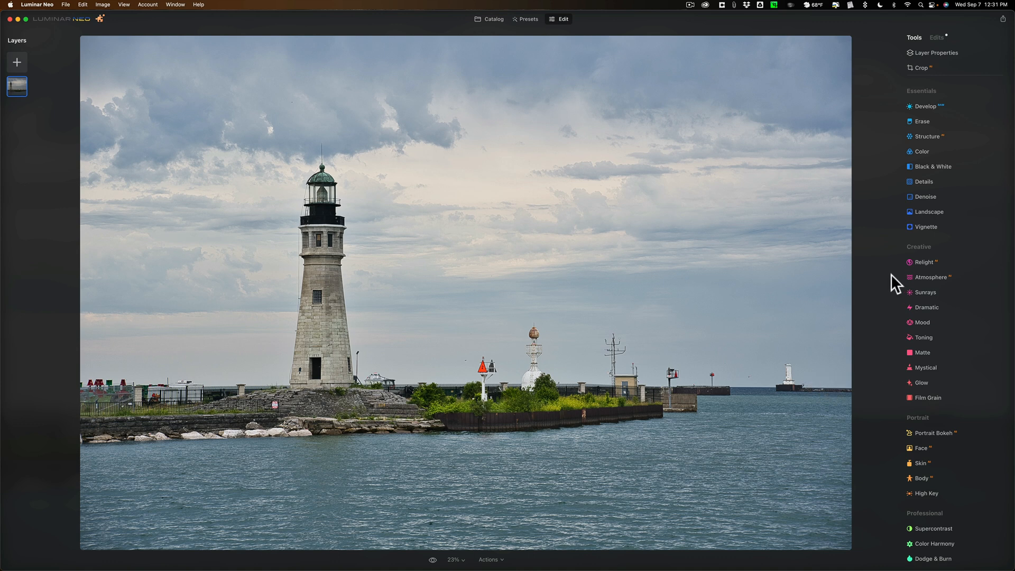
pyautogui.moveTo(901, 251)
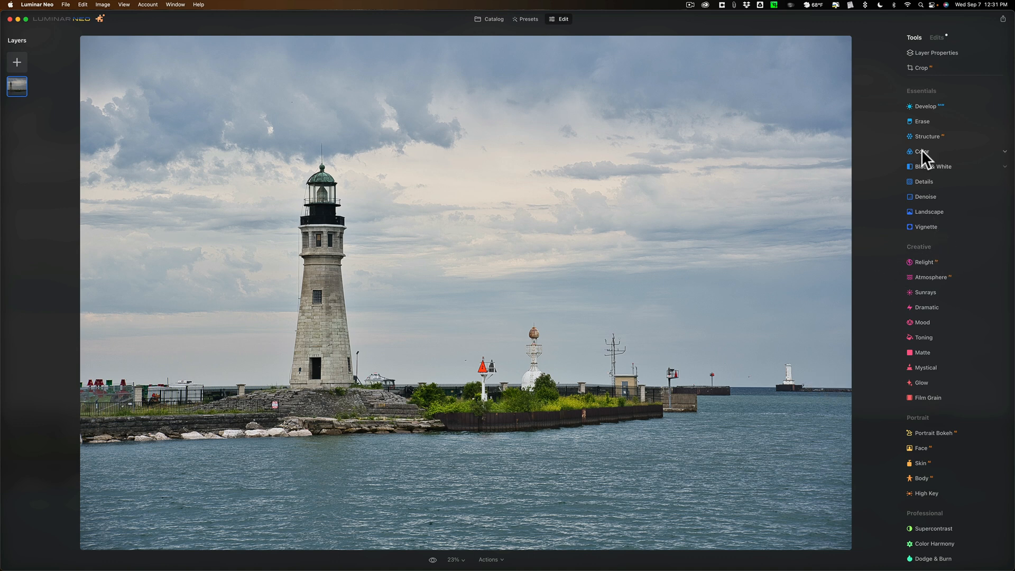
# Add a Mask AI selection of Architecture to the Structure tool
pyautogui.click(926, 136)
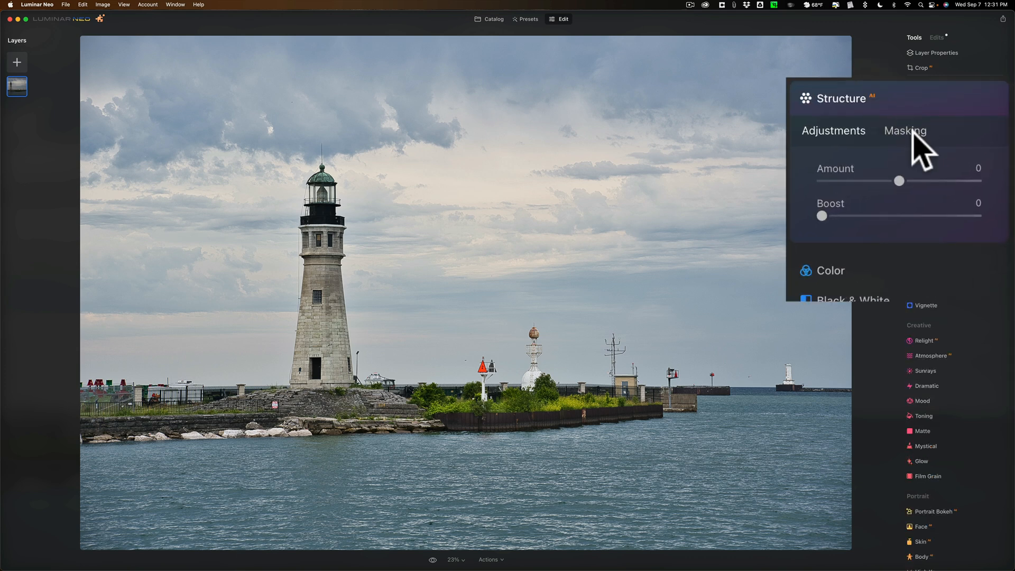
pyautogui.click(904, 129)
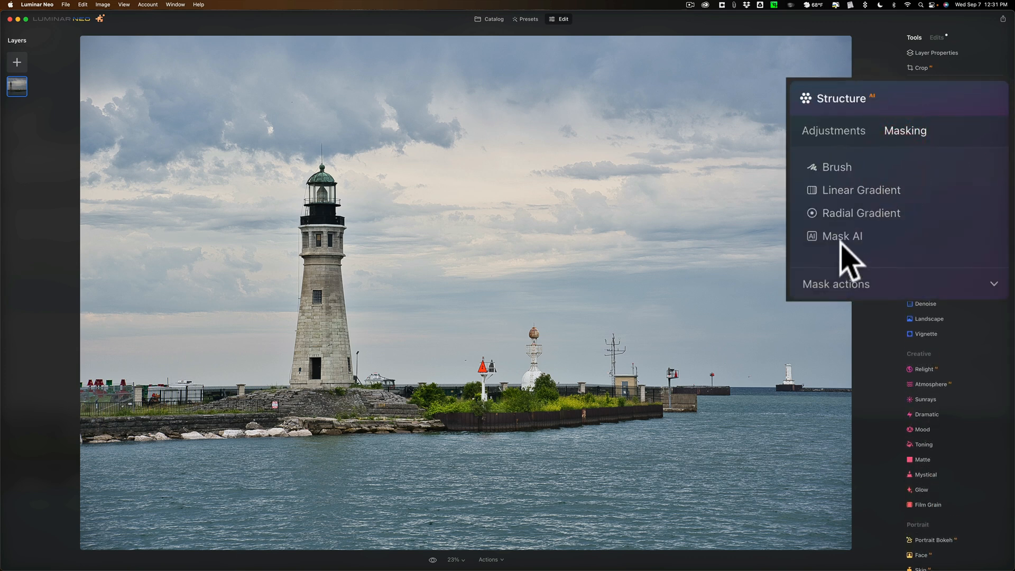
pyautogui.click(841, 236)
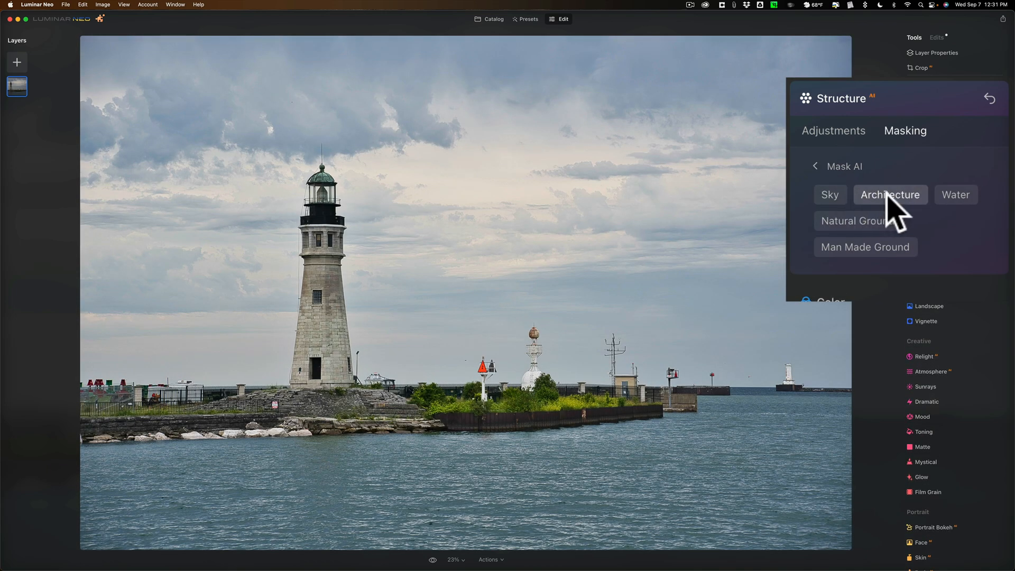
pyautogui.click(889, 195)
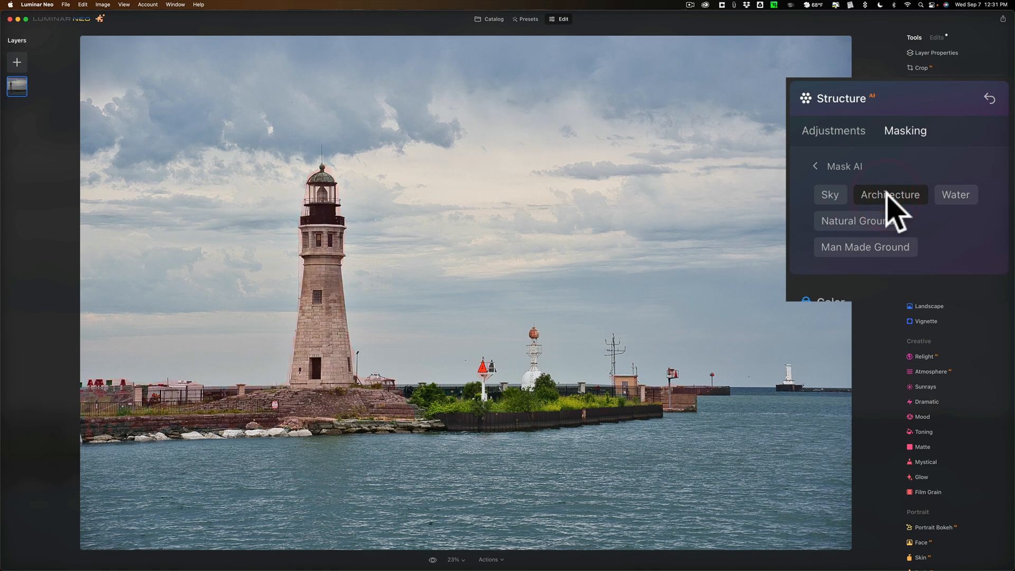
pyautogui.click(888, 195)
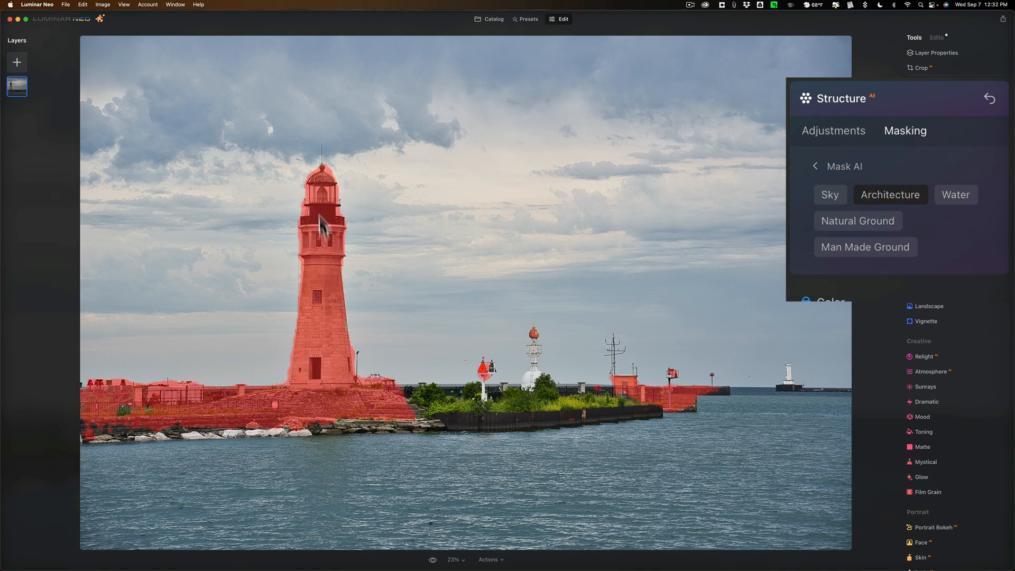
pyautogui.moveTo(710, 409)
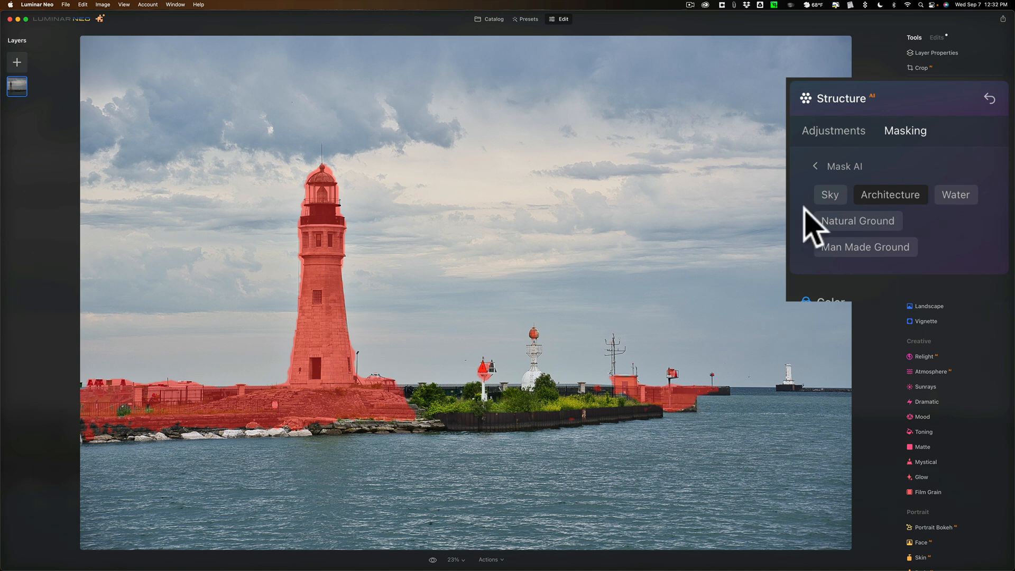
pyautogui.moveTo(875, 239)
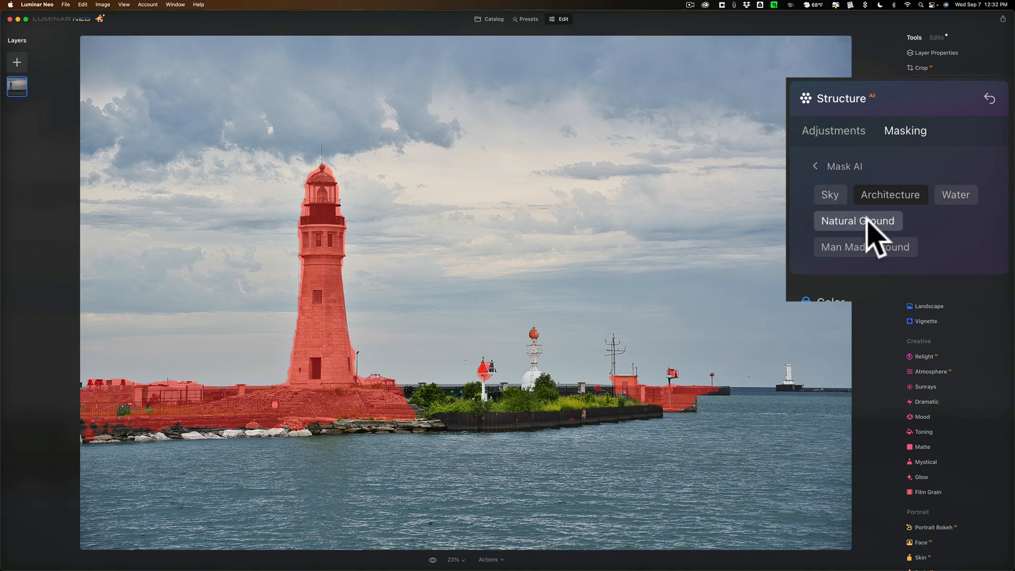
pyautogui.moveTo(870, 113)
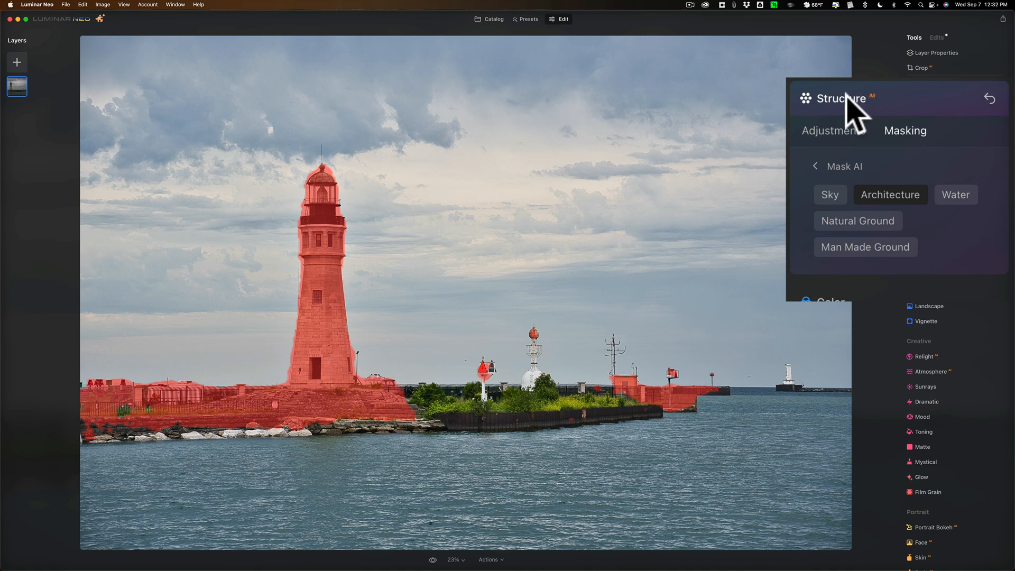
pyautogui.moveTo(826, 138)
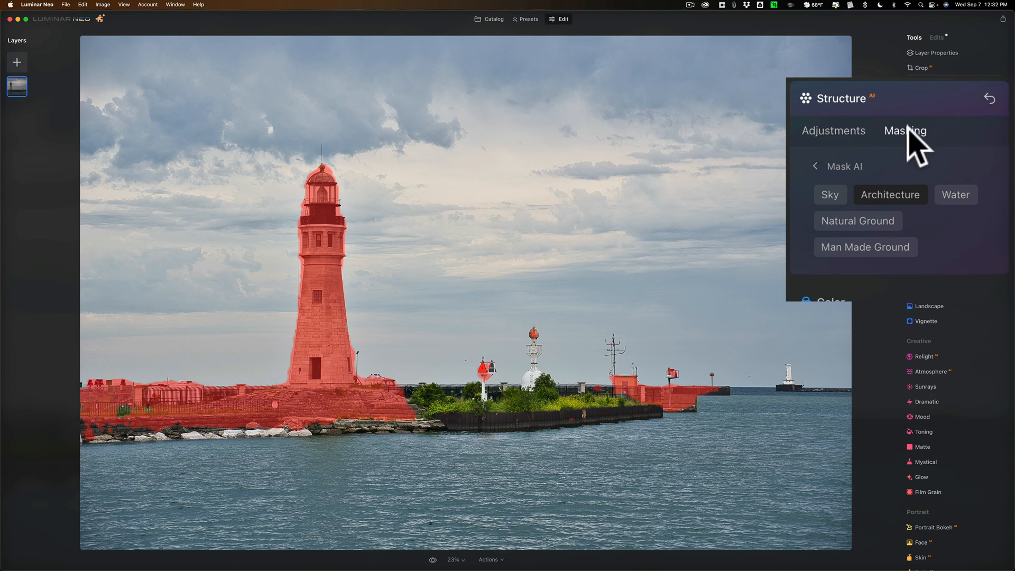
pyautogui.moveTo(849, 116)
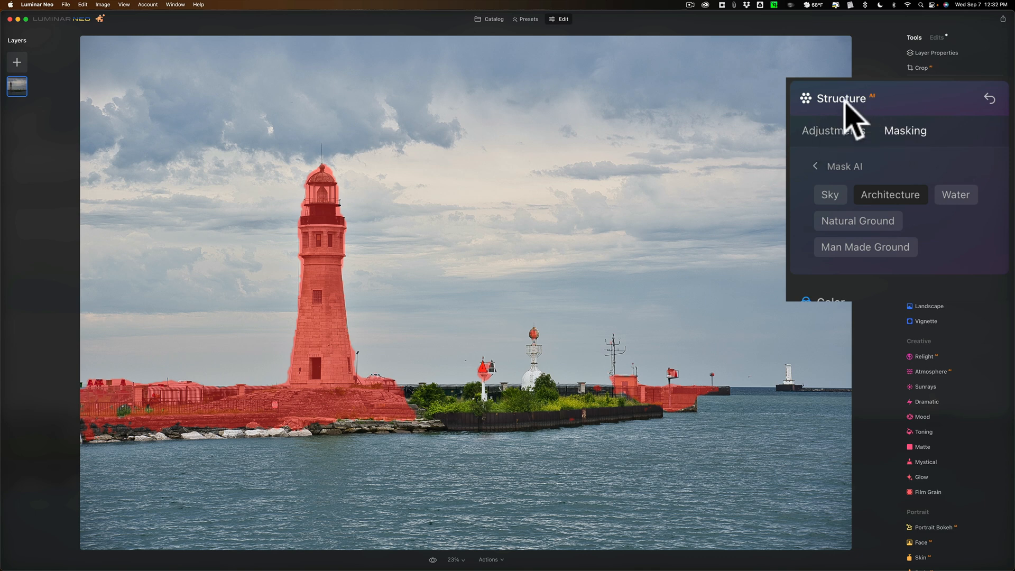
# Revisit the Structure AI mask categories, then return to its adjustments
pyautogui.click(841, 99)
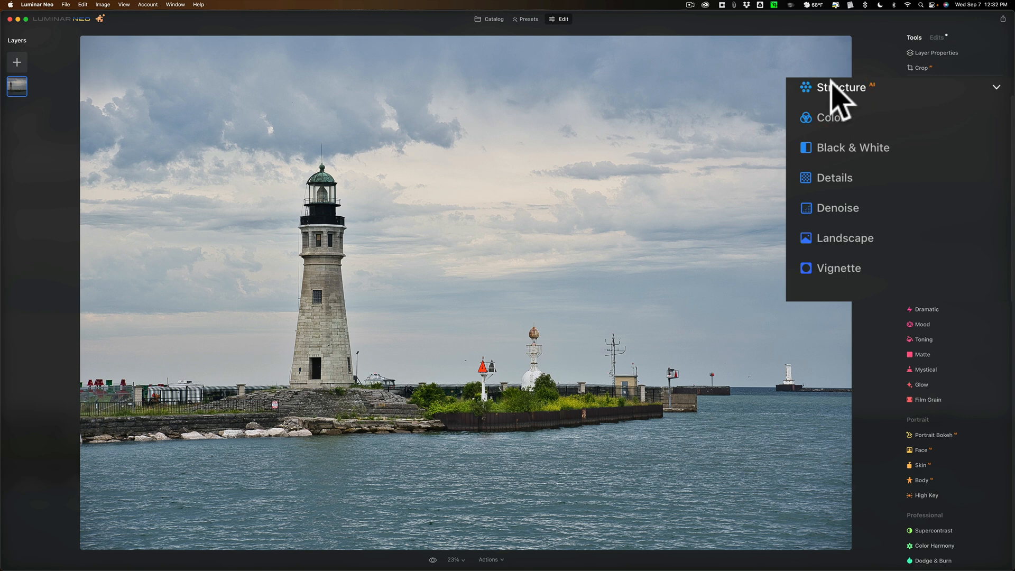
pyautogui.click(842, 87)
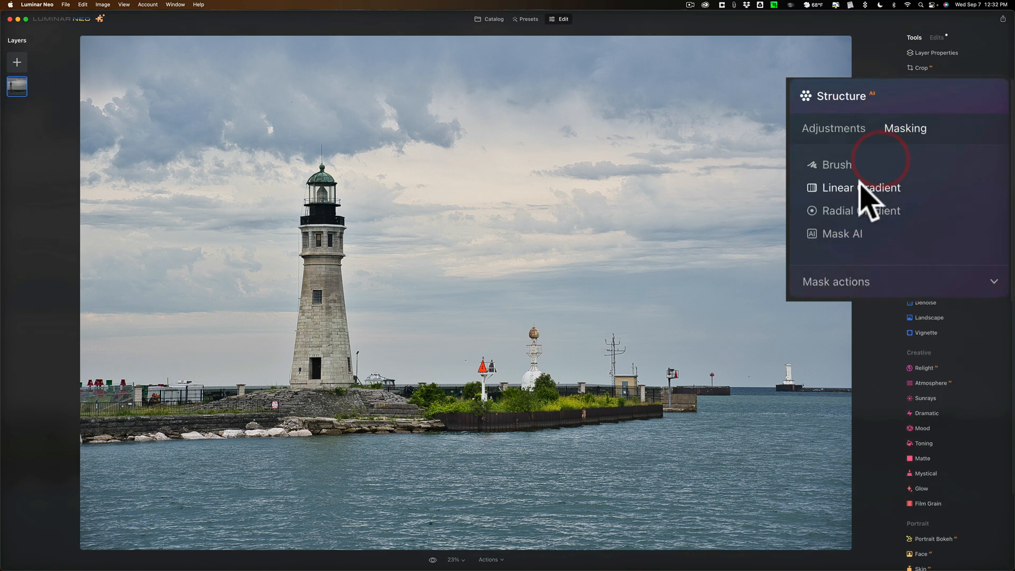
pyautogui.click(841, 233)
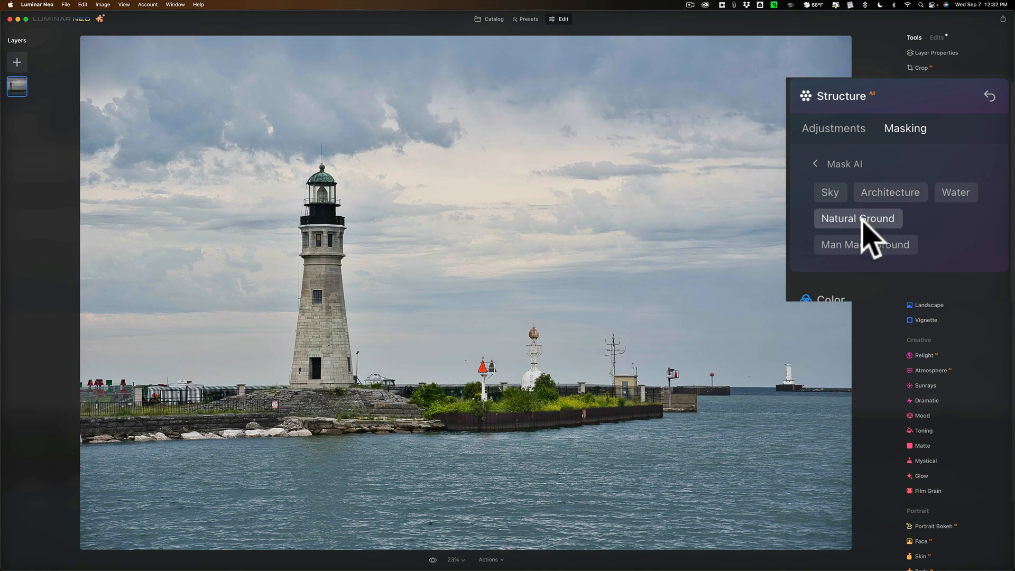
pyautogui.click(890, 192)
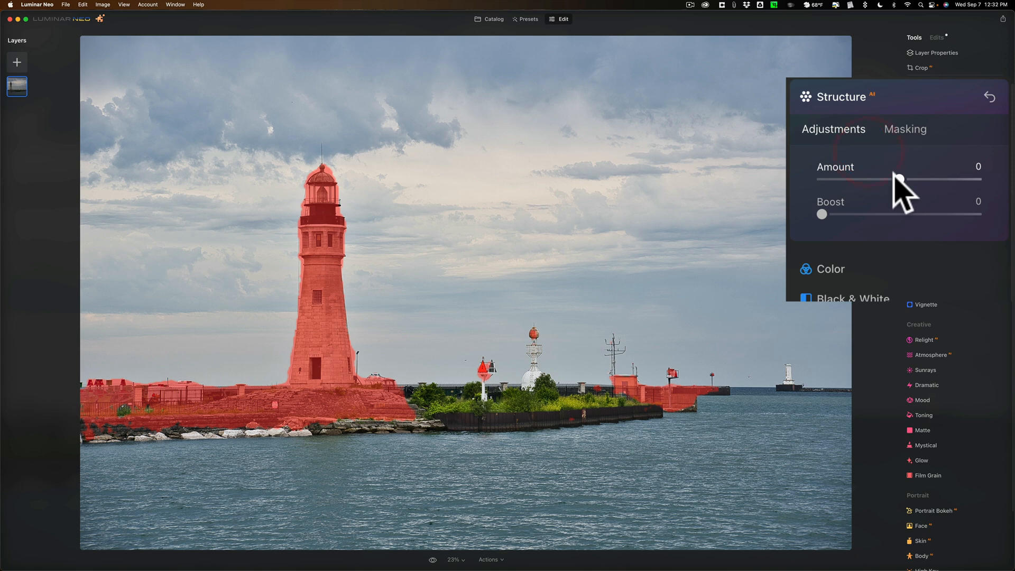
# Set the Structure Amount to 38 and close the tool
pyautogui.moveTo(898, 180); pyautogui.dragTo(931, 180)
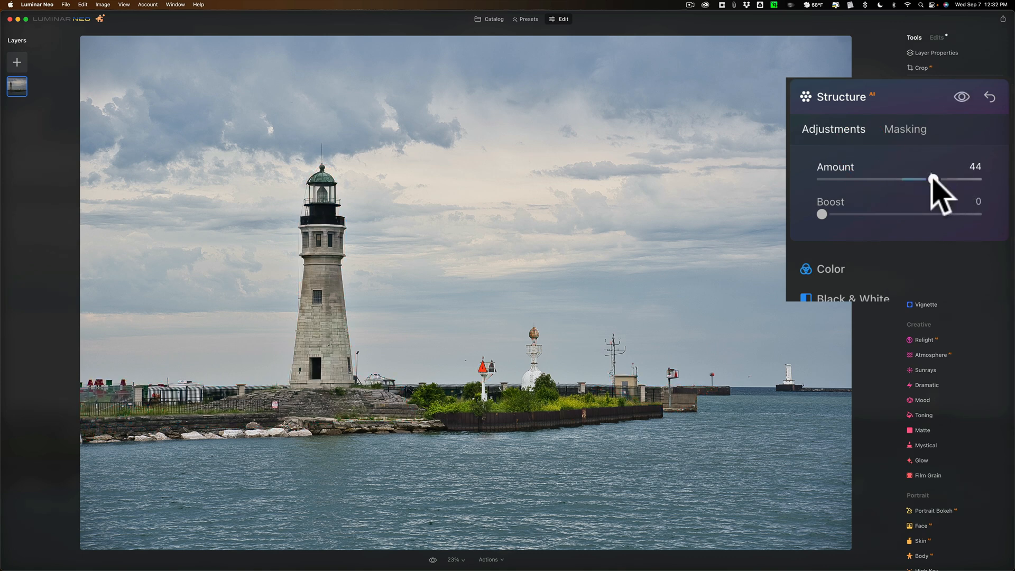
pyautogui.moveTo(930, 179); pyautogui.dragTo(826, 179)
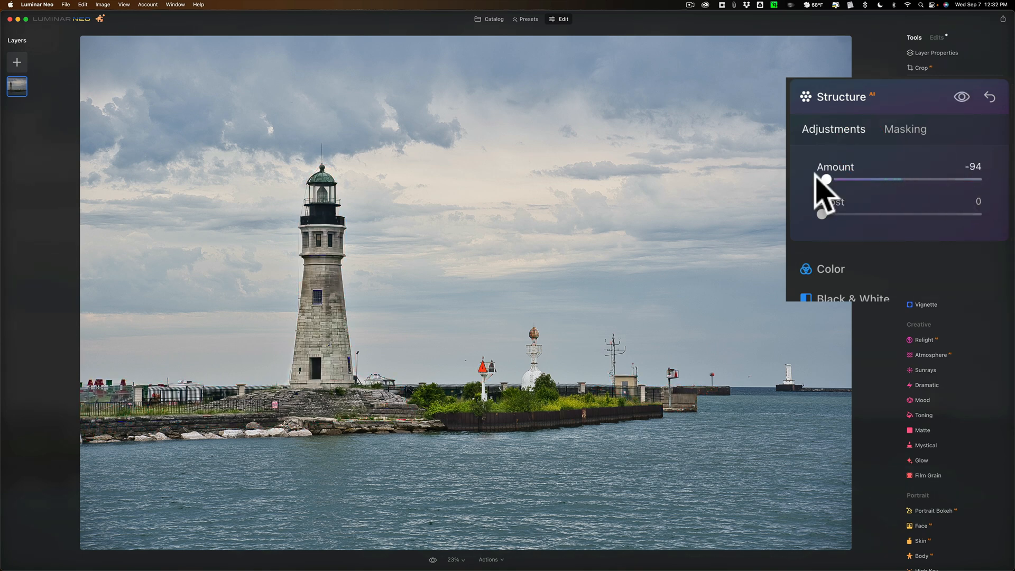
pyautogui.moveTo(827, 179); pyautogui.dragTo(942, 180)
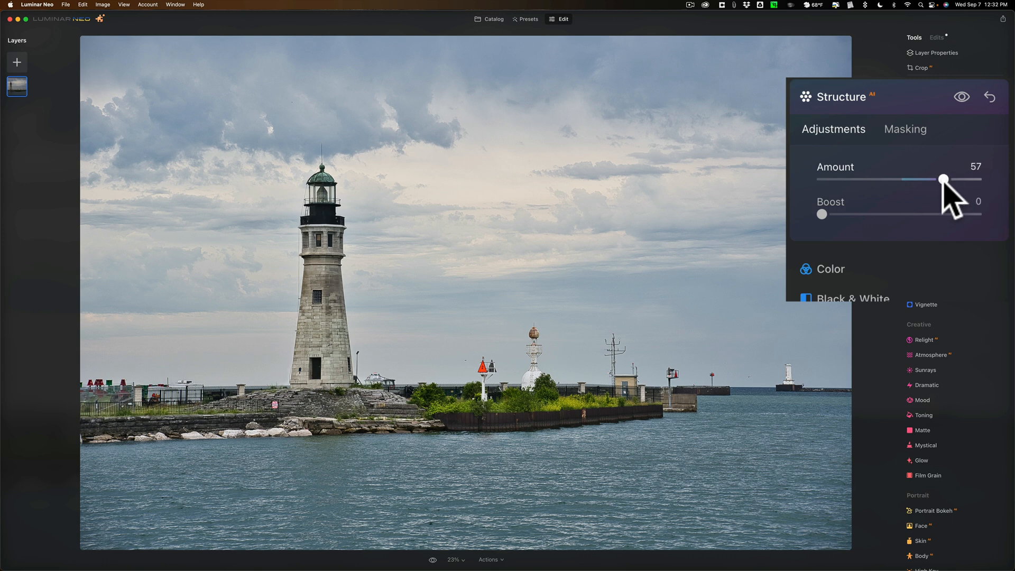
pyautogui.moveTo(942, 179); pyautogui.dragTo(925, 179)
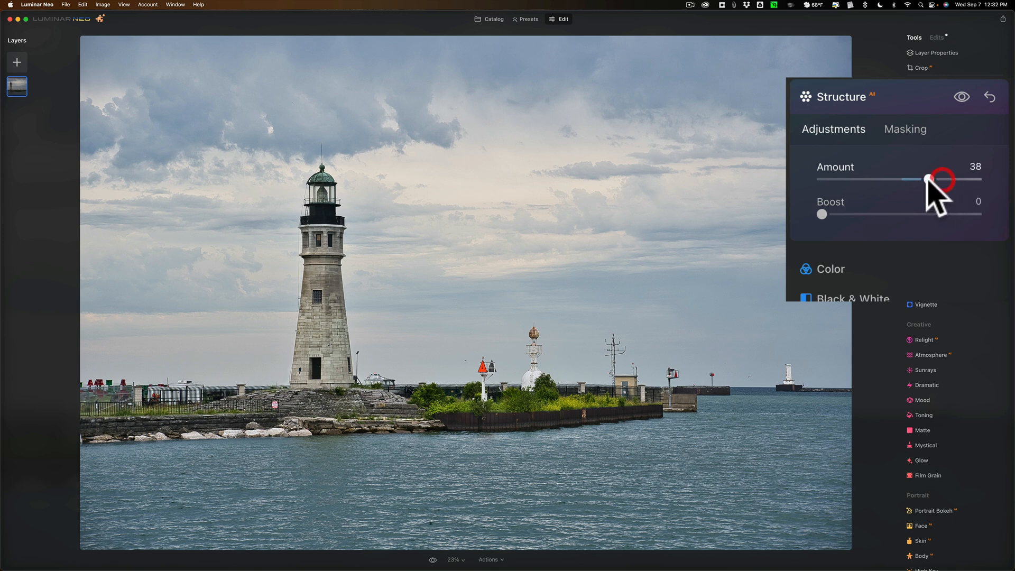
pyautogui.click(846, 97)
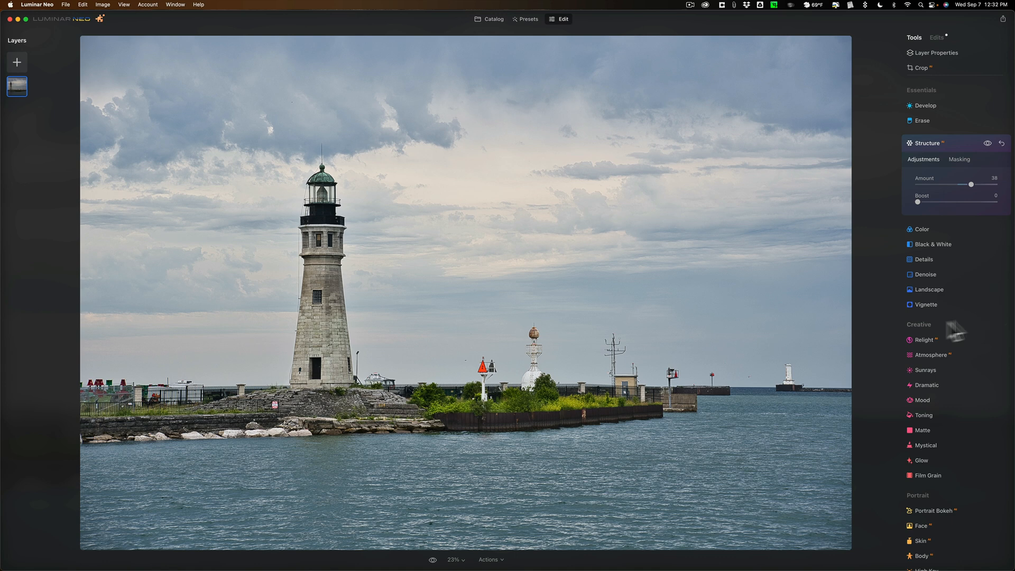
# Apply a -33 vignette and compare the edit against the original
pyautogui.click(925, 304)
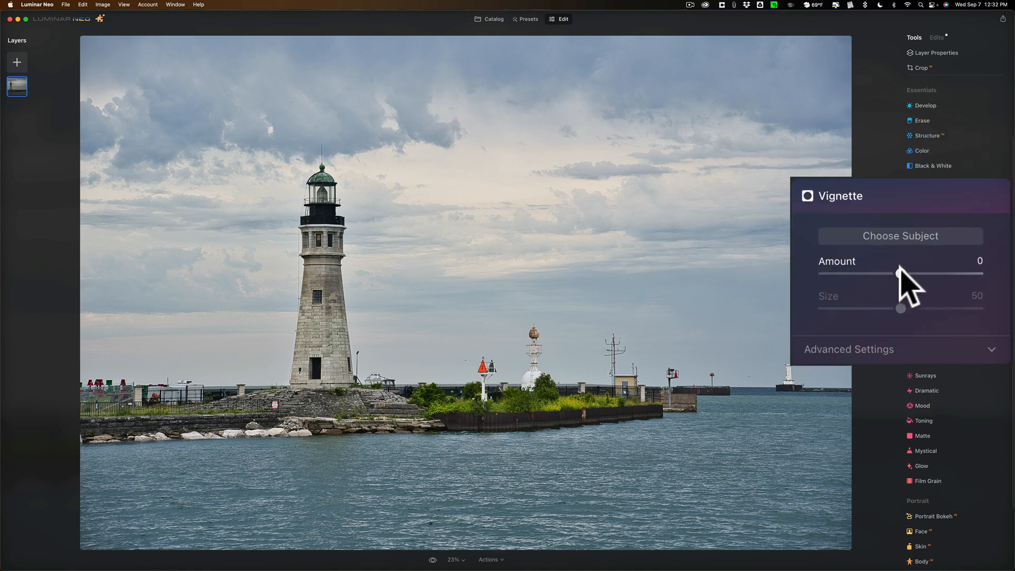
pyautogui.moveTo(897, 272); pyautogui.dragTo(881, 273)
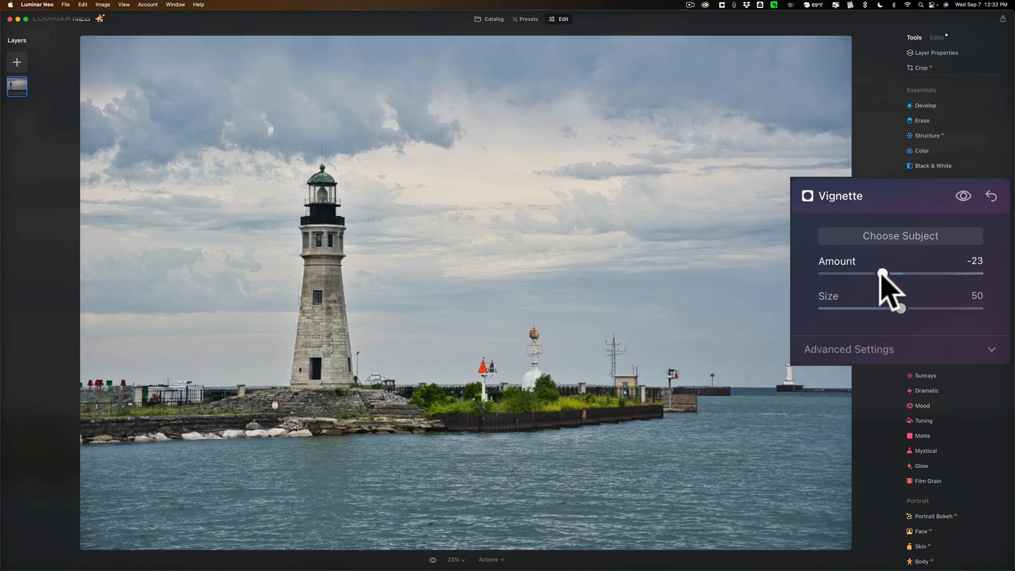
pyautogui.moveTo(880, 273); pyautogui.dragTo(872, 274)
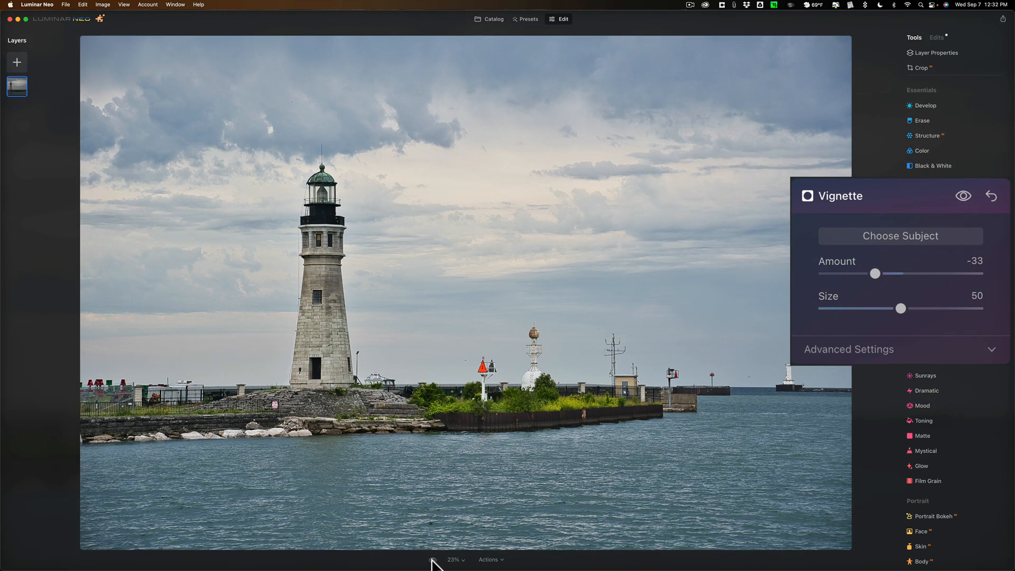
pyautogui.click(432, 560)
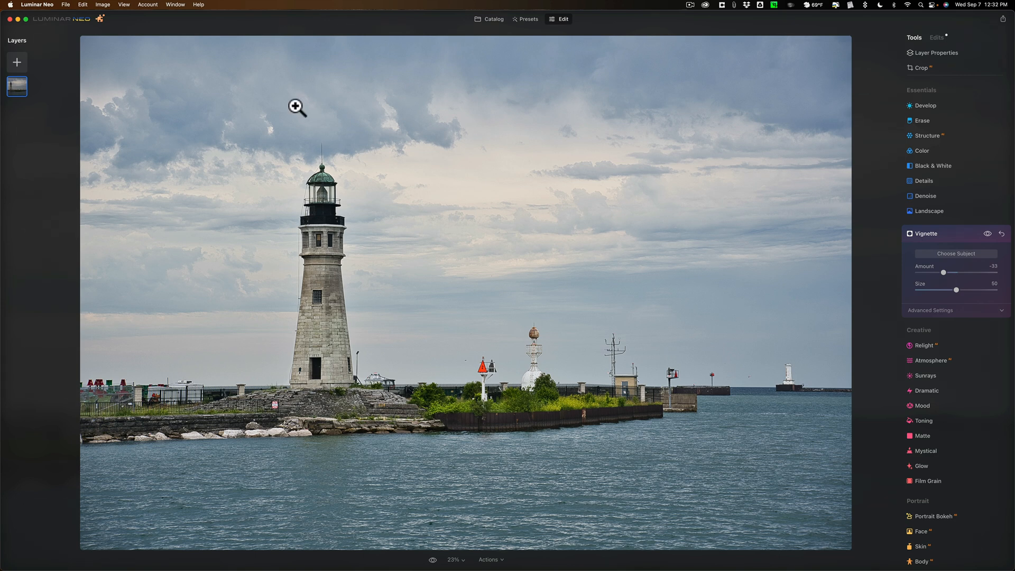
pyautogui.click(37, 5)
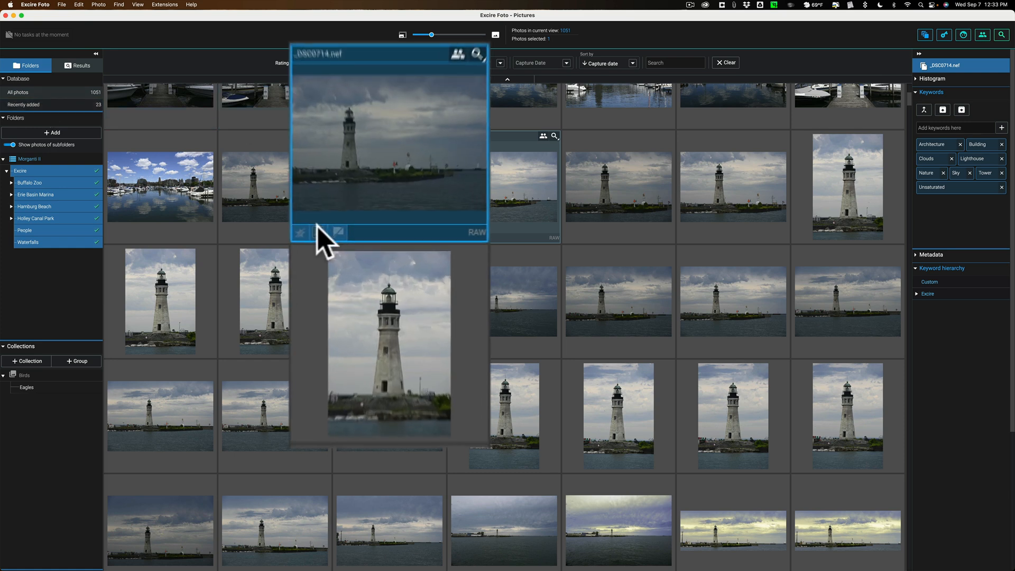
# Open the colour label choices on the _DSC0714.nef thumbnail
pyautogui.click(307, 230)
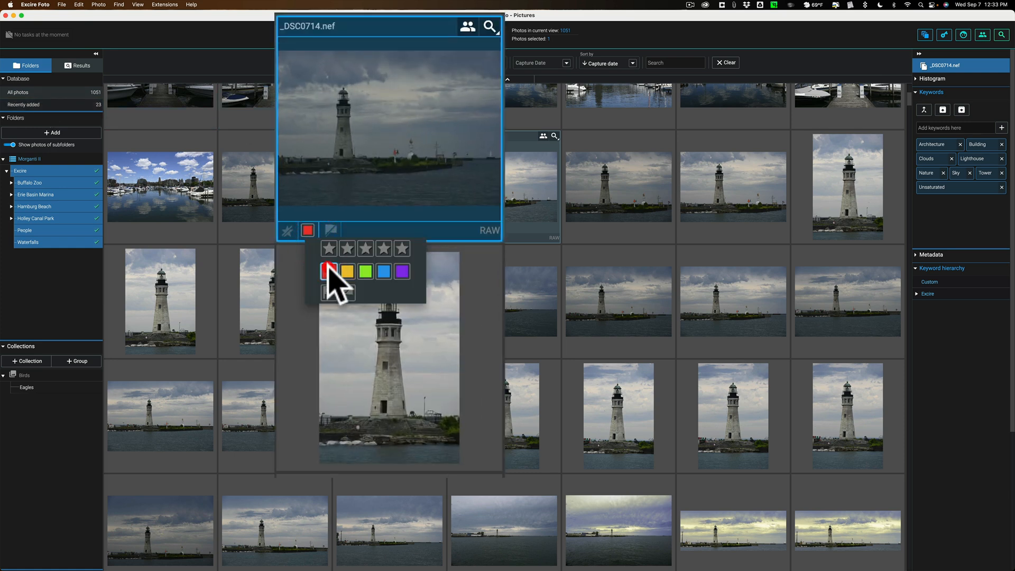